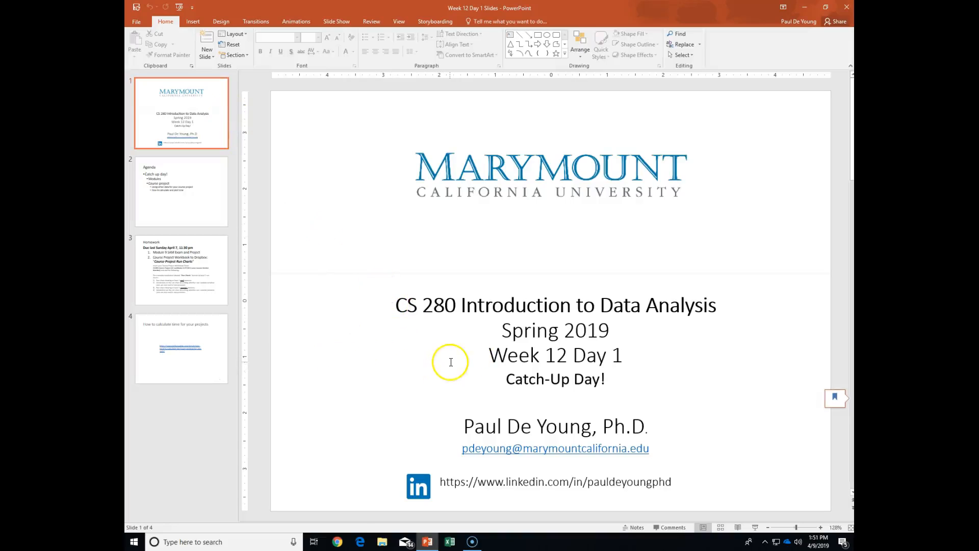
# Step: Show slide 2, the Agenda covering catch-up day, modules and the course project
pyautogui.click(181, 191)
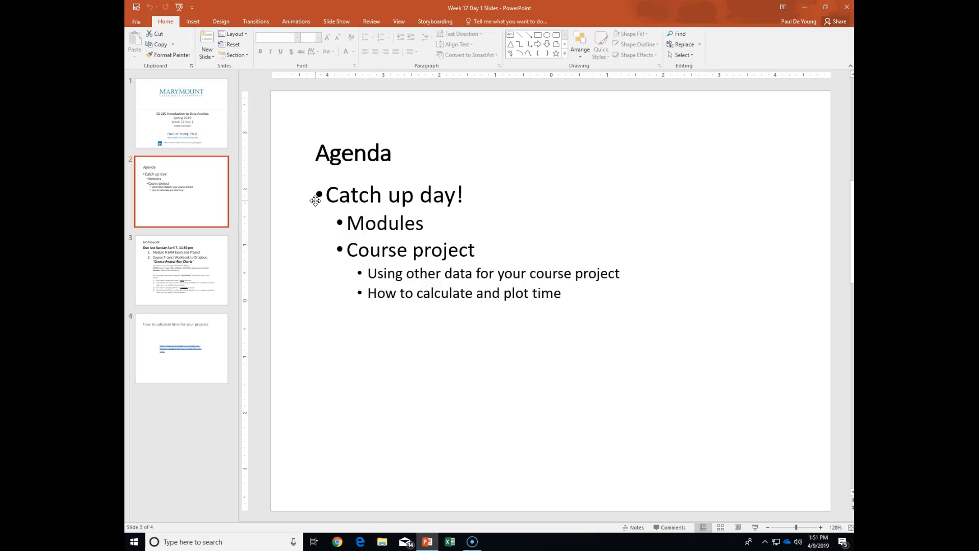
pyautogui.moveTo(192, 264)
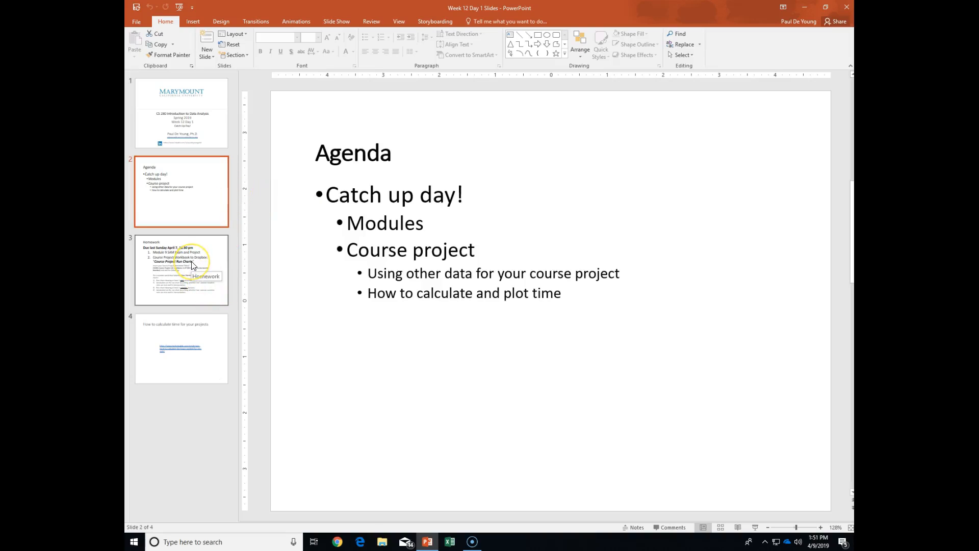
pyautogui.moveTo(190, 172)
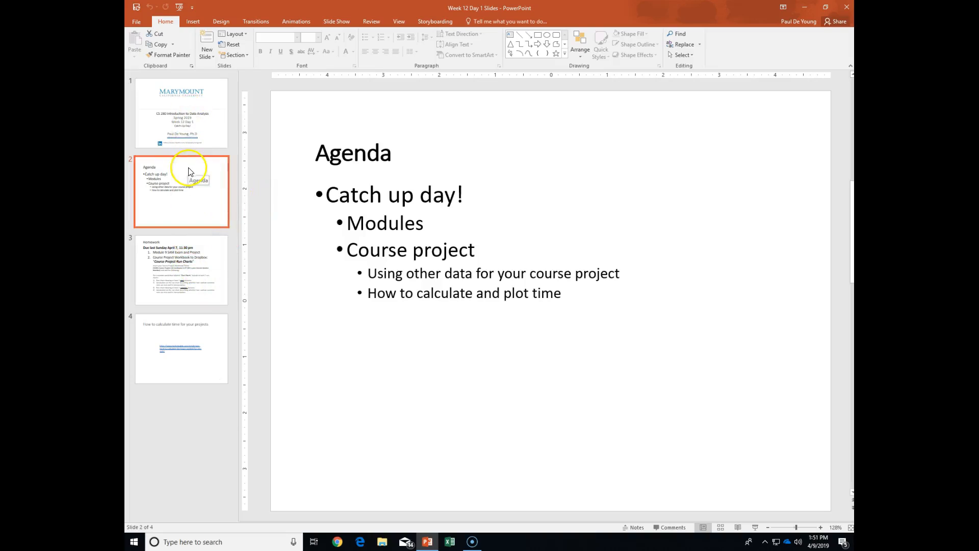
pyautogui.moveTo(342, 183)
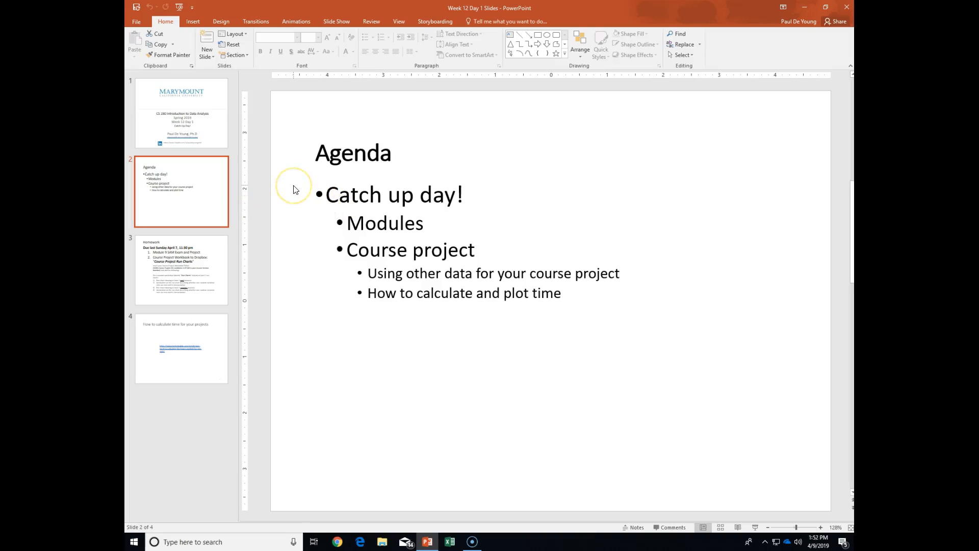
pyautogui.moveTo(295, 189)
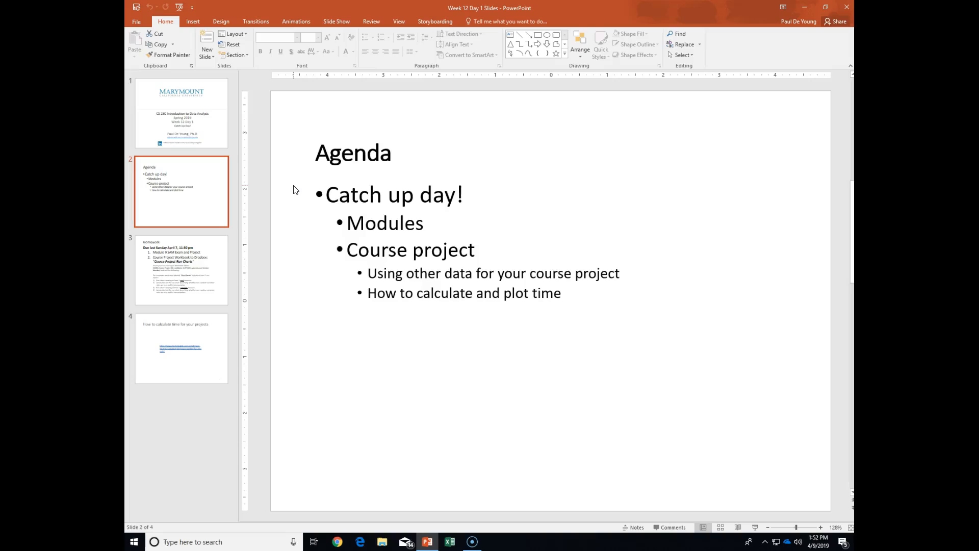
pyautogui.moveTo(225, 254)
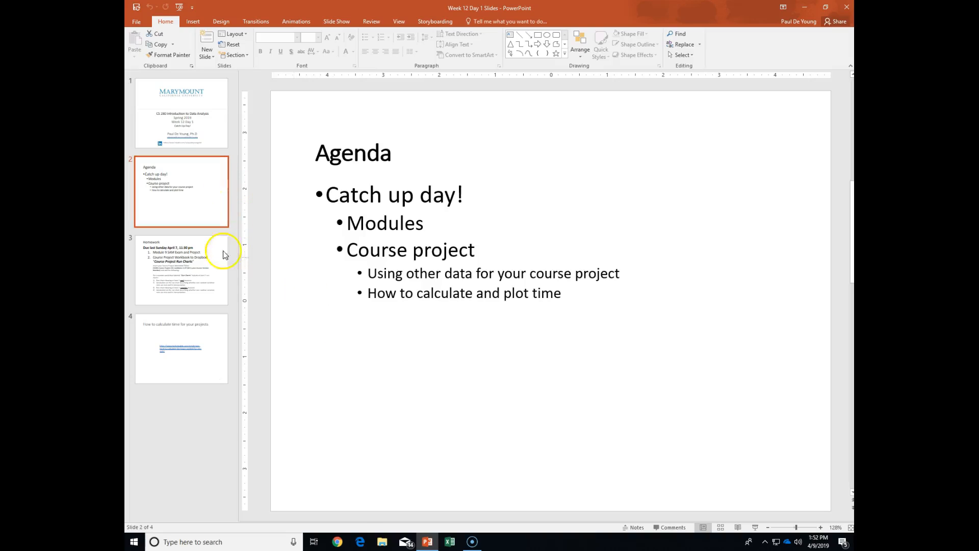
pyautogui.moveTo(222, 273)
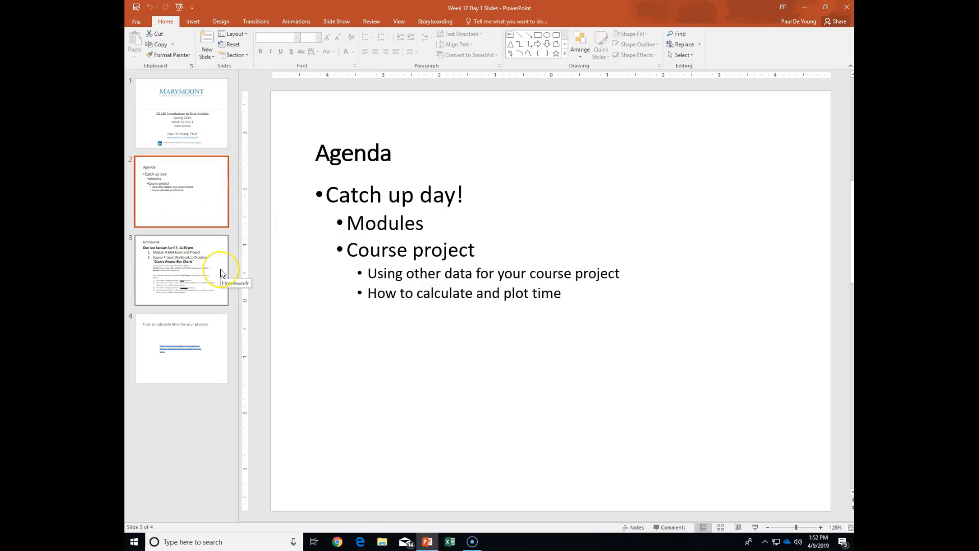
pyautogui.moveTo(192, 283)
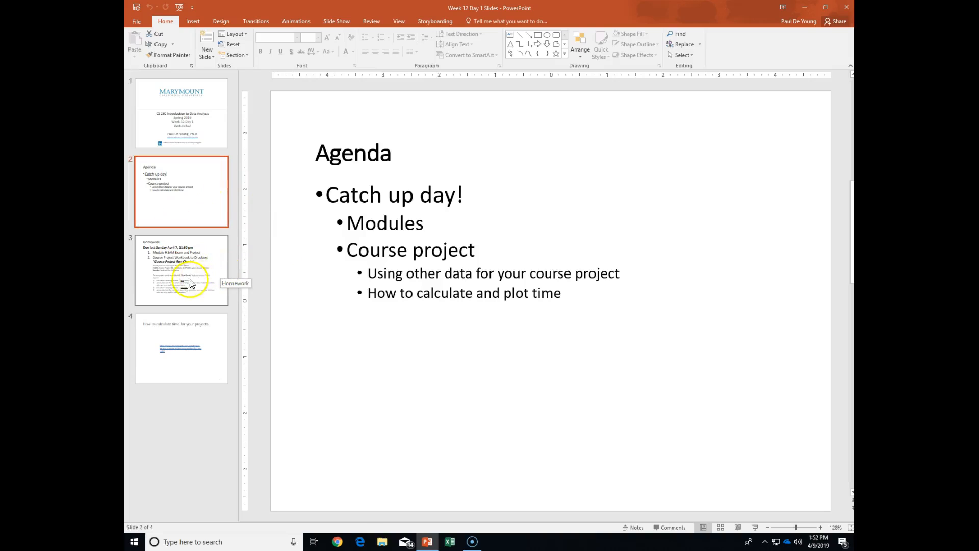
pyautogui.moveTo(206, 270)
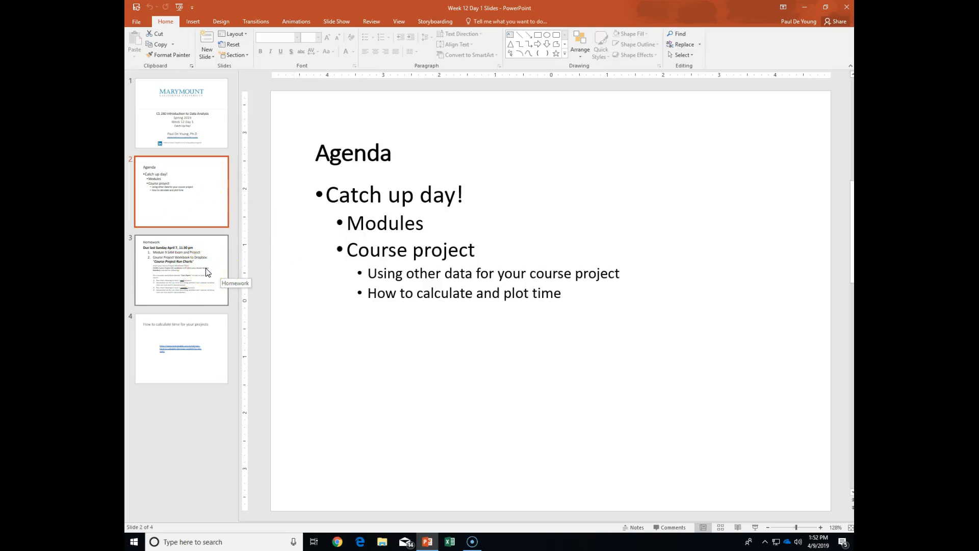
# Step: Display slide 4 on calculating project time, with its TechRepublic article link
pyautogui.click(181, 348)
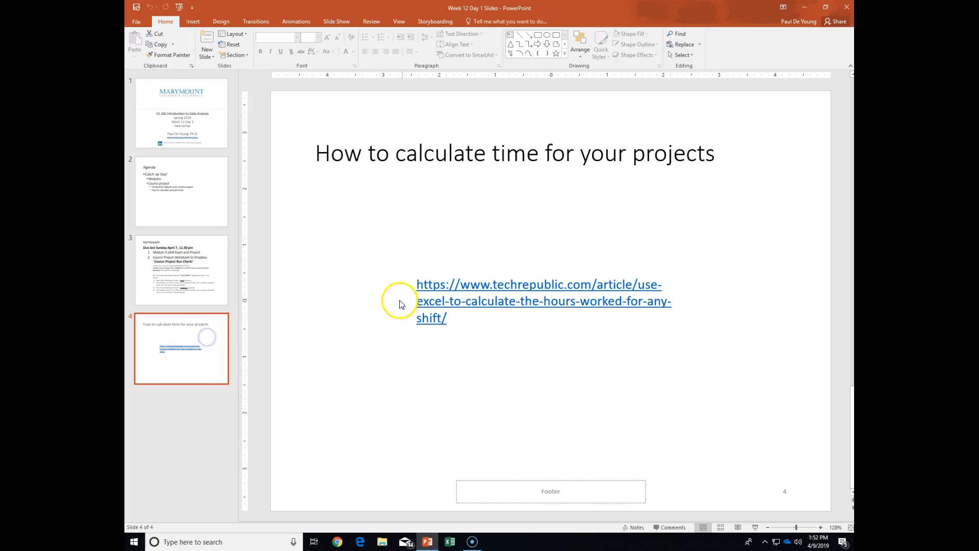
pyautogui.moveTo(416, 276)
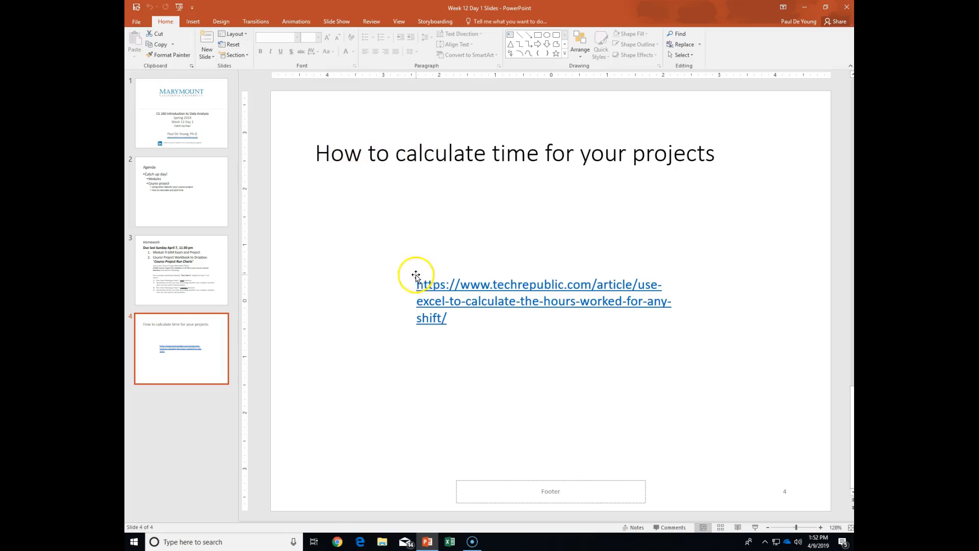
pyautogui.moveTo(474, 317)
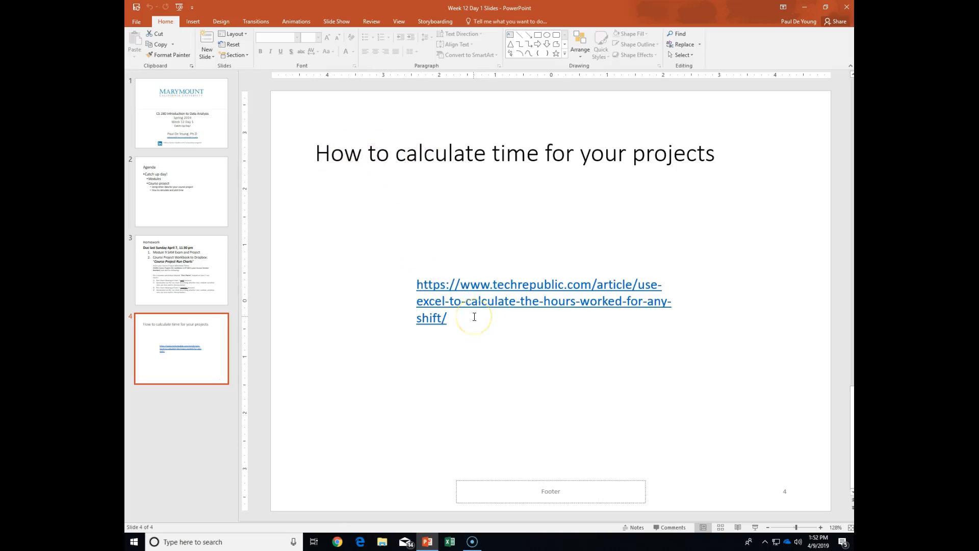
pyautogui.moveTo(474, 317)
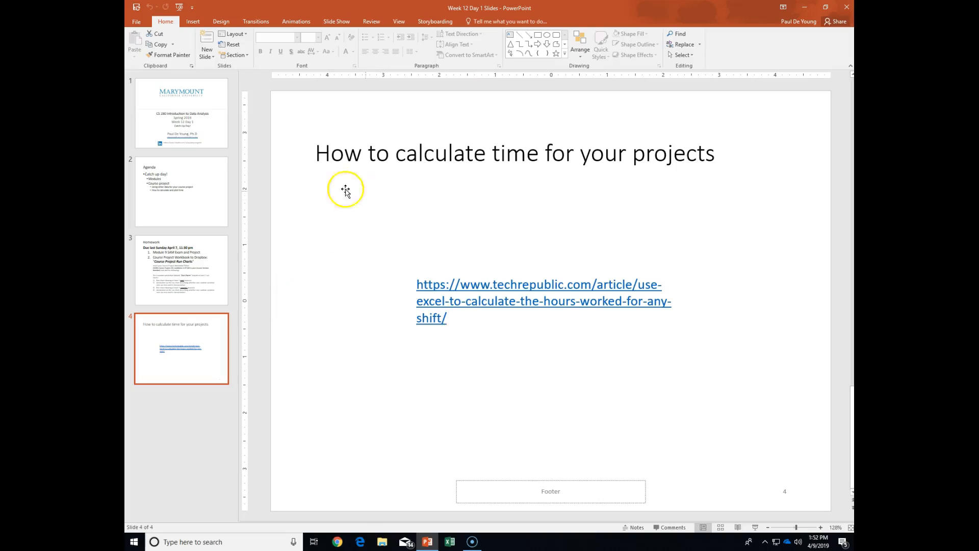
pyautogui.moveTo(517, 306)
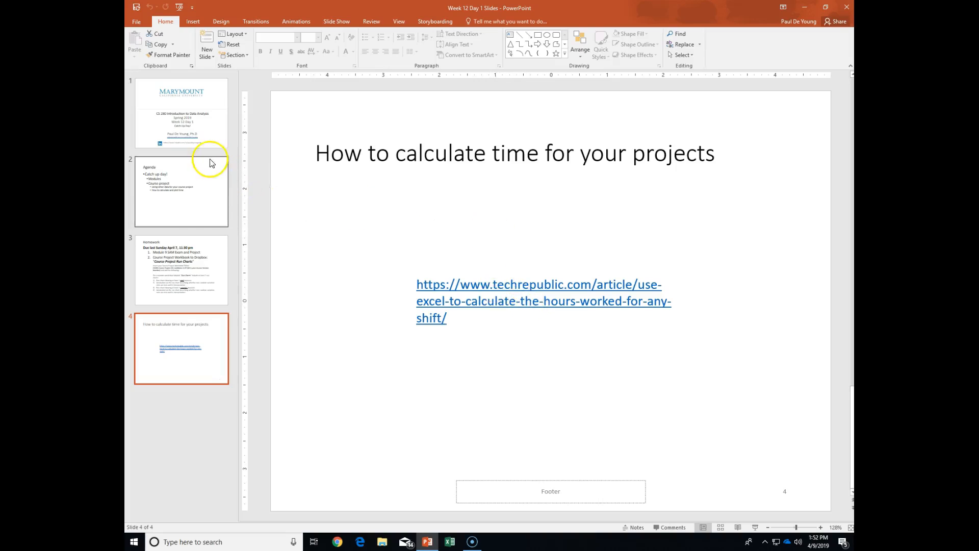
pyautogui.moveTo(215, 281)
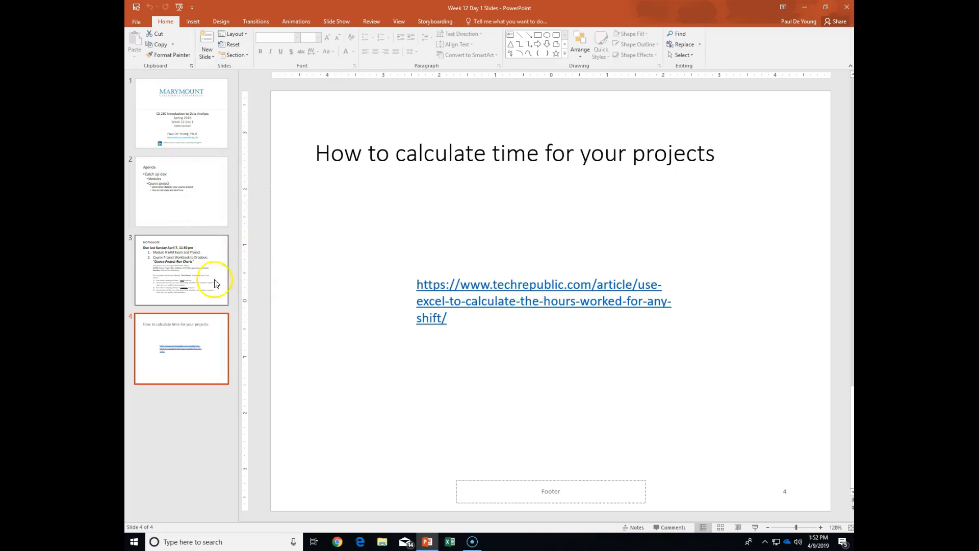
# Step: Display slide 3 listing the Module 9 SAM exam and run charts workbook due April 7
pyautogui.click(181, 270)
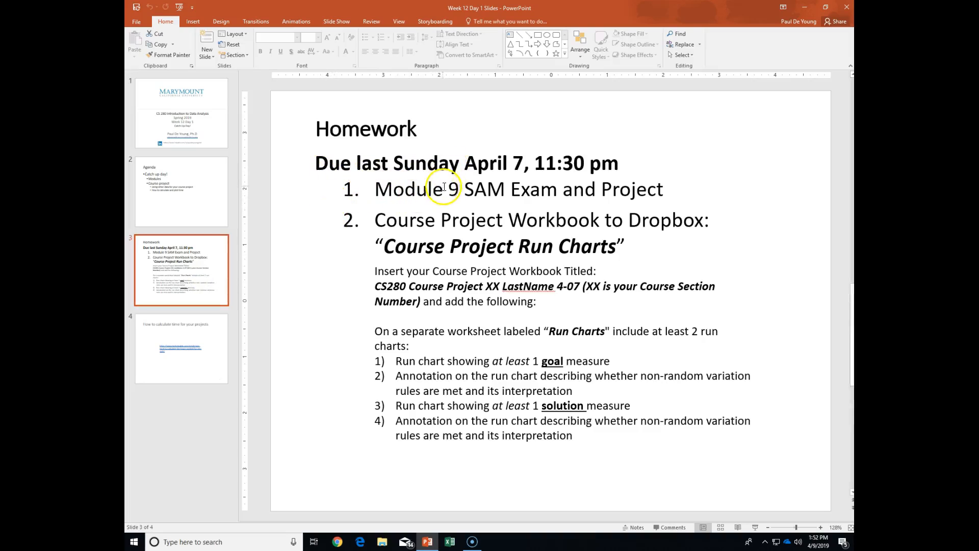
pyautogui.moveTo(417, 223)
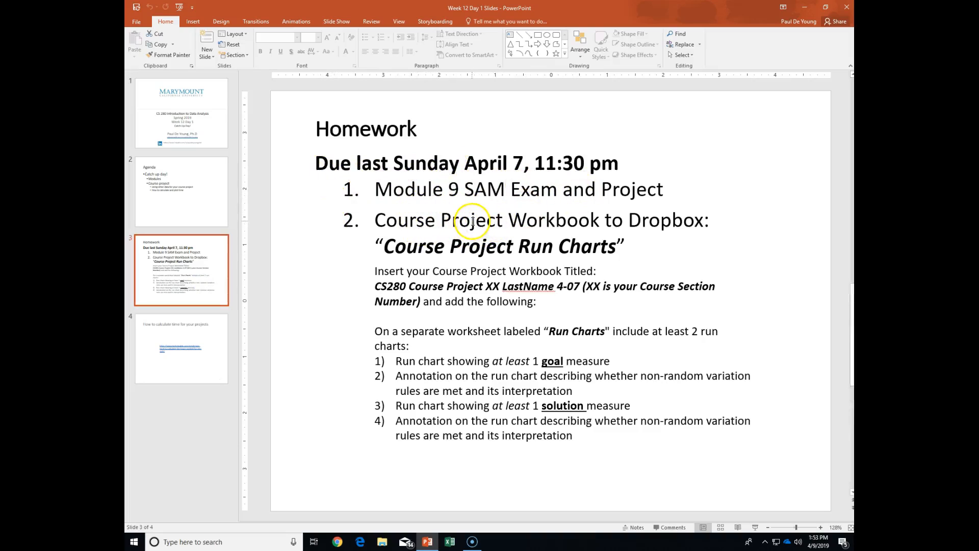
pyautogui.moveTo(576, 248)
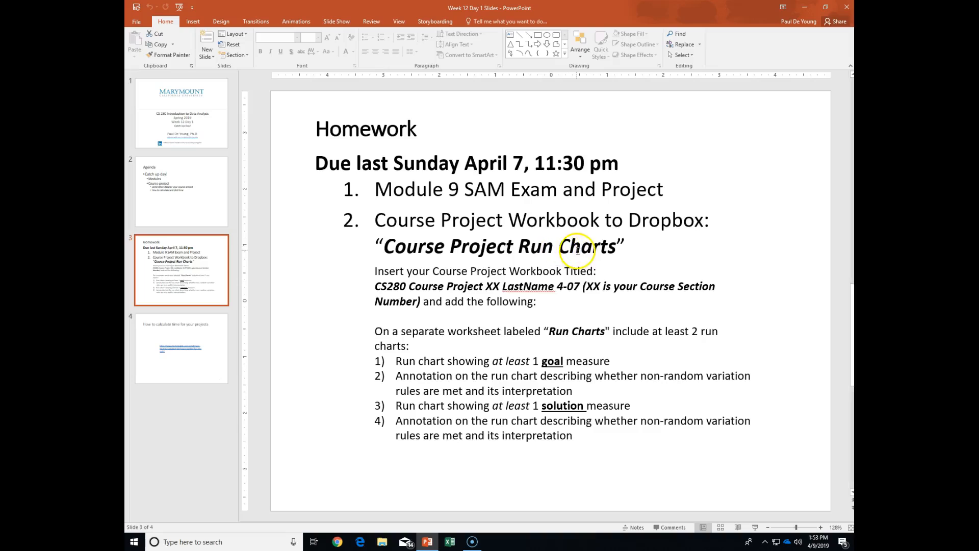
pyautogui.moveTo(500, 251)
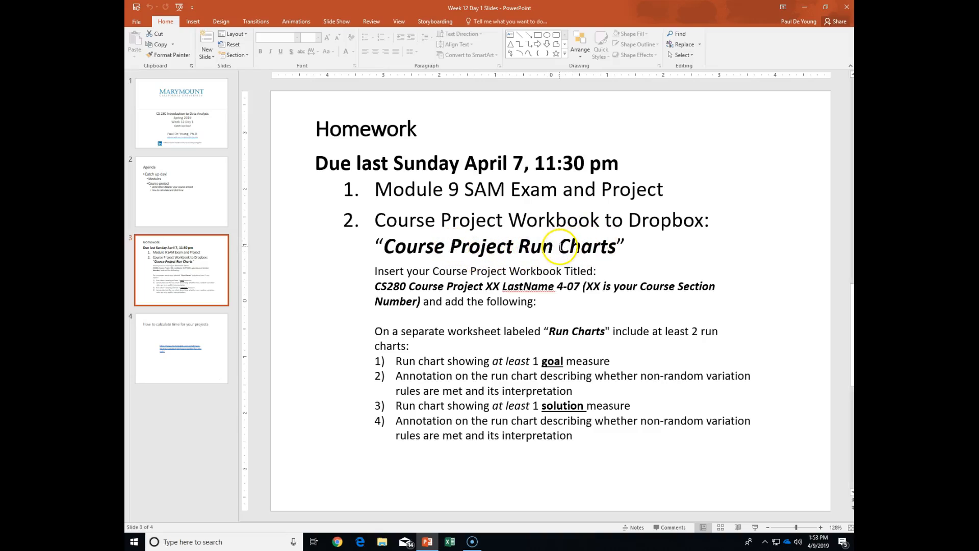
pyautogui.moveTo(558, 245)
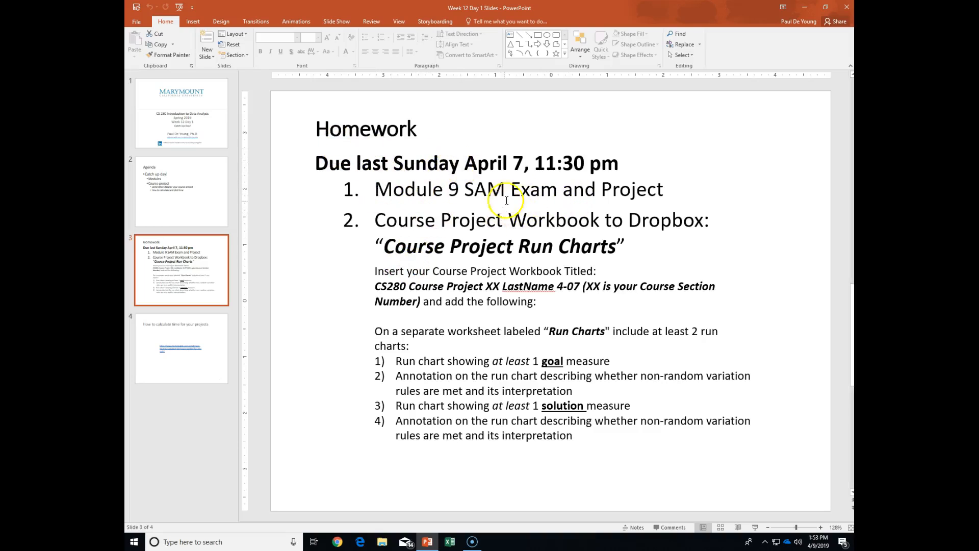
pyautogui.moveTo(192, 202)
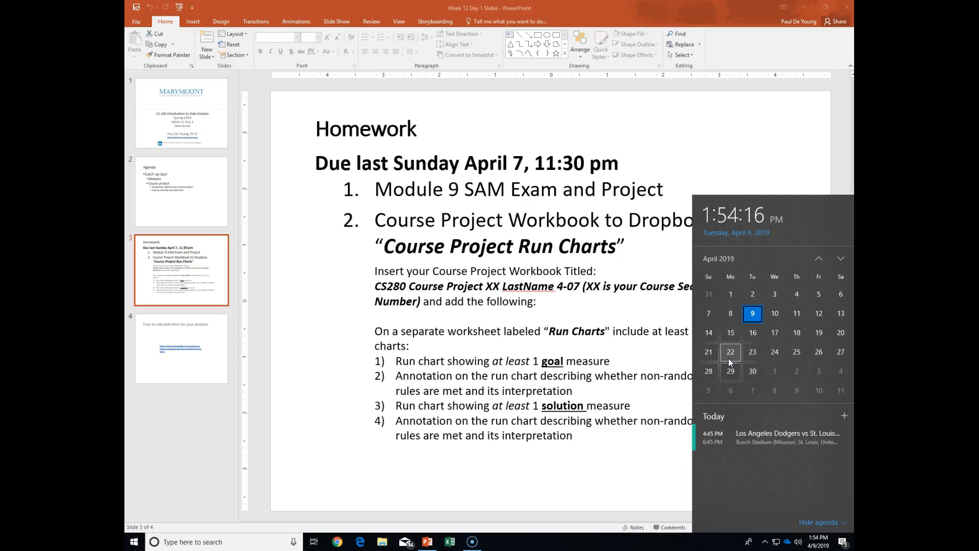
pyautogui.moveTo(752, 352)
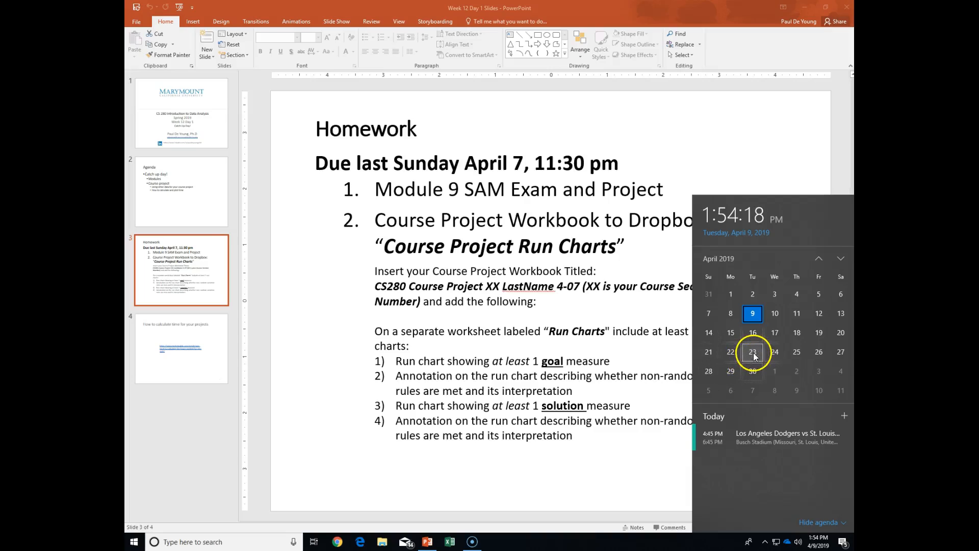
pyautogui.moveTo(730, 351)
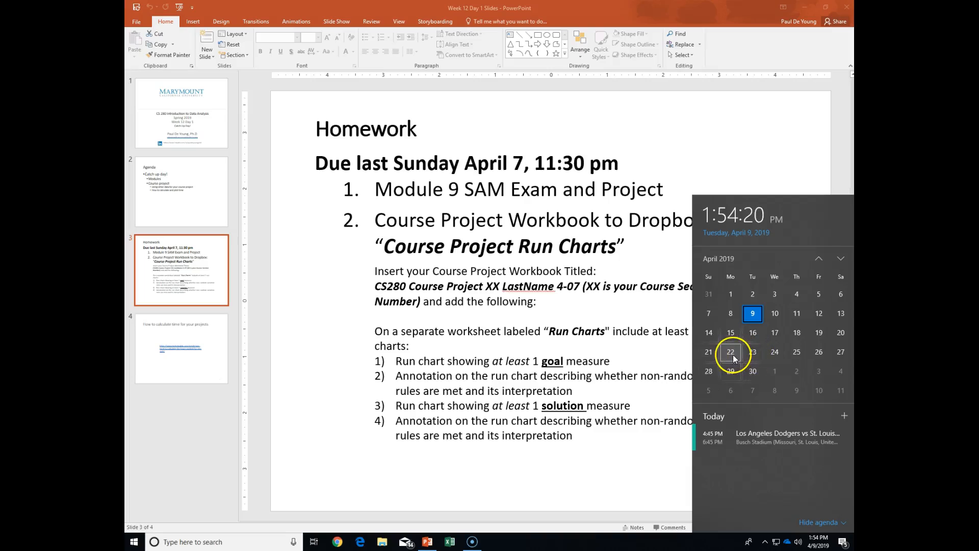
pyautogui.moveTo(795, 352)
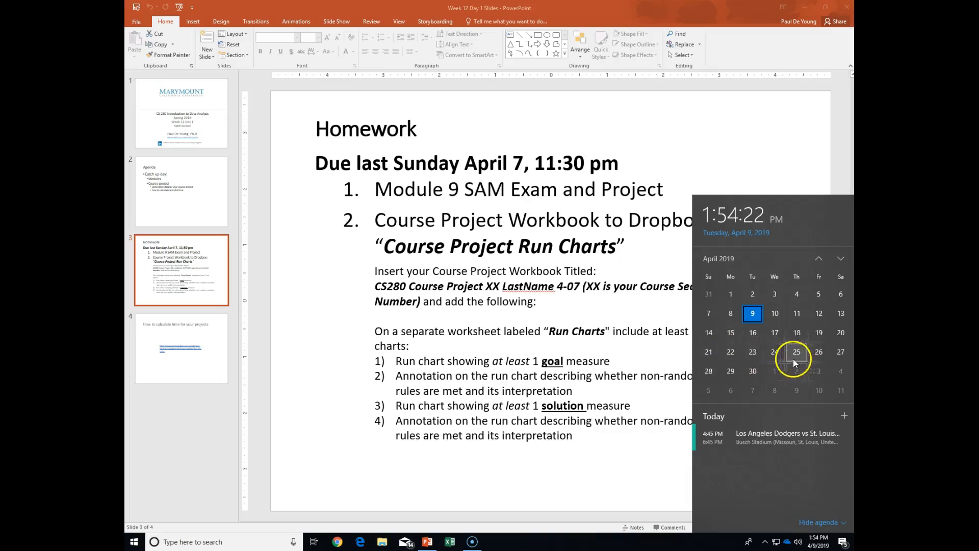
pyautogui.moveTo(751, 351)
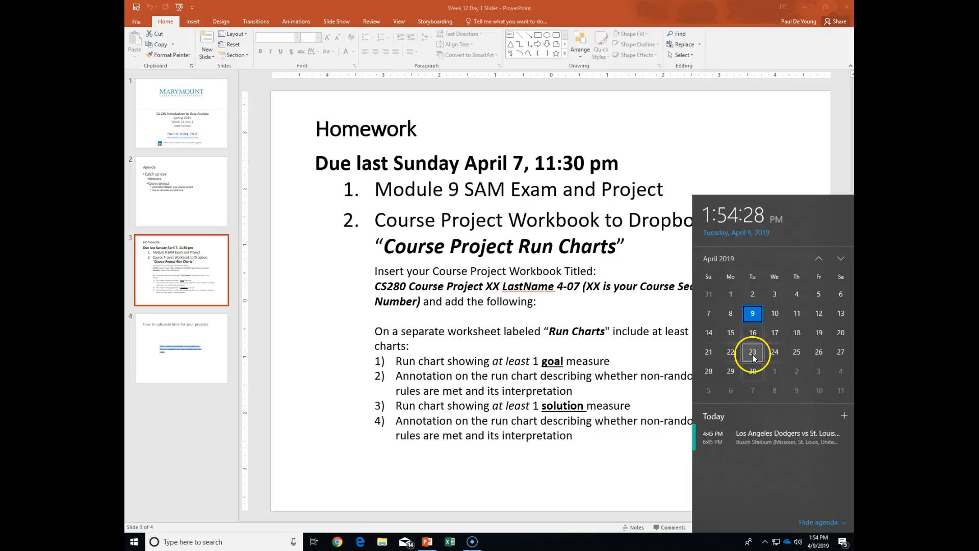
pyautogui.moveTo(774, 351)
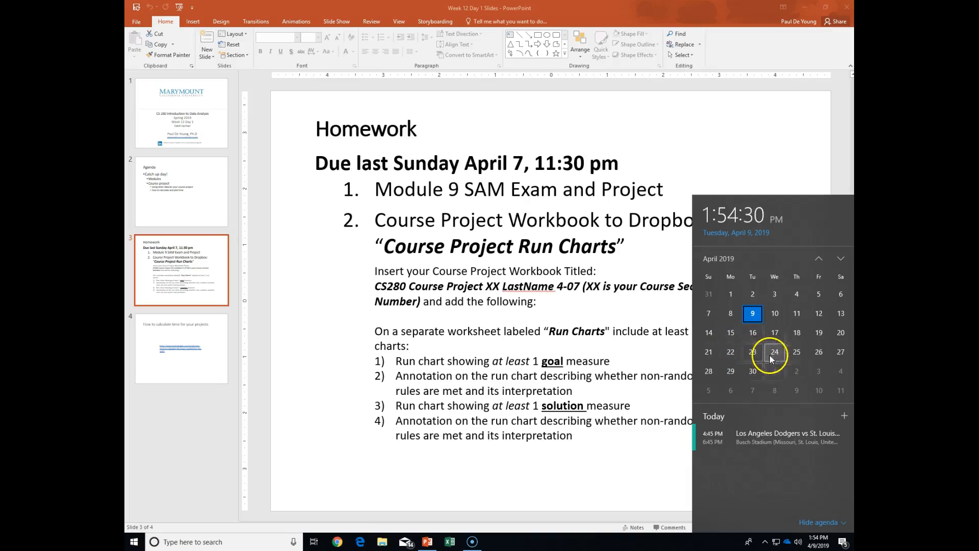
pyautogui.moveTo(796, 351)
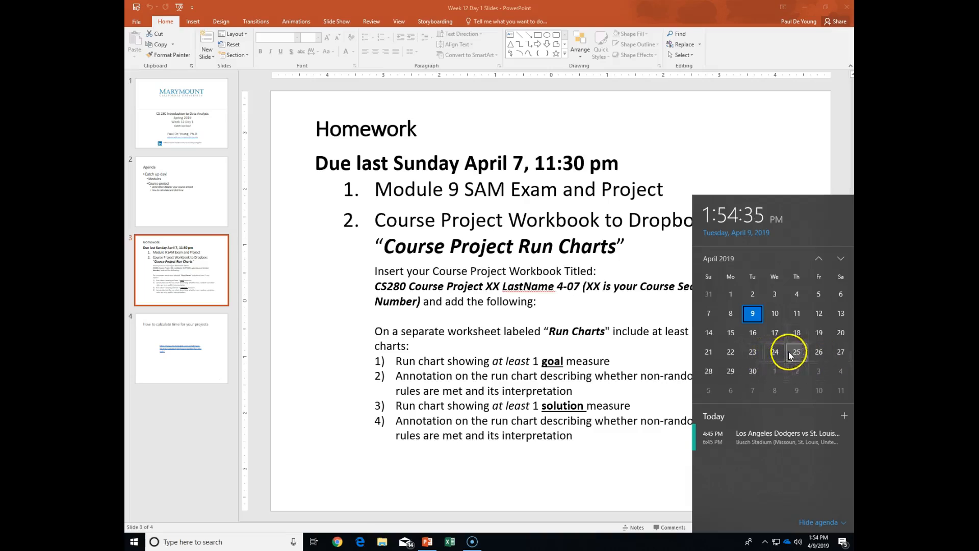
pyautogui.moveTo(774, 351)
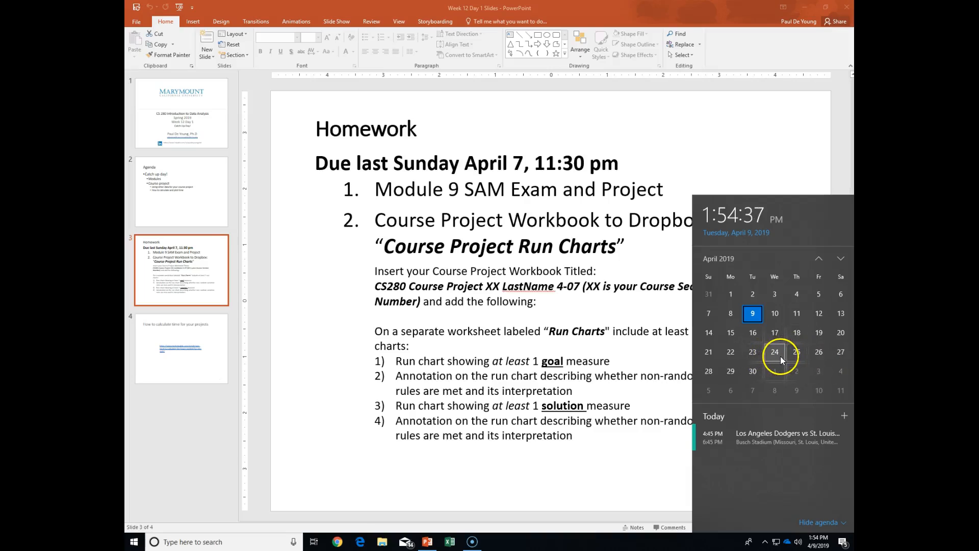
pyautogui.moveTo(752, 352)
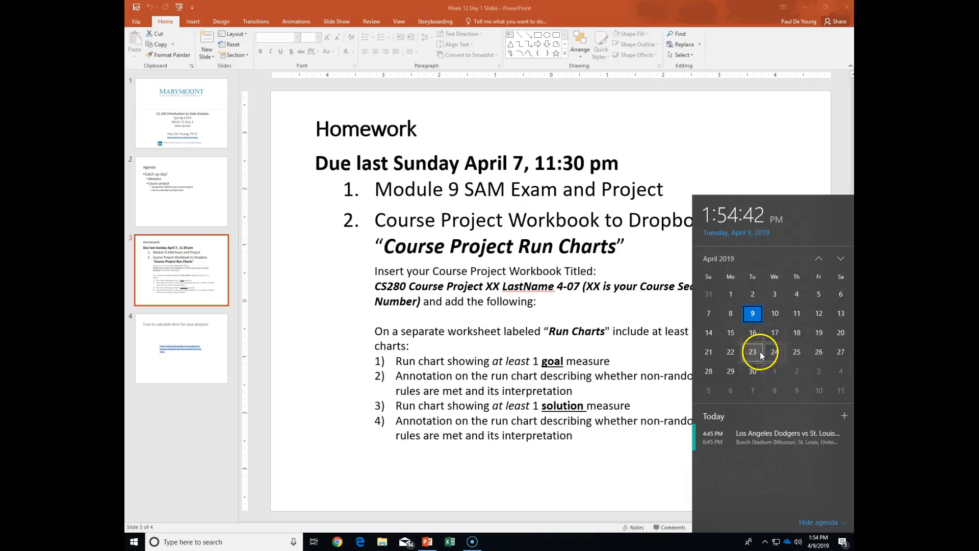
pyautogui.moveTo(818, 351)
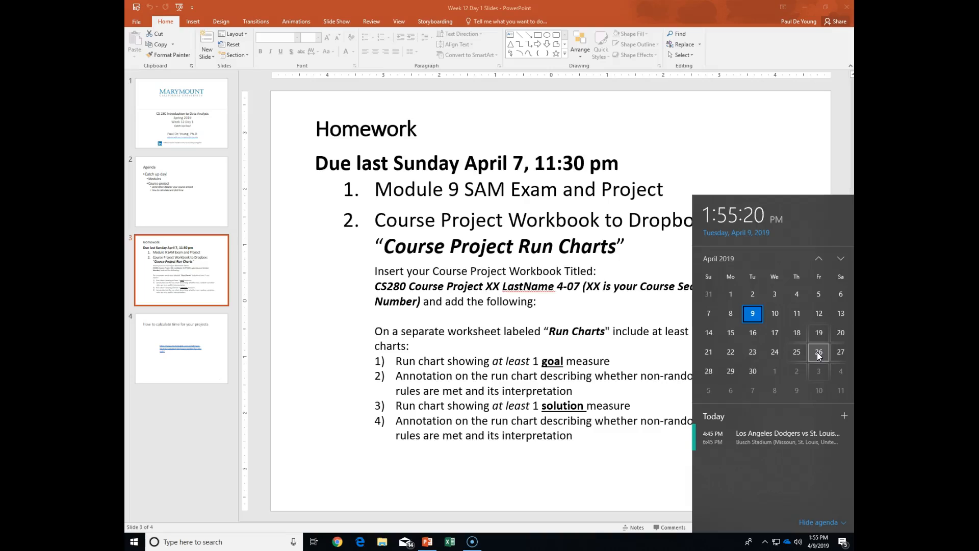
pyautogui.moveTo(773, 351)
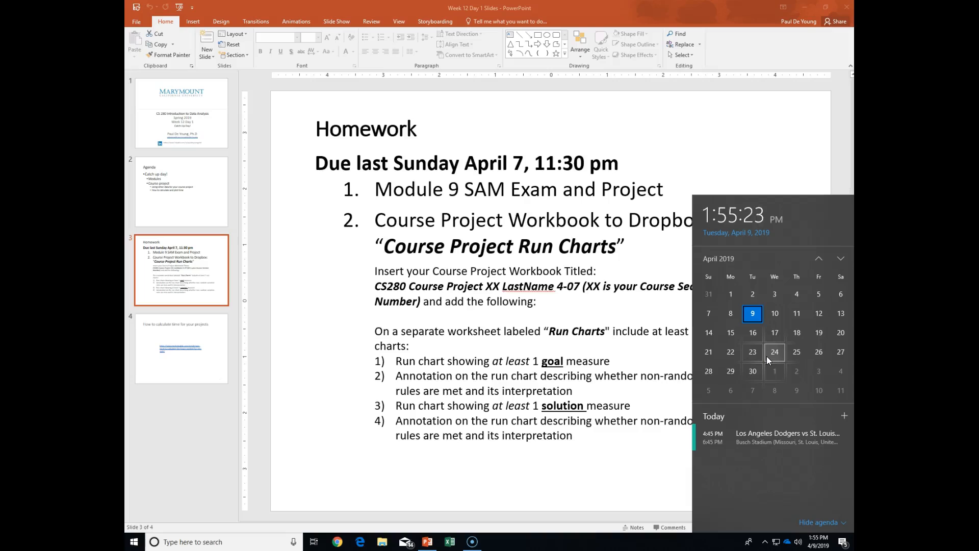
pyautogui.moveTo(796, 351)
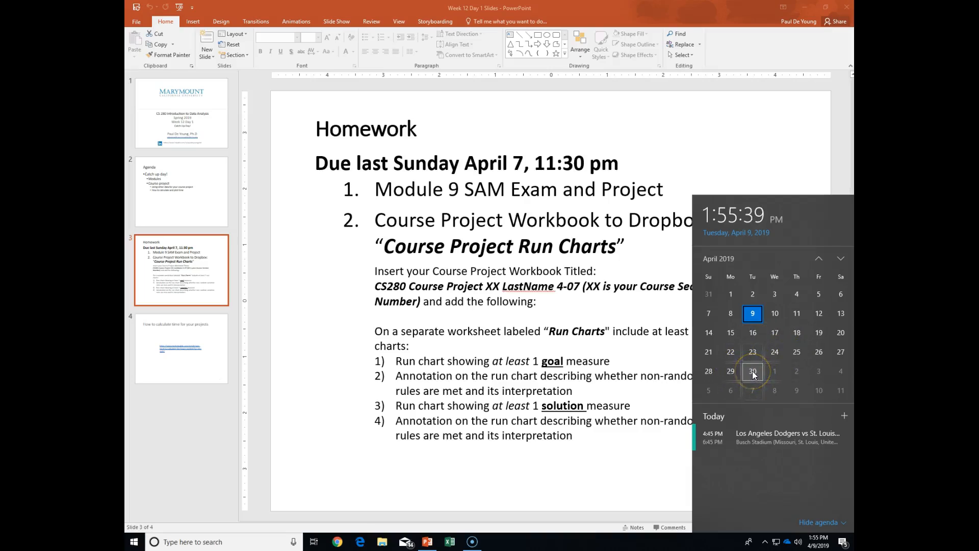
pyautogui.moveTo(729, 351)
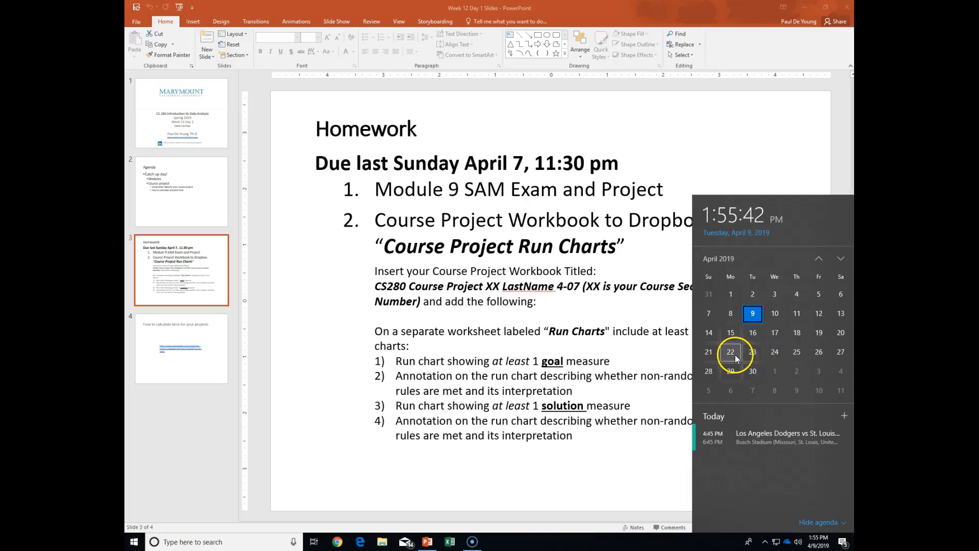
pyautogui.moveTo(753, 351)
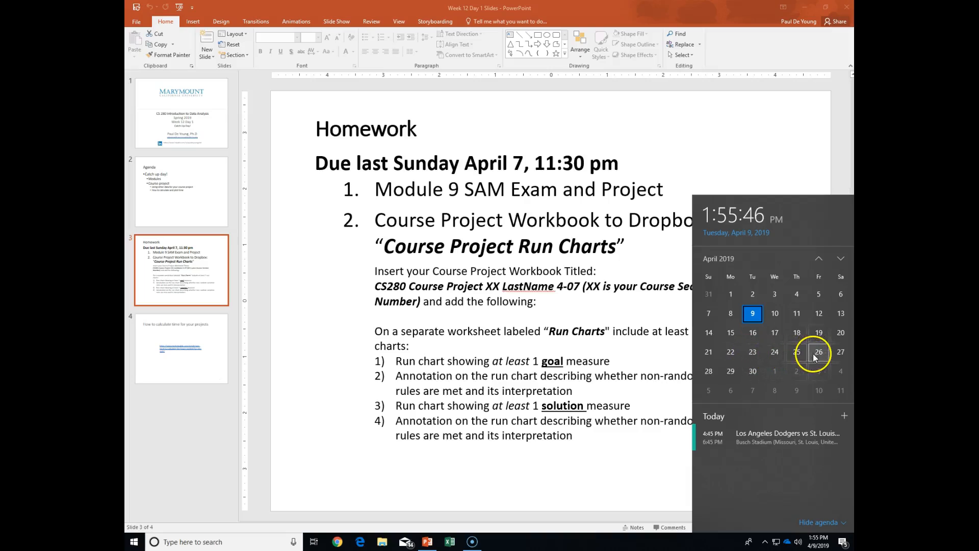
pyautogui.moveTo(796, 351)
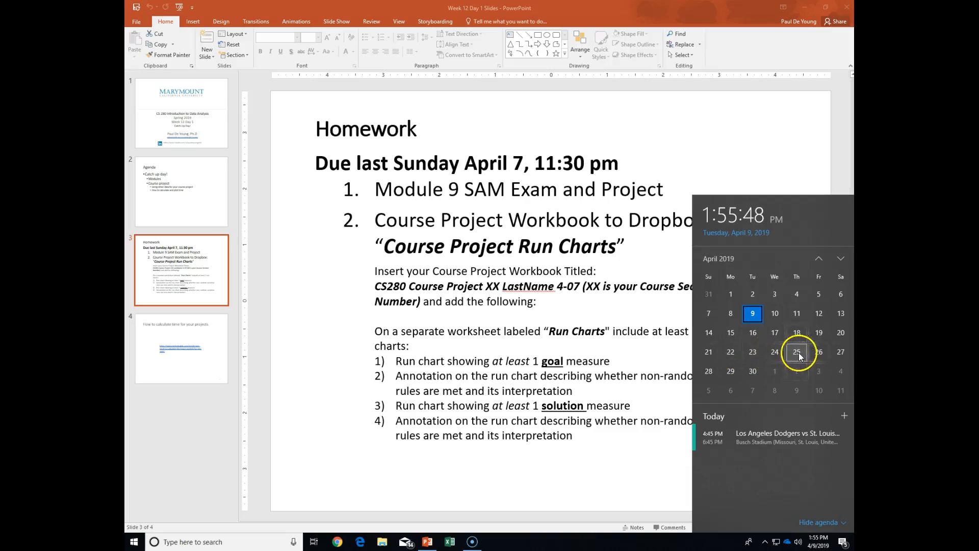
pyautogui.moveTo(751, 371)
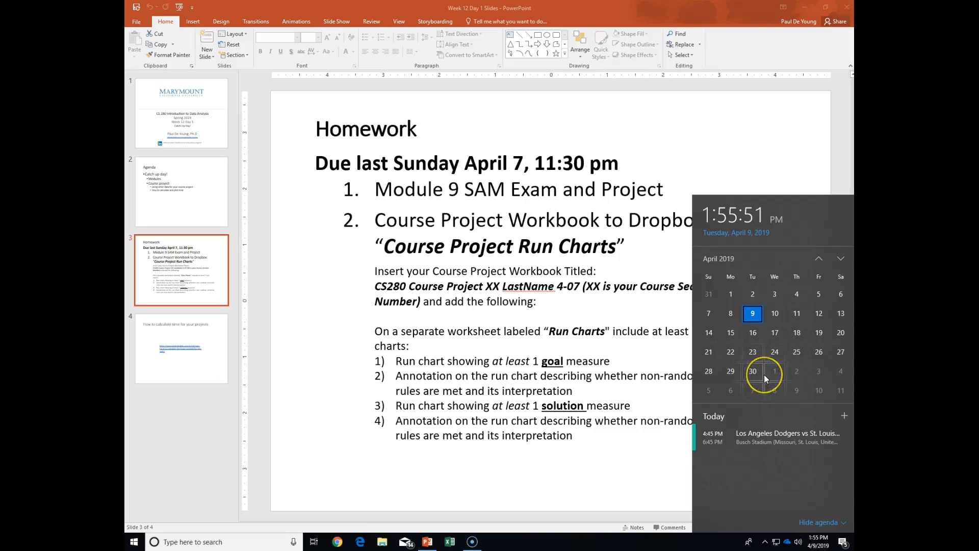
pyautogui.moveTo(820, 371)
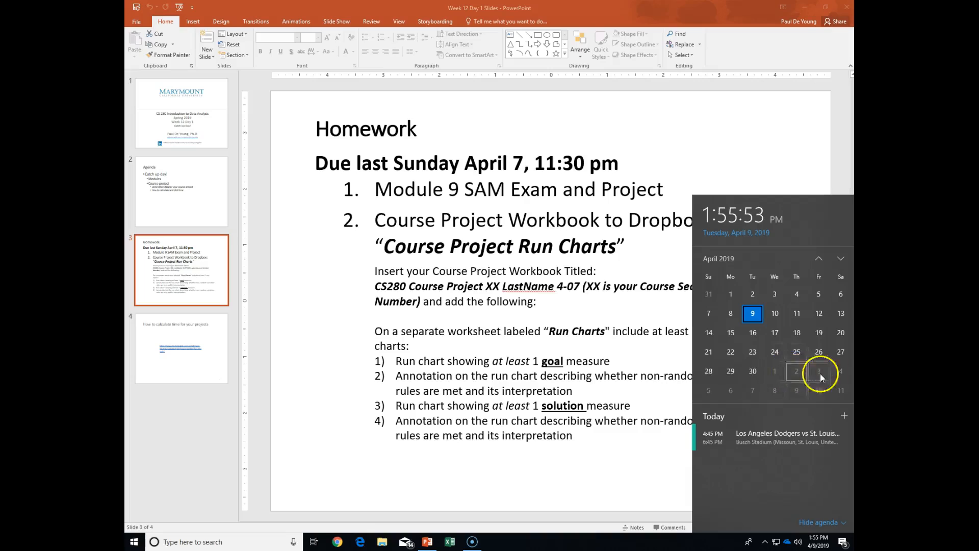
pyautogui.moveTo(792, 372)
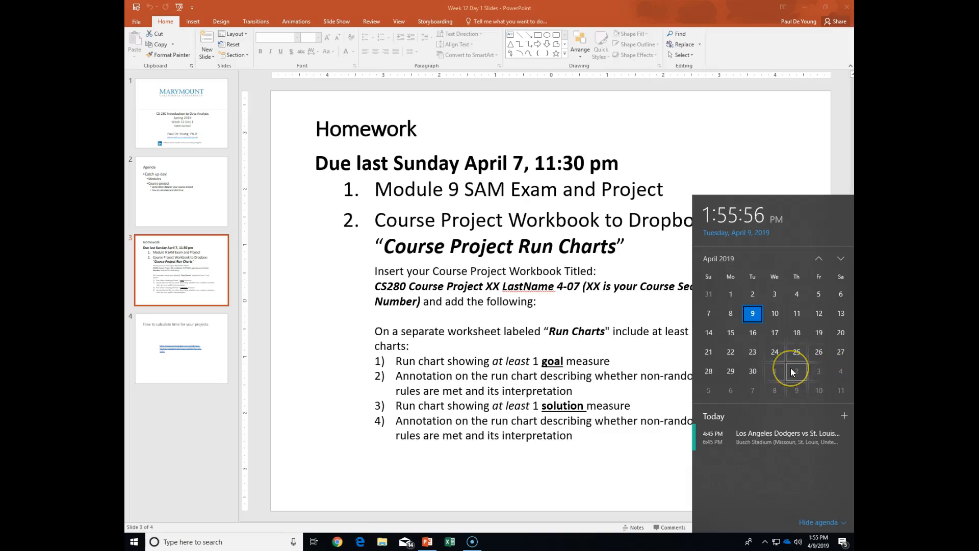
pyautogui.moveTo(752, 371)
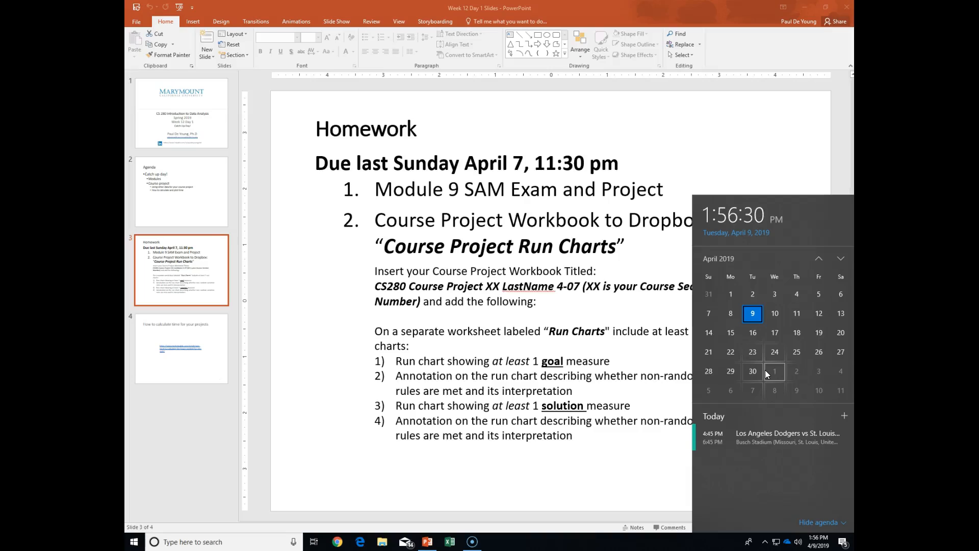
pyautogui.moveTo(629, 271)
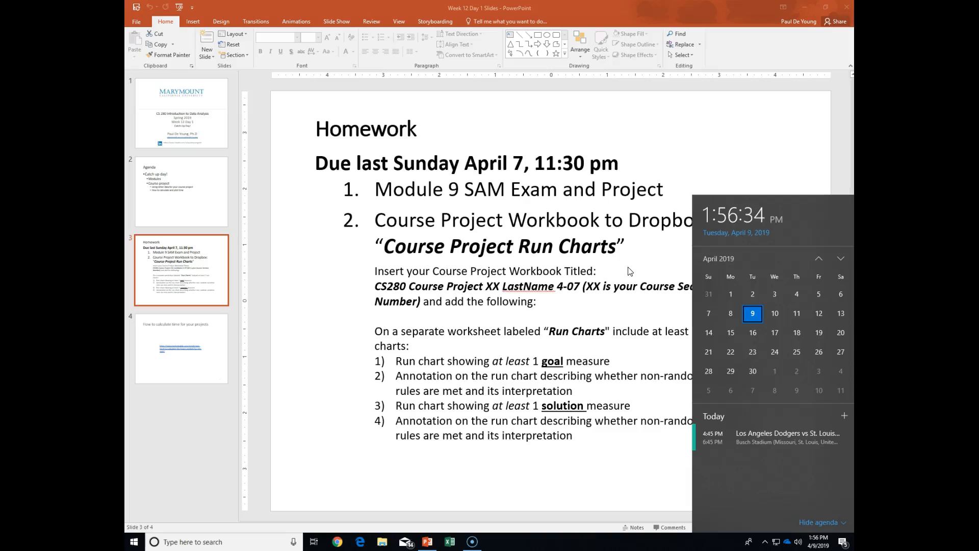
pyautogui.moveTo(602, 259)
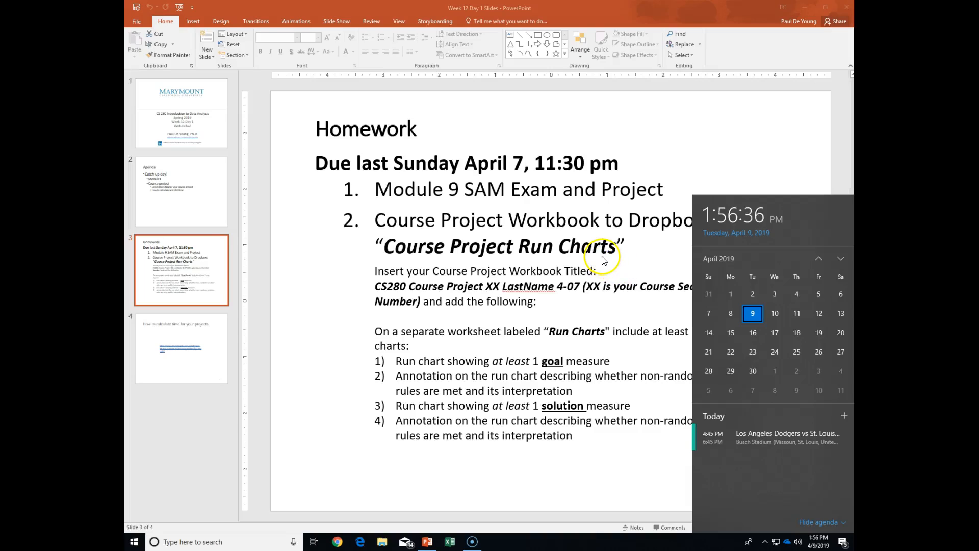
# Step: Dismiss the calendar flyout, switch to Excel, and close the Office activation prompt
pyautogui.click(603, 256)
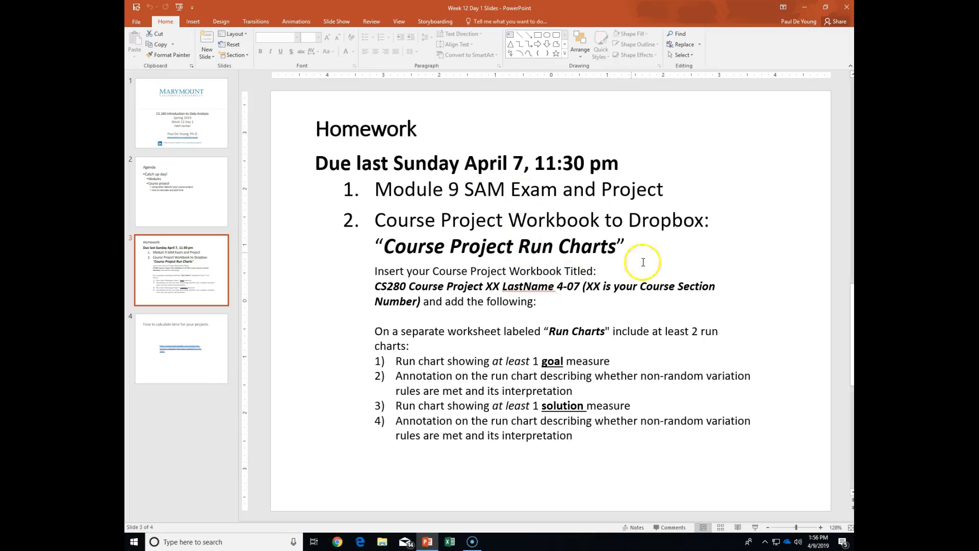
pyautogui.moveTo(673, 258)
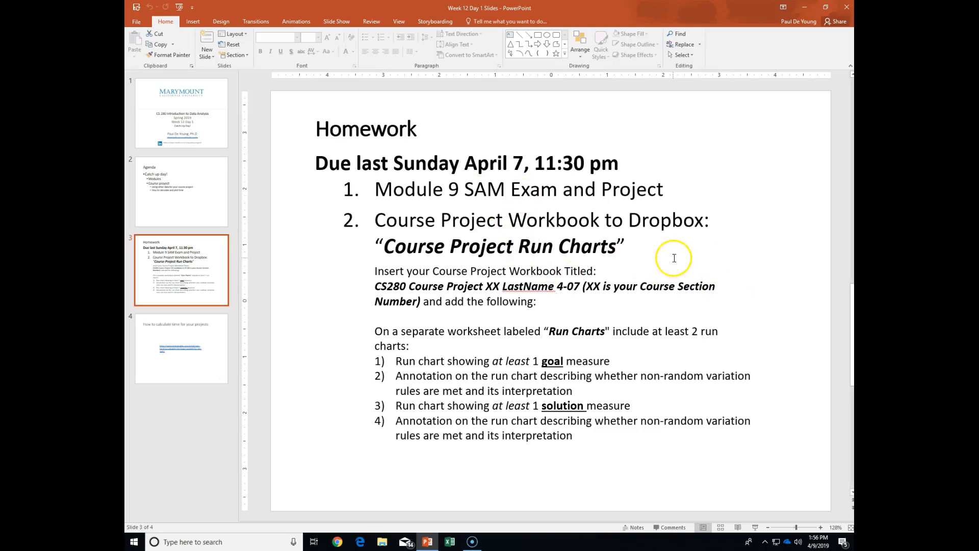
pyautogui.moveTo(404, 541)
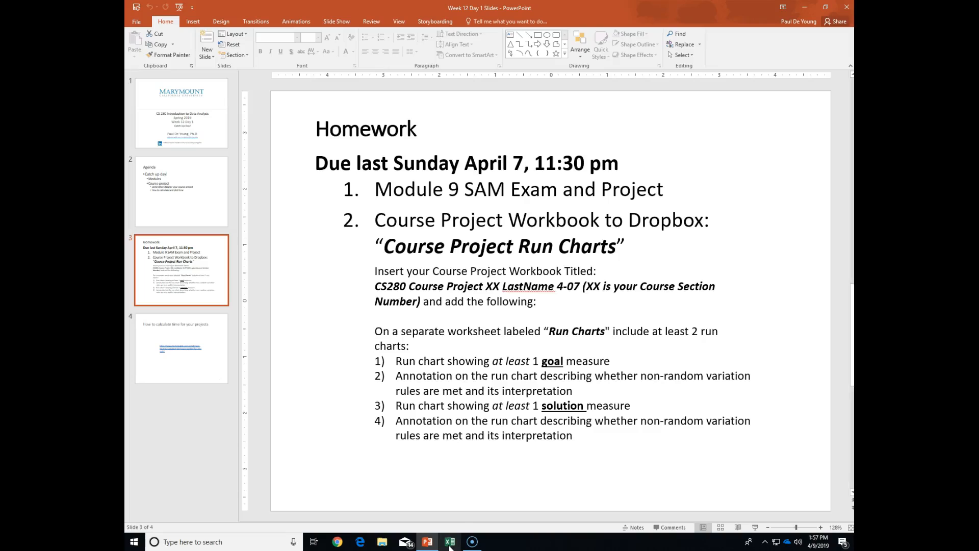
pyautogui.click(448, 541)
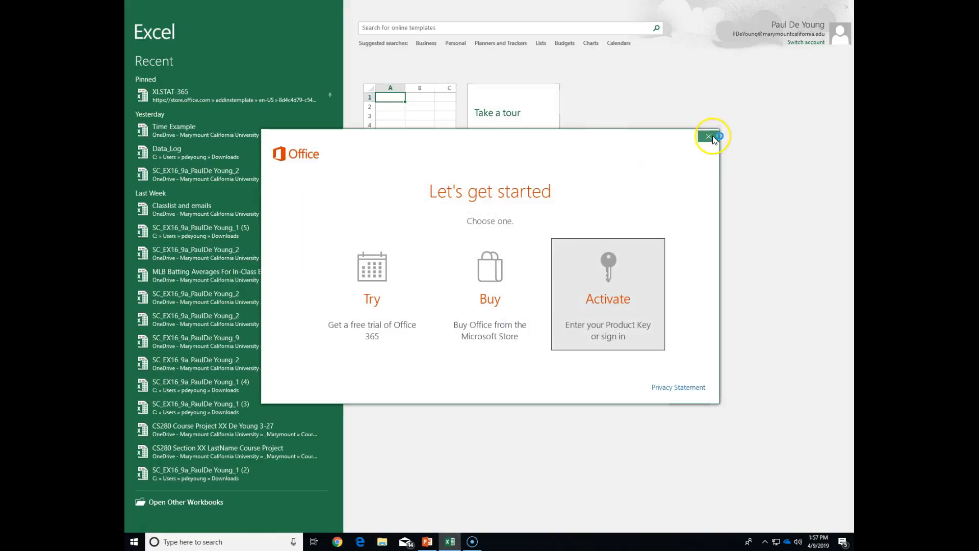
pyautogui.click(709, 137)
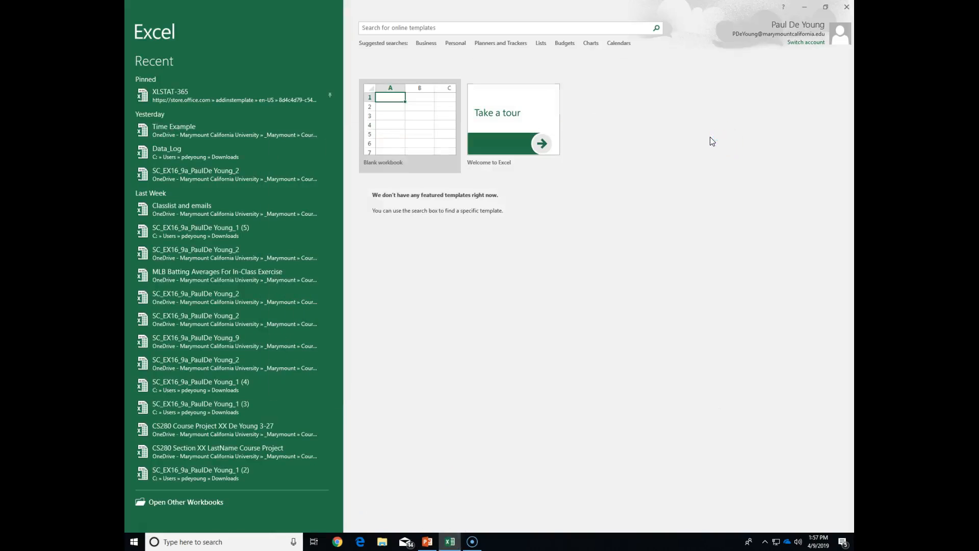
pyautogui.moveTo(575, 142)
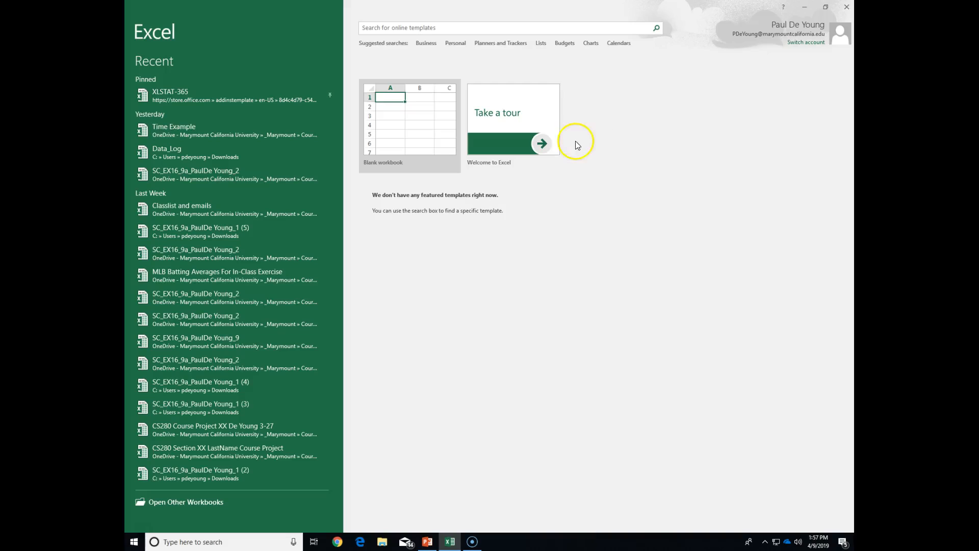
pyautogui.moveTo(317, 100)
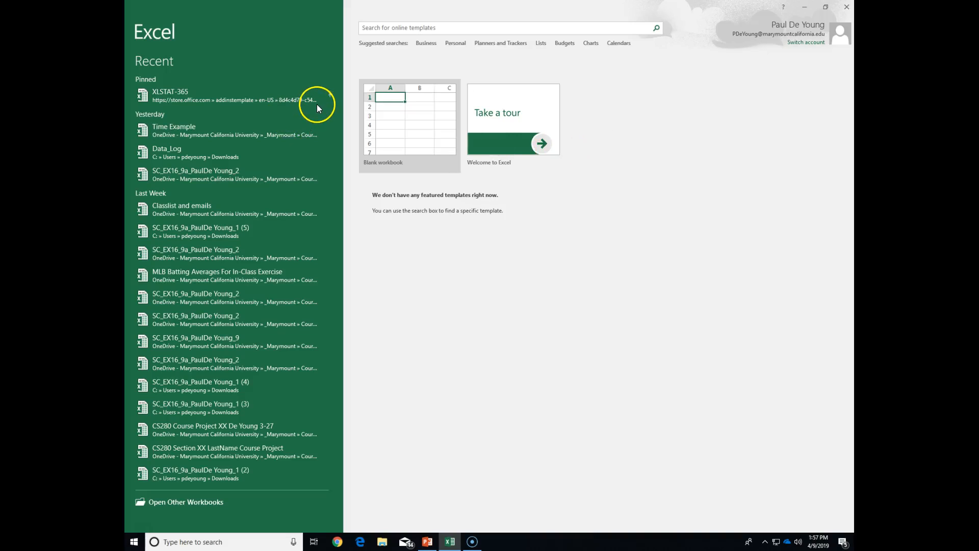
# Step: Open the Time Example workbook from Excel's Recent list
pyautogui.click(173, 130)
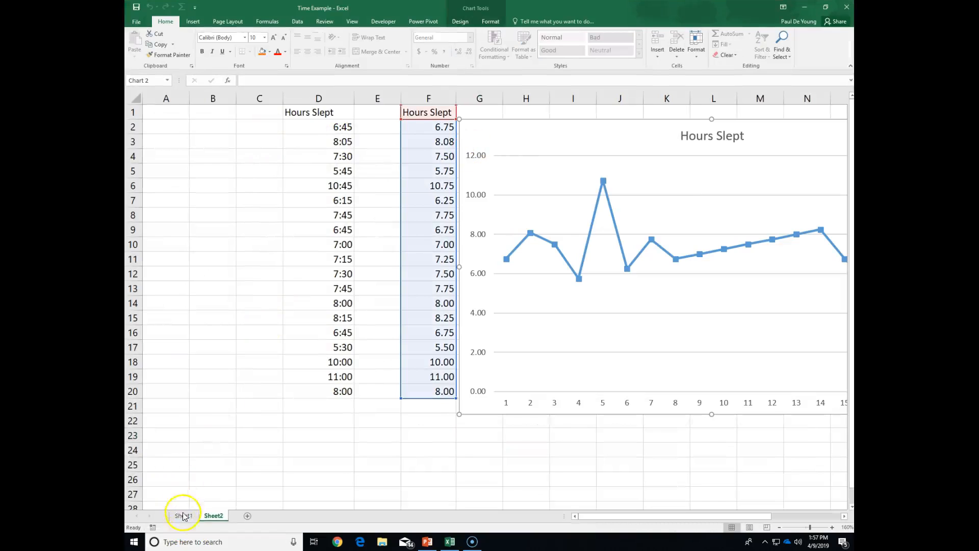
pyautogui.click(214, 514)
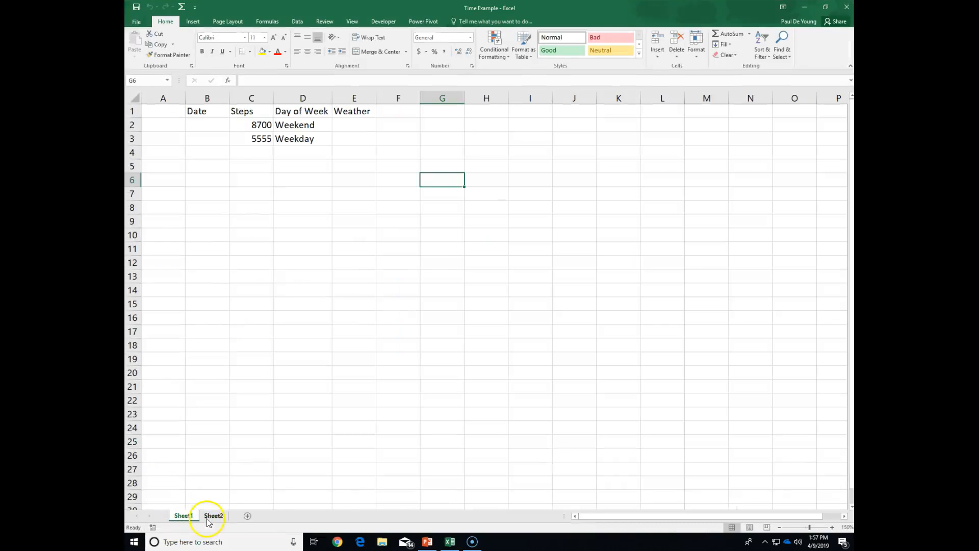
pyautogui.click(213, 515)
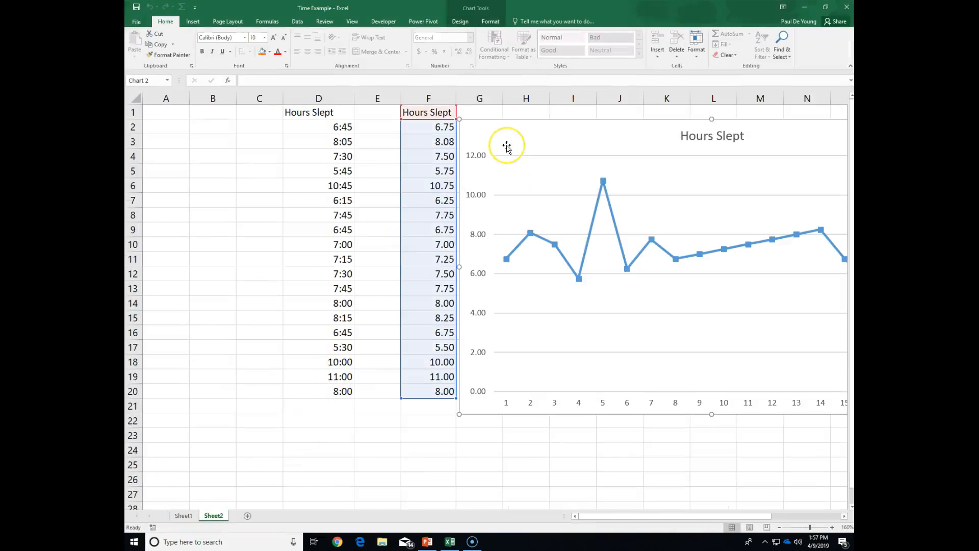
pyautogui.moveTo(507, 148)
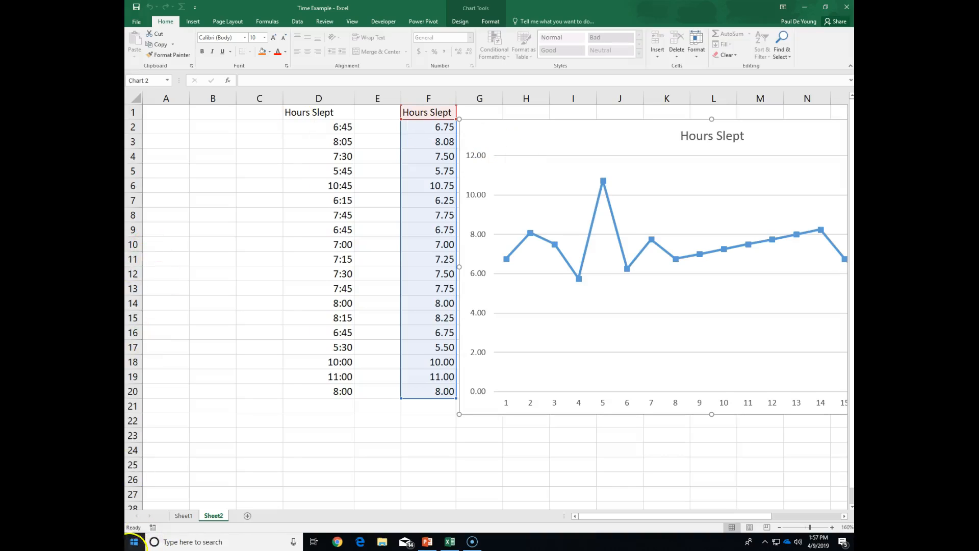
pyautogui.moveTo(535, 142)
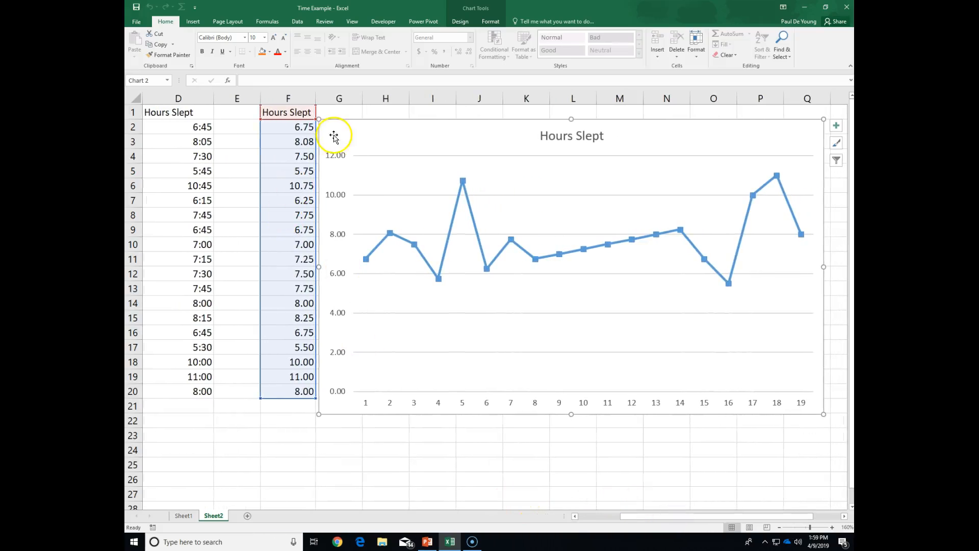
pyautogui.moveTo(354, 200)
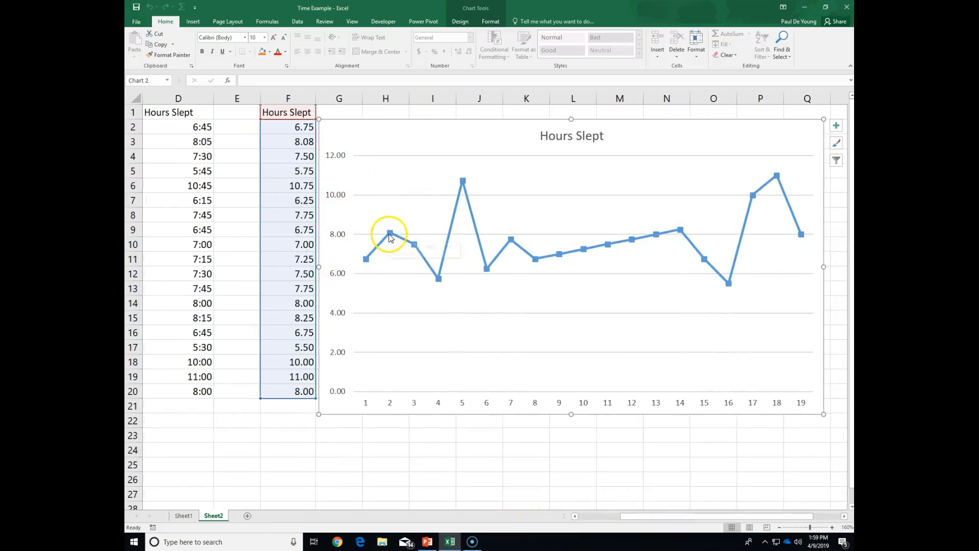
pyautogui.moveTo(364, 217)
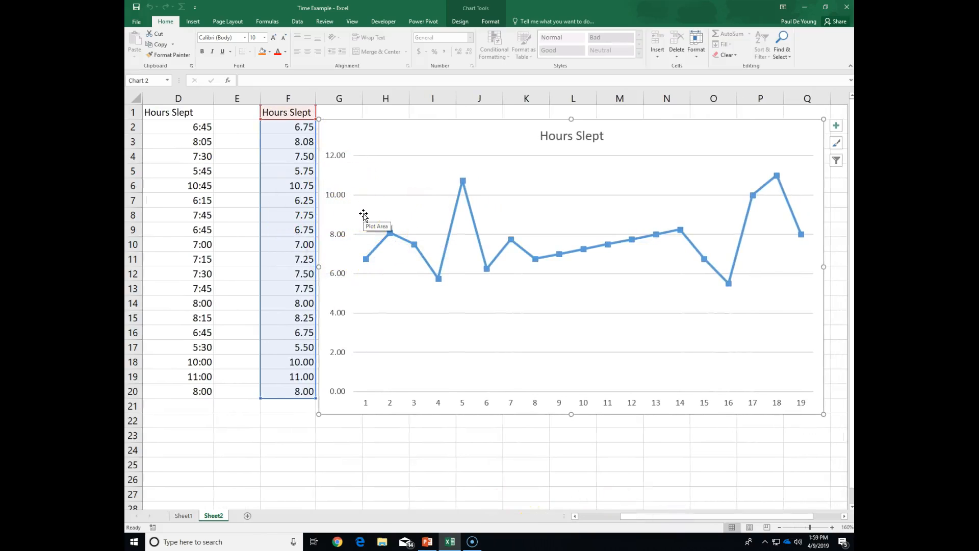
pyautogui.moveTo(517, 211)
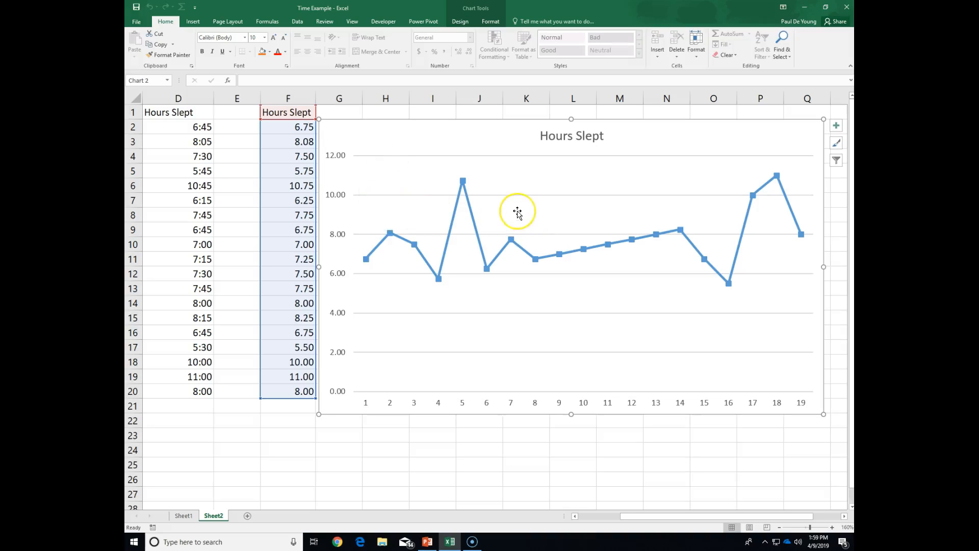
pyautogui.moveTo(517, 211)
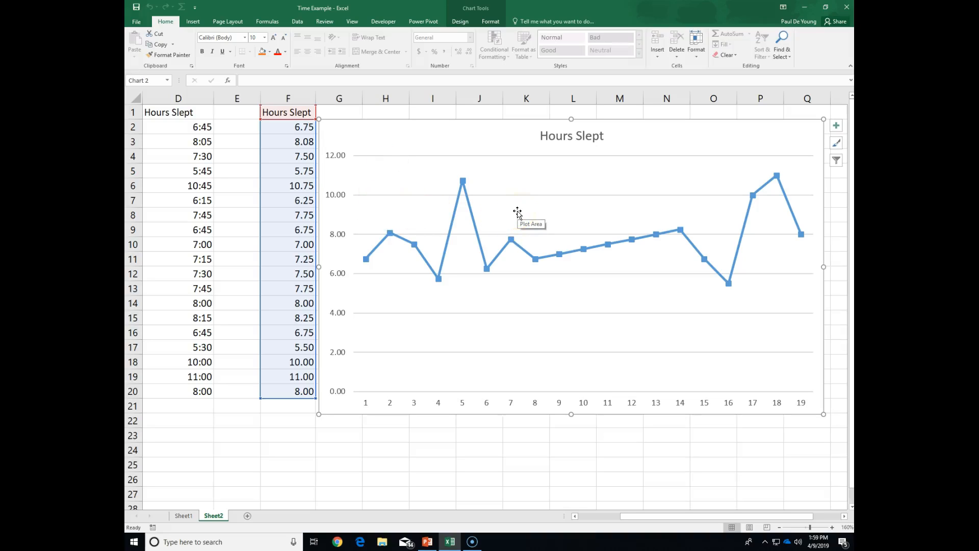
pyautogui.moveTo(393, 200)
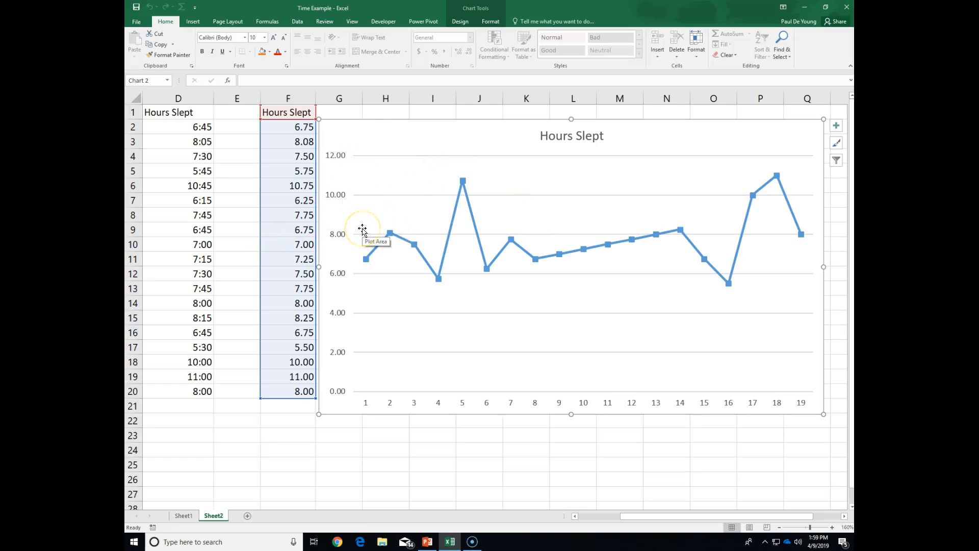
pyautogui.moveTo(629, 520)
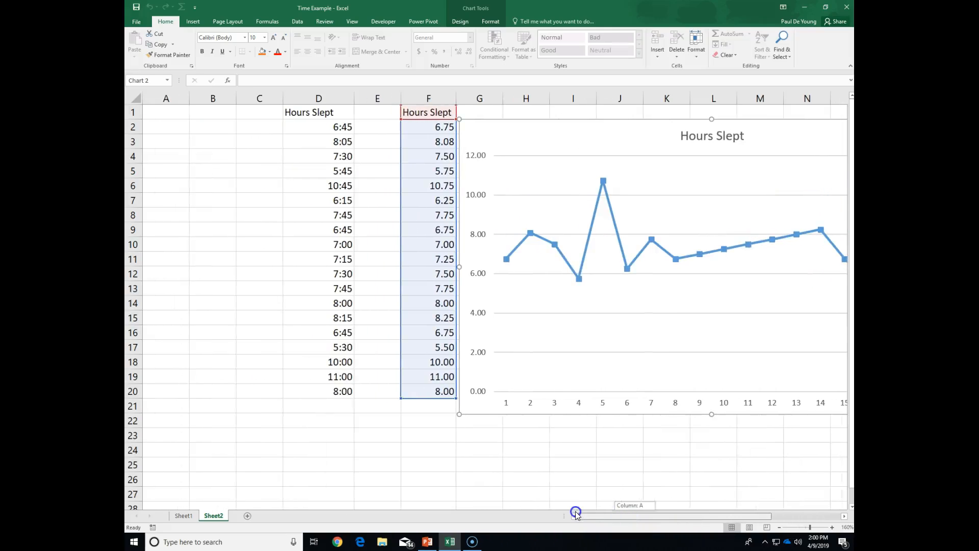
pyautogui.moveTo(504, 125)
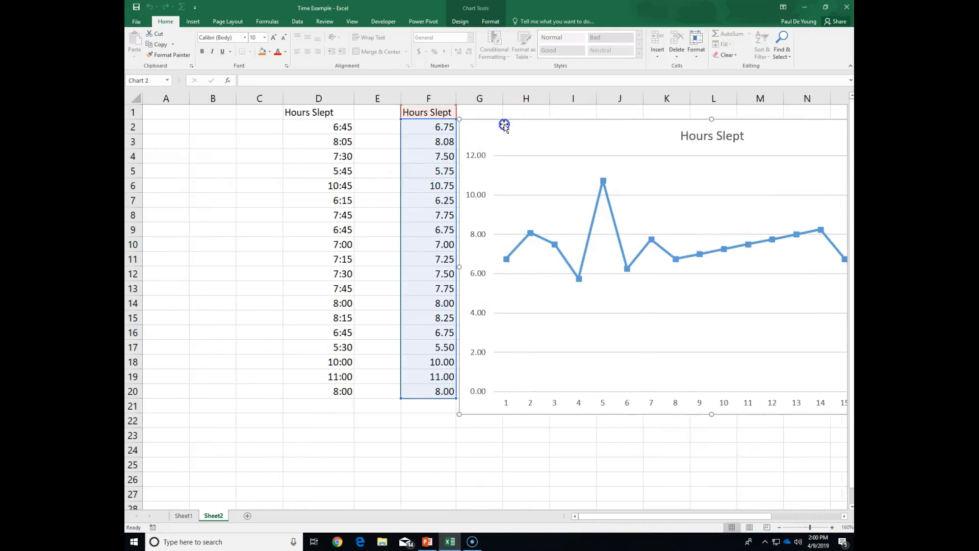
# Step: Remove the Hours Slept chart and Clear All in the column F cells
pyautogui.click(442, 185)
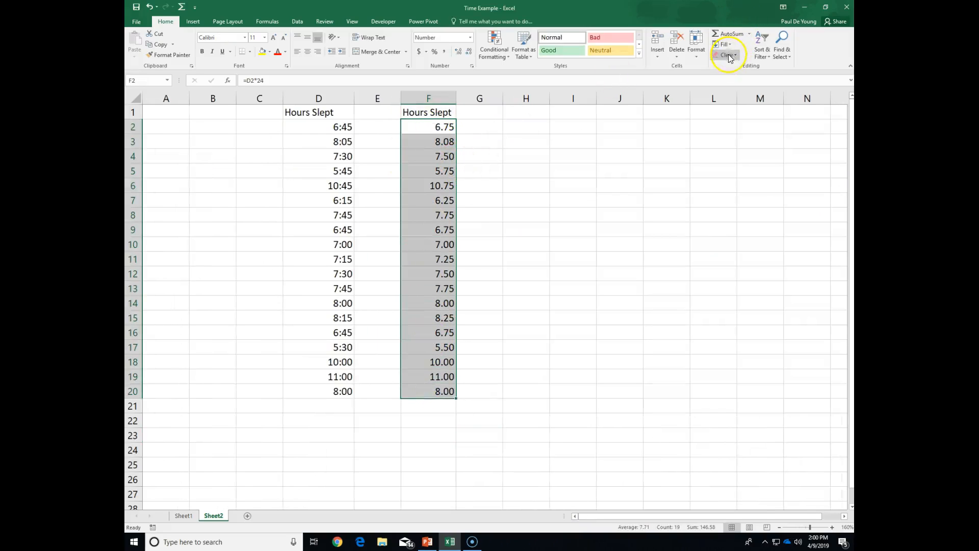
pyautogui.click(726, 55)
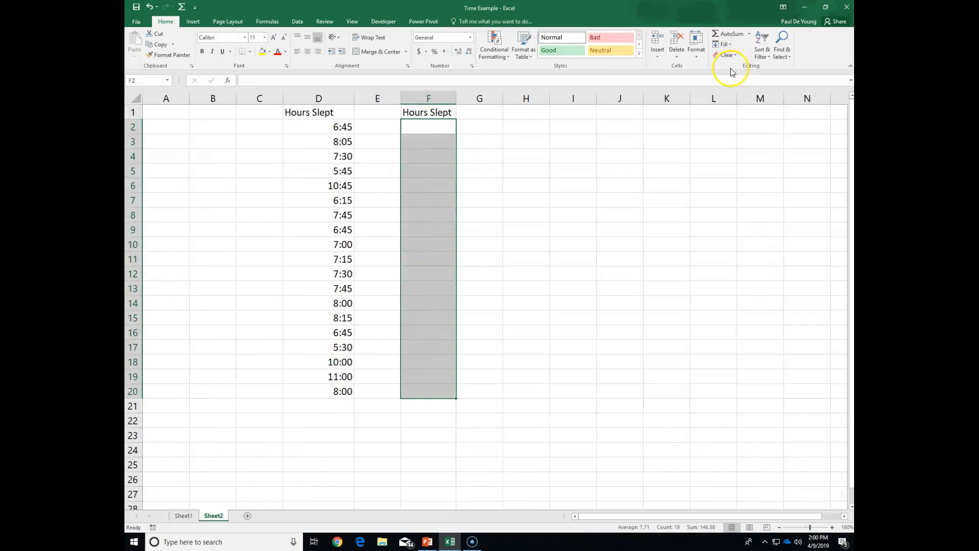
pyautogui.click(342, 127)
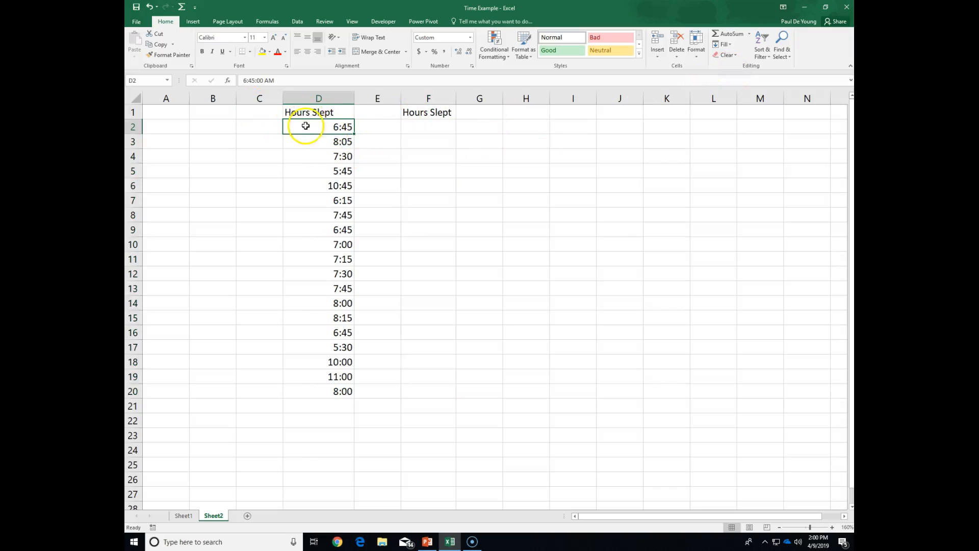
pyautogui.moveTo(289, 131)
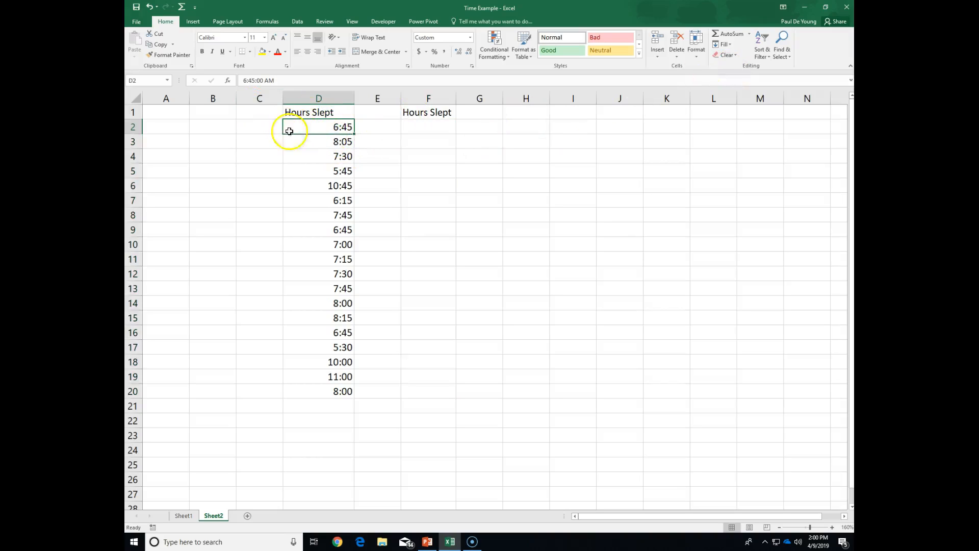
pyautogui.moveTo(263, 127)
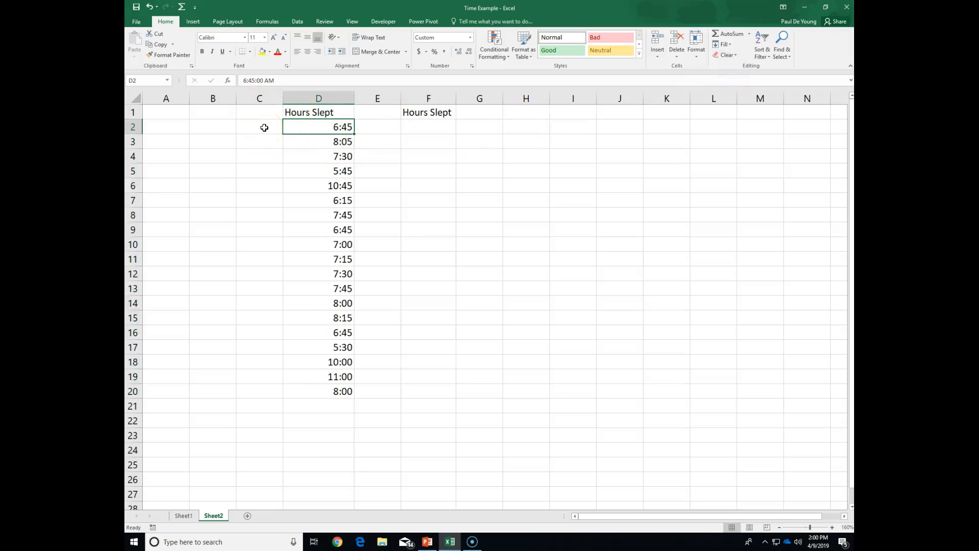
pyautogui.moveTo(311, 141)
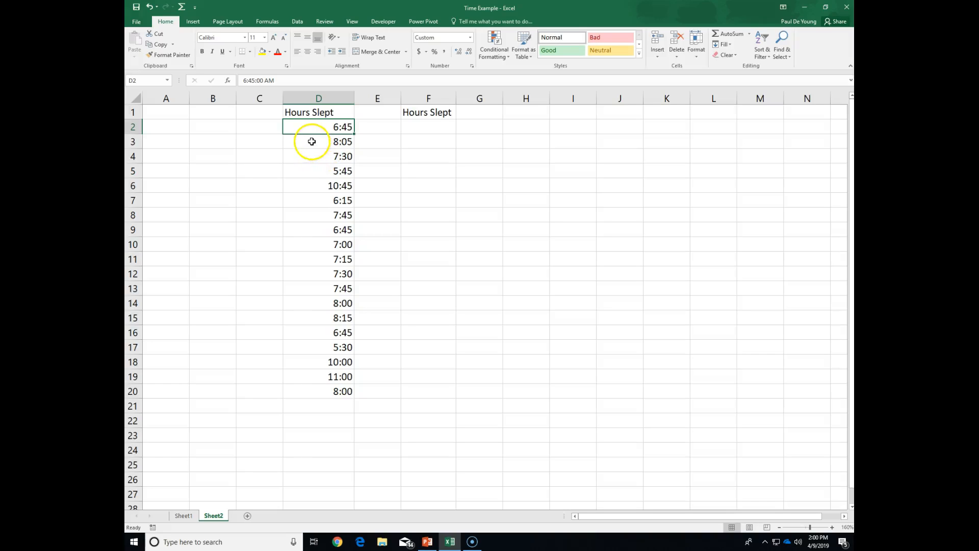
pyautogui.moveTo(354, 209)
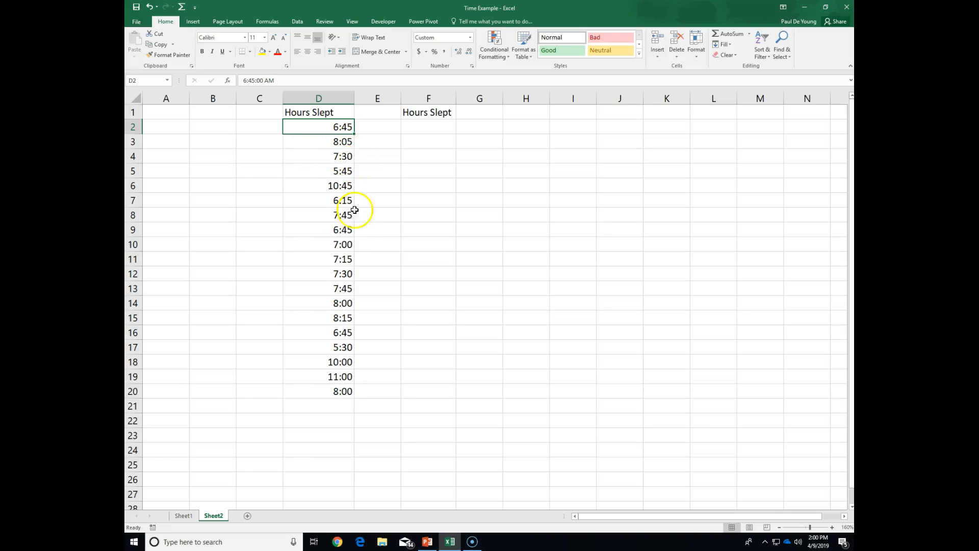
pyautogui.moveTo(358, 406)
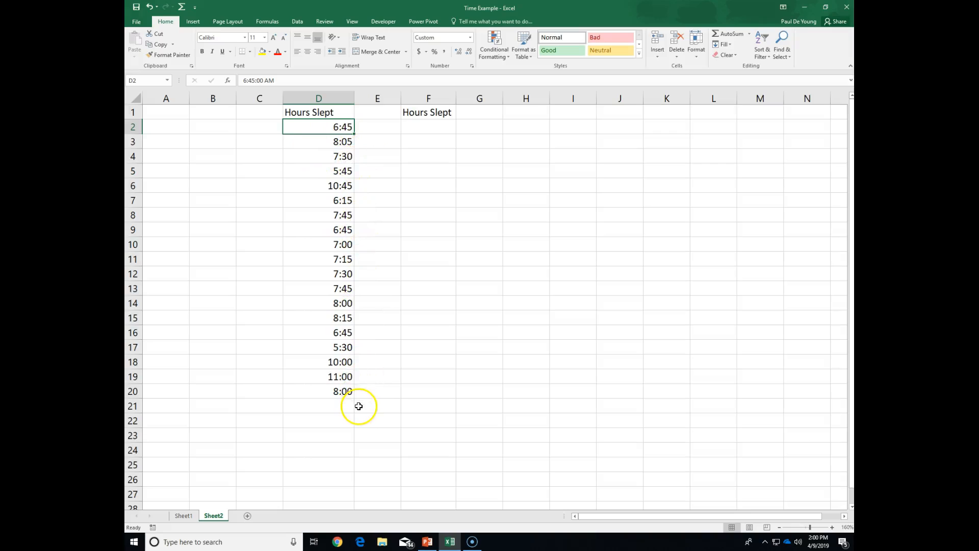
pyautogui.moveTo(439, 125)
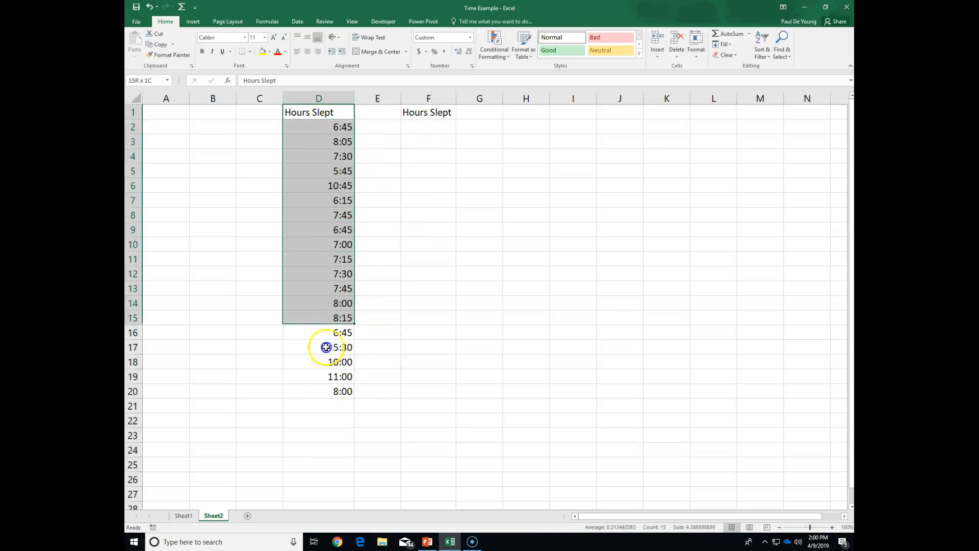
pyautogui.click(479, 303)
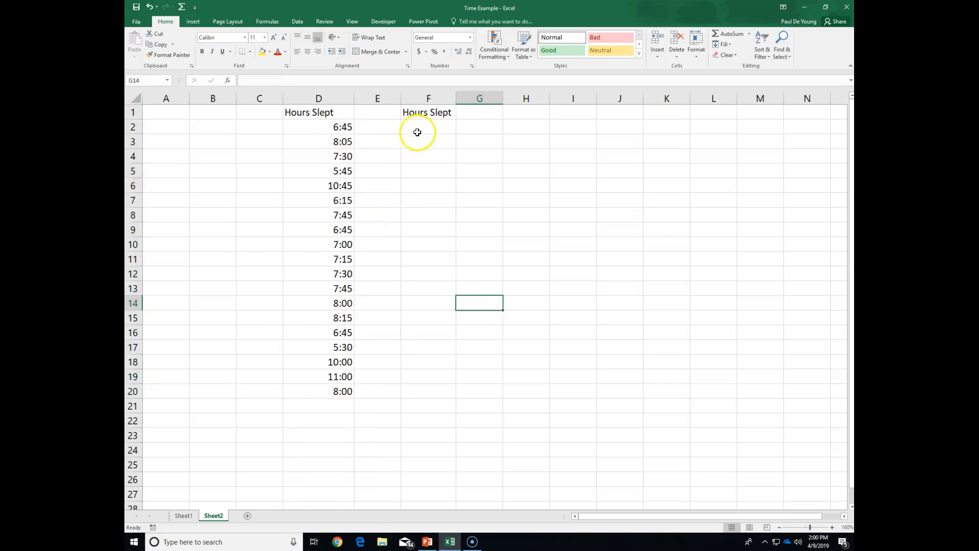
pyautogui.click(259, 127)
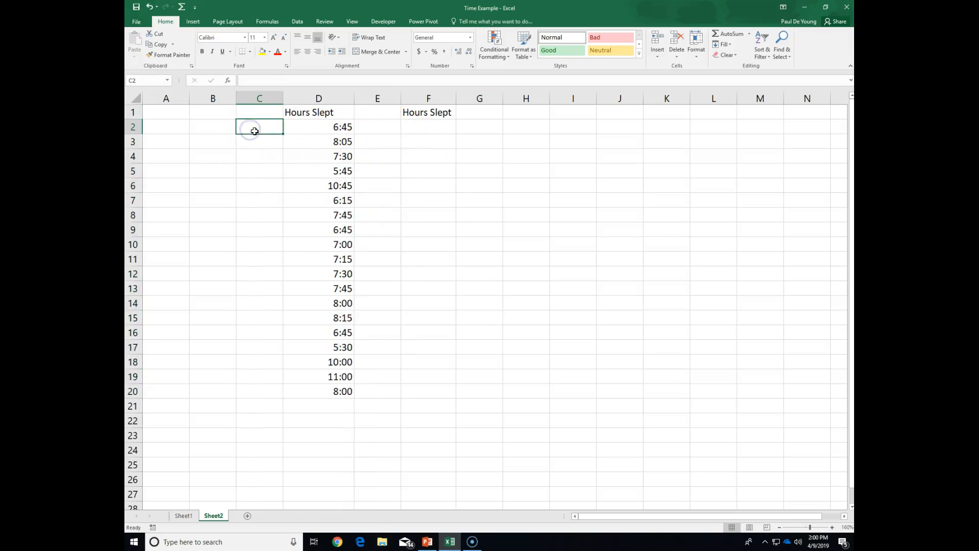
pyautogui.write('6')
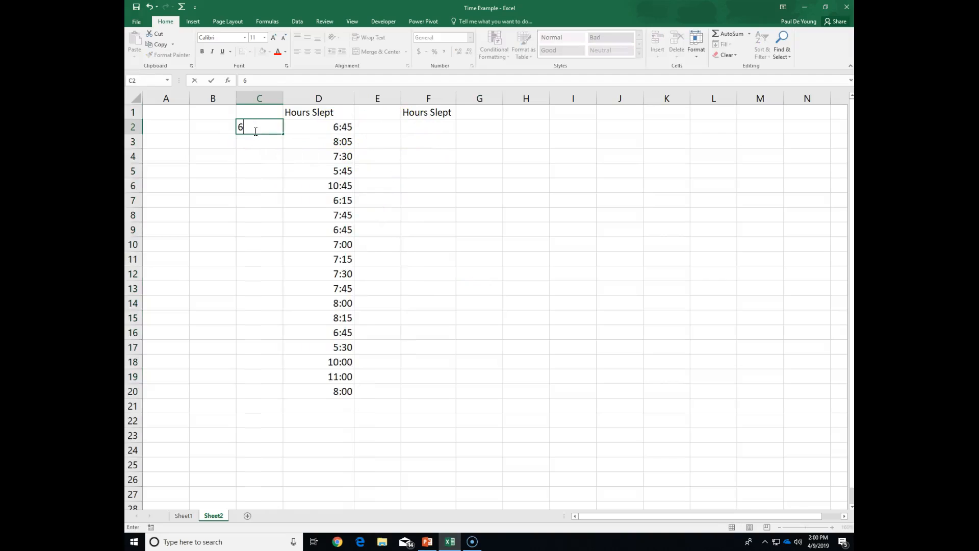
pyautogui.write(':45')
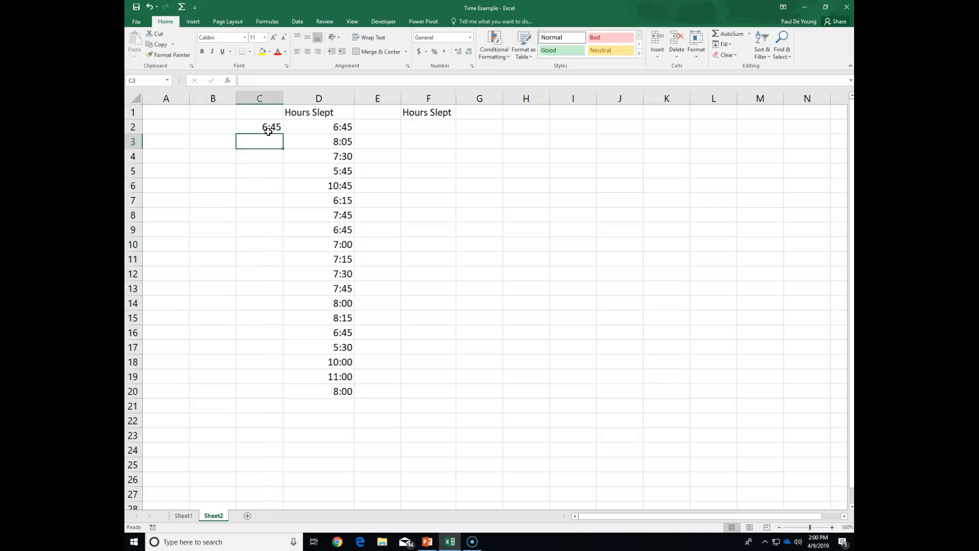
pyautogui.click(259, 126)
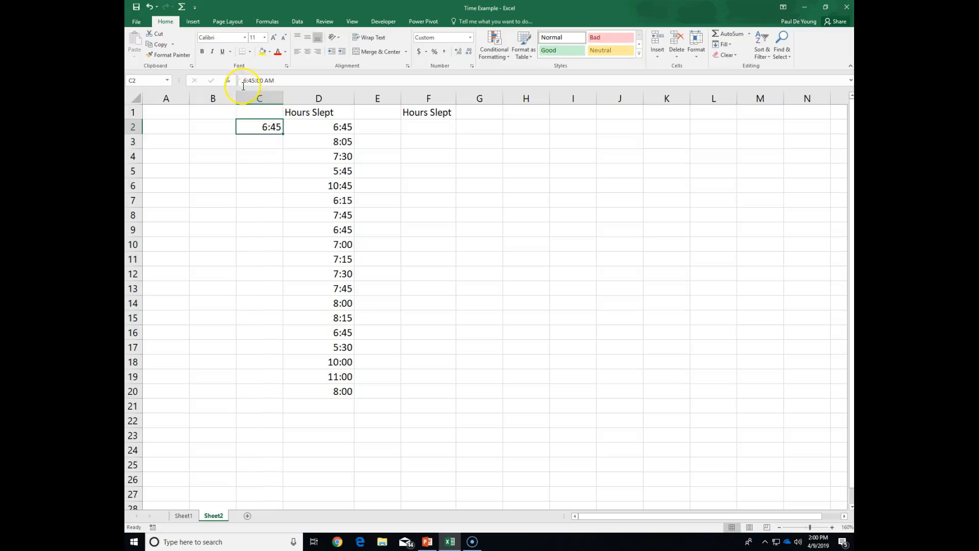
pyautogui.moveTo(249, 80)
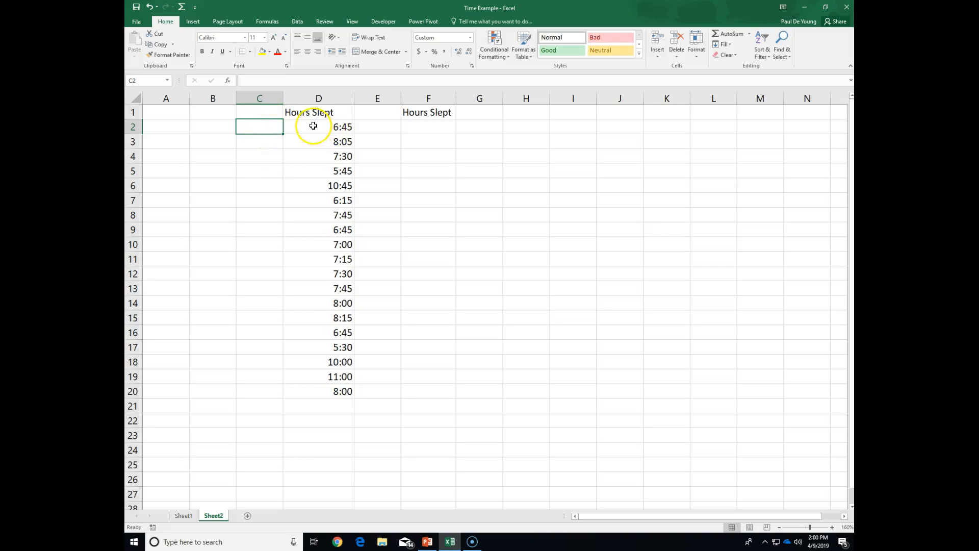
pyautogui.click(318, 126)
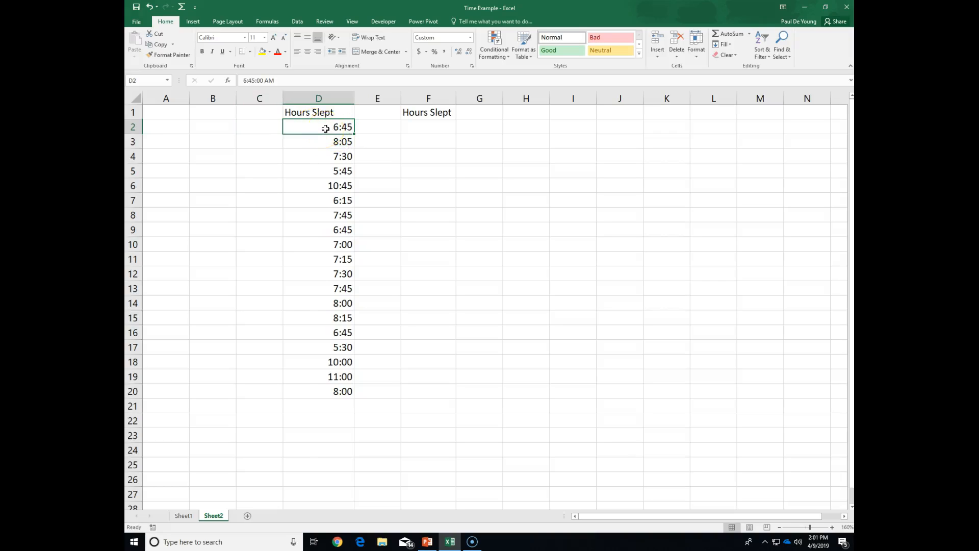
pyautogui.moveTo(330, 127)
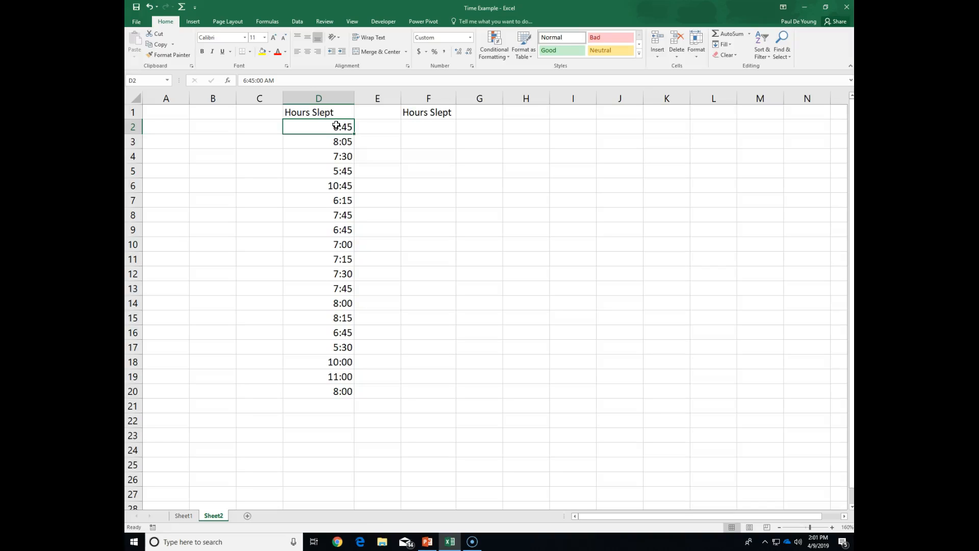
pyautogui.moveTo(443, 112)
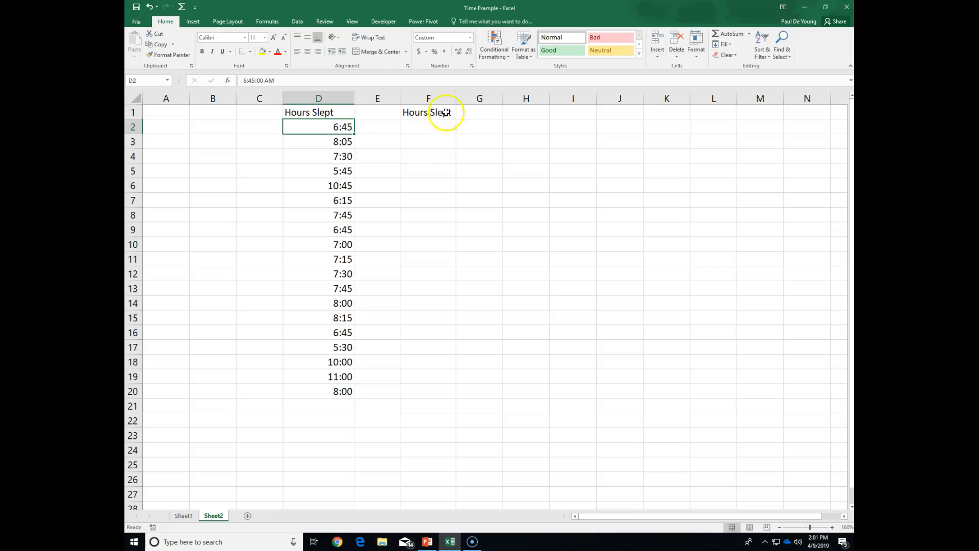
pyautogui.moveTo(313, 130)
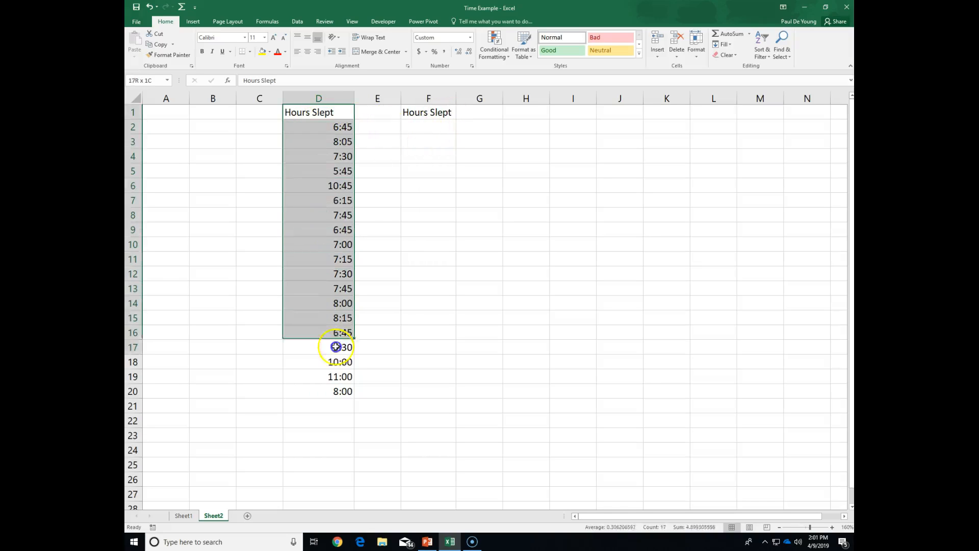
pyautogui.click(318, 98)
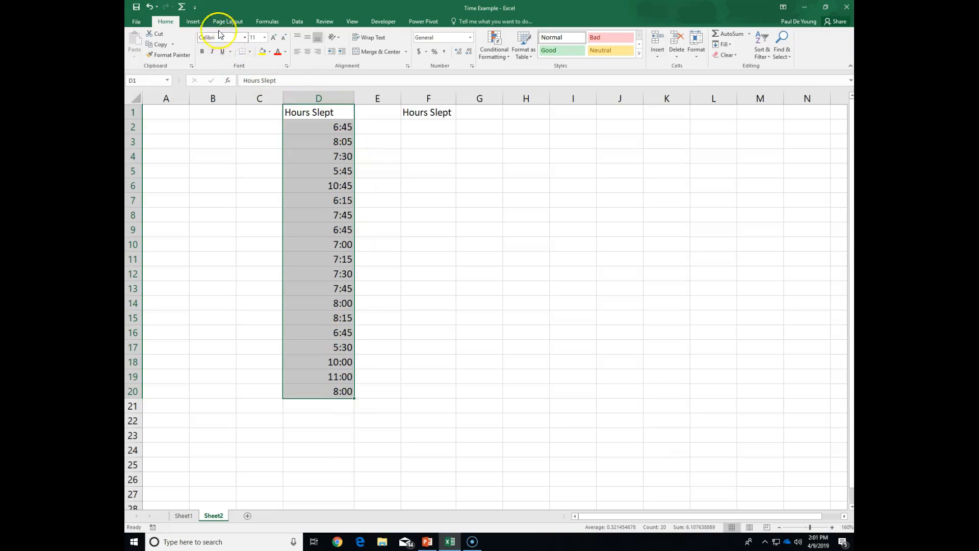
pyautogui.click(193, 20)
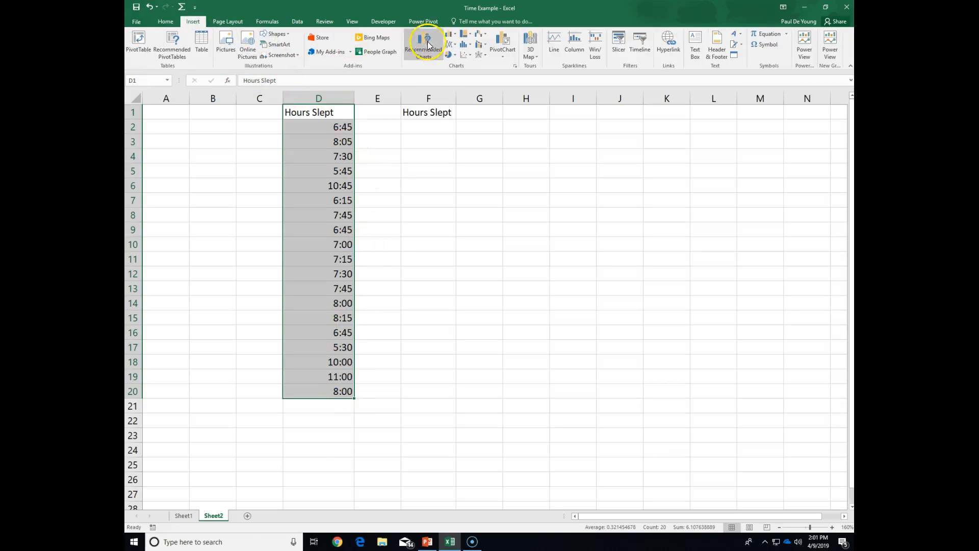
pyautogui.click(423, 45)
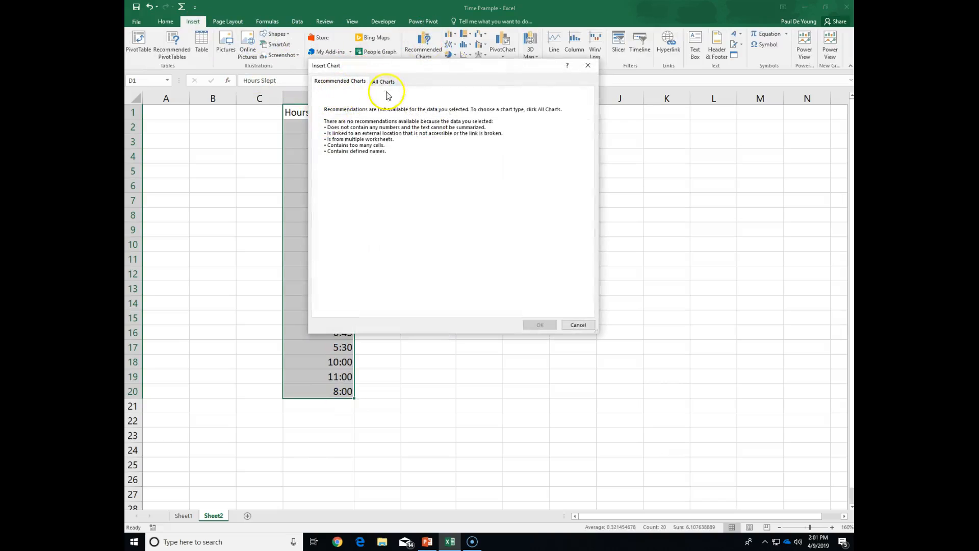
pyautogui.moveTo(380, 117)
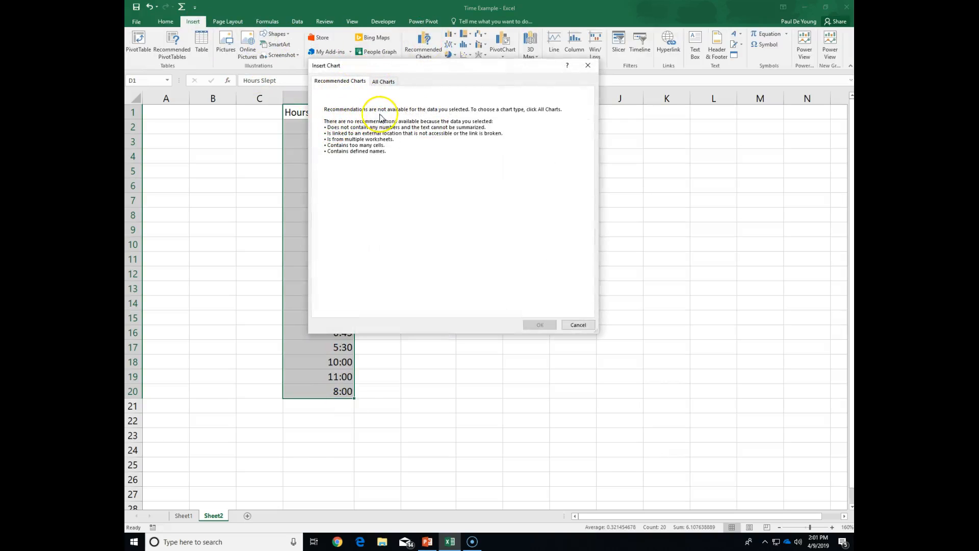
pyautogui.moveTo(451, 116)
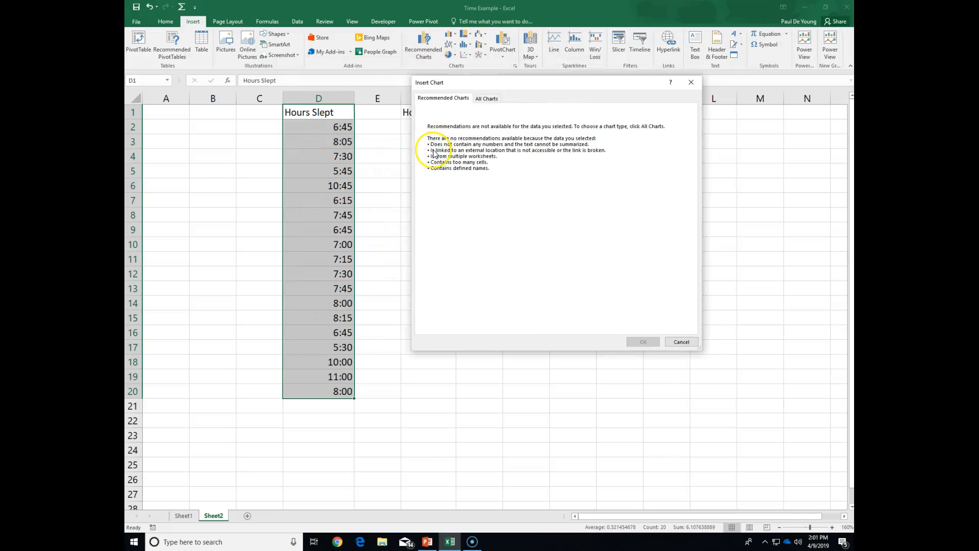
pyautogui.moveTo(493, 148)
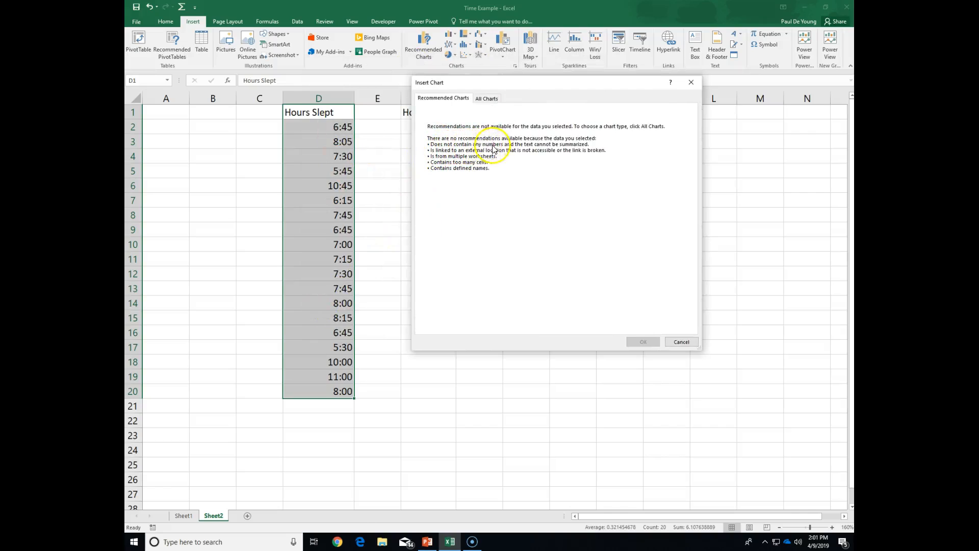
pyautogui.moveTo(531, 167)
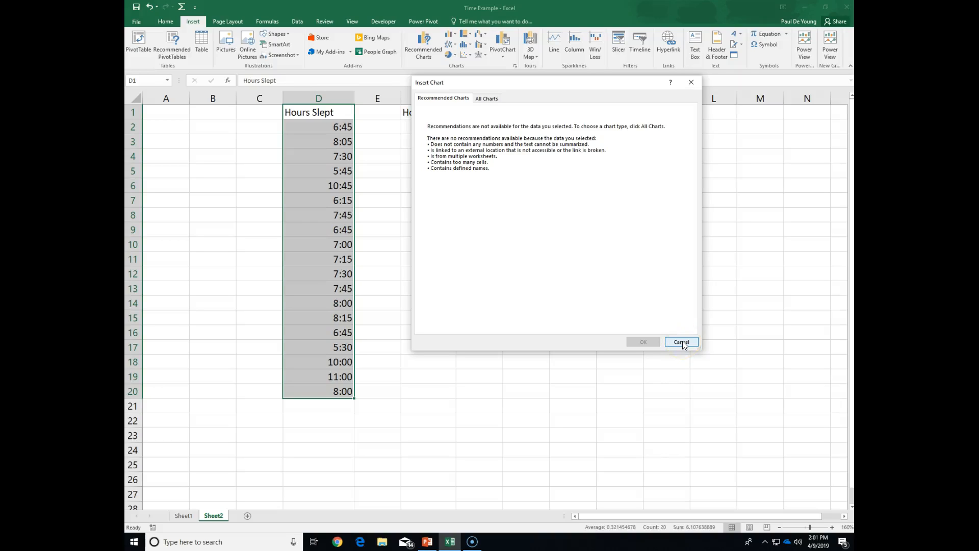
pyautogui.click(681, 341)
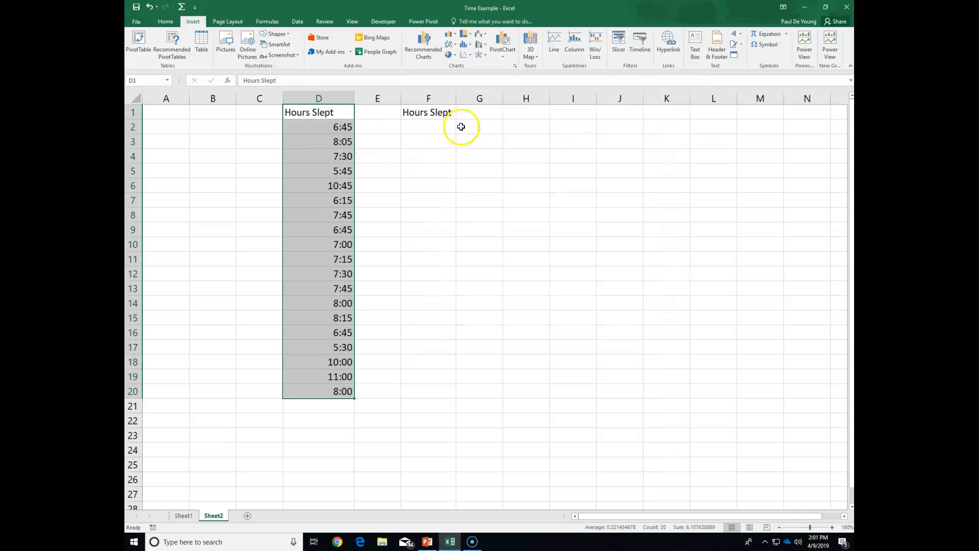
# Step: Complete the F1 heading as 'Hours Slept (#)'
pyautogui.click(317, 127)
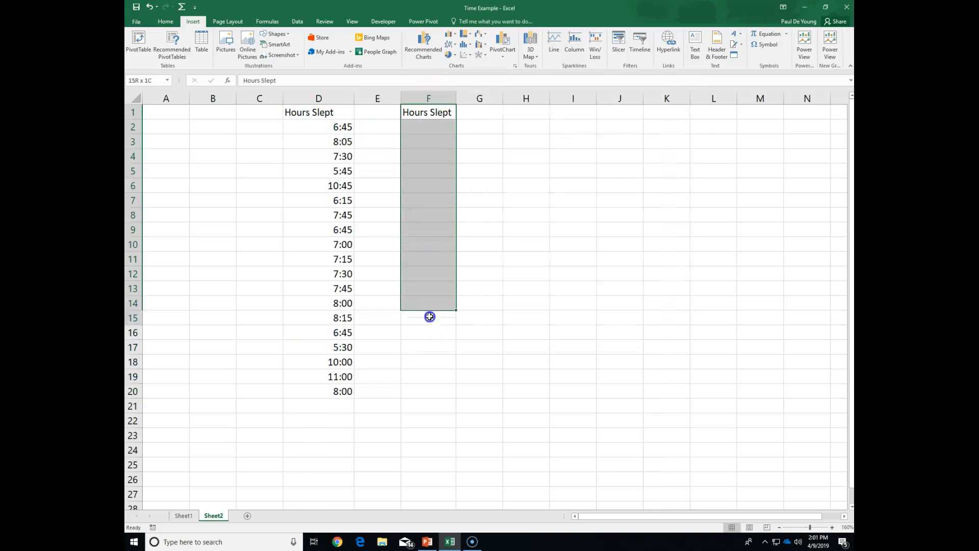
pyautogui.click(428, 126)
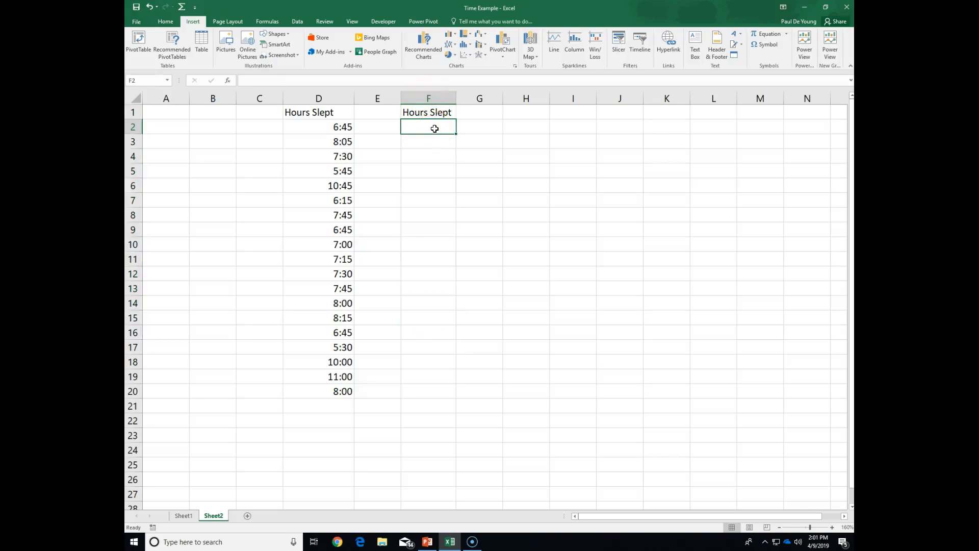
pyautogui.moveTo(408, 129)
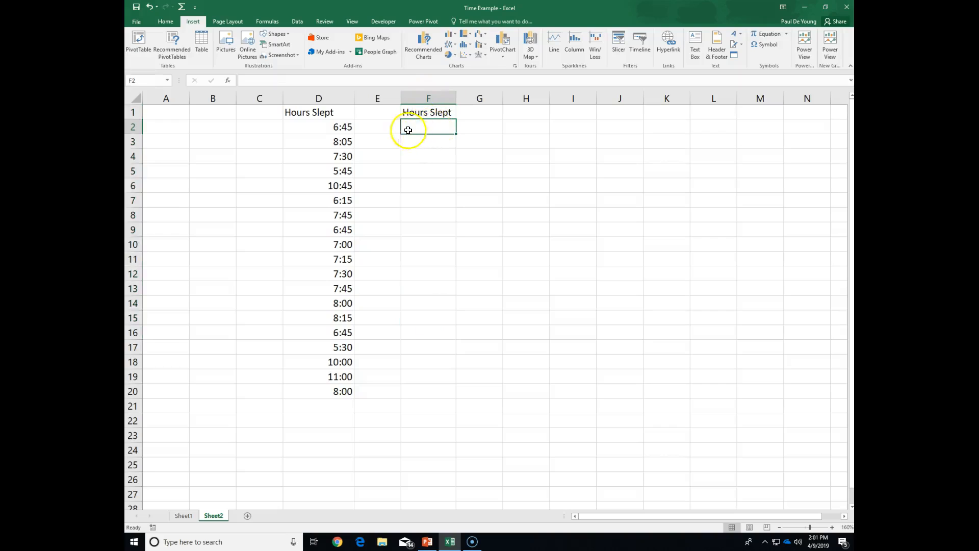
pyautogui.doubleClick(428, 112)
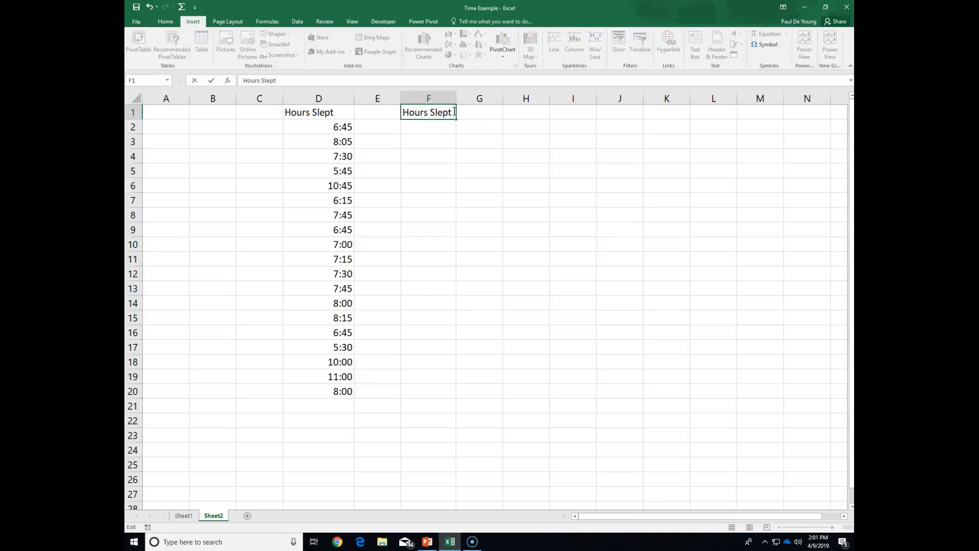
pyautogui.write('(N')
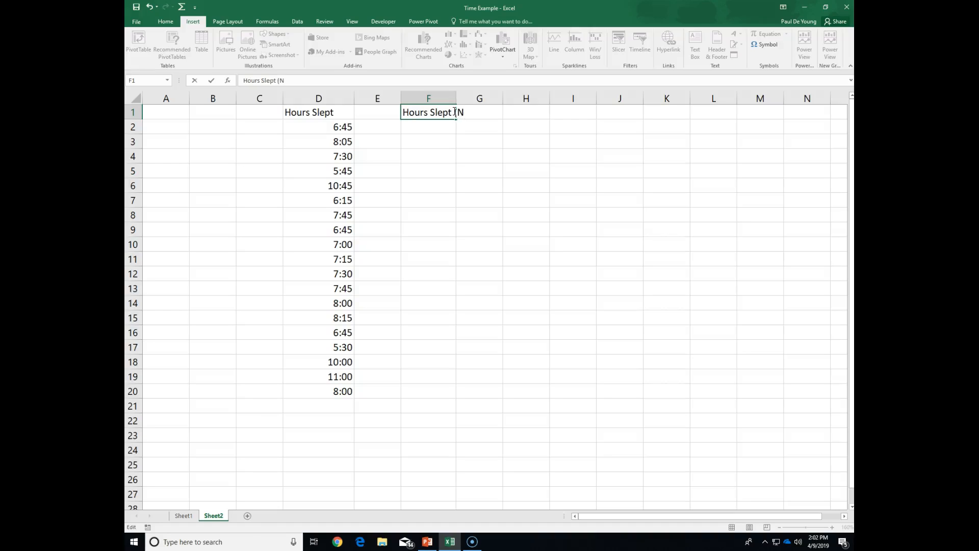
pyautogui.write('#')
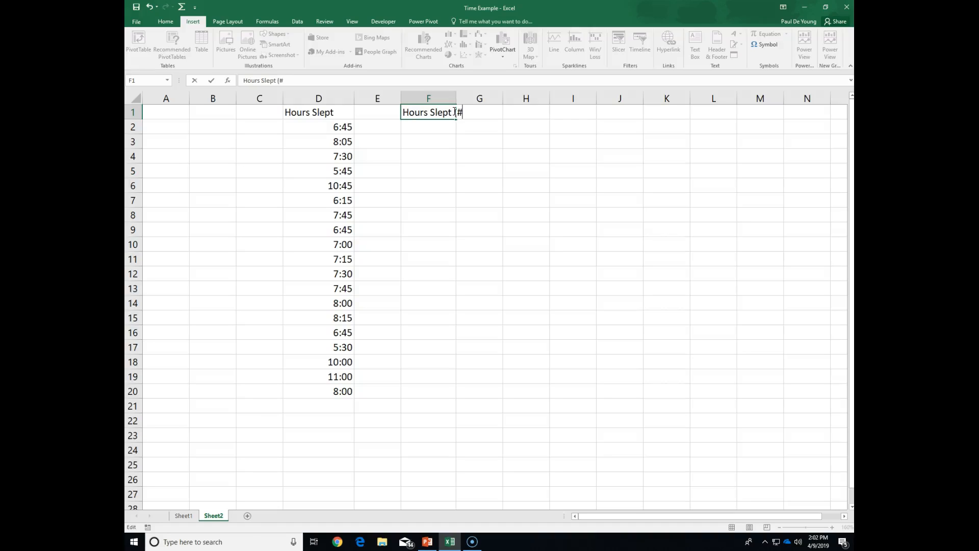
pyautogui.press('Return')
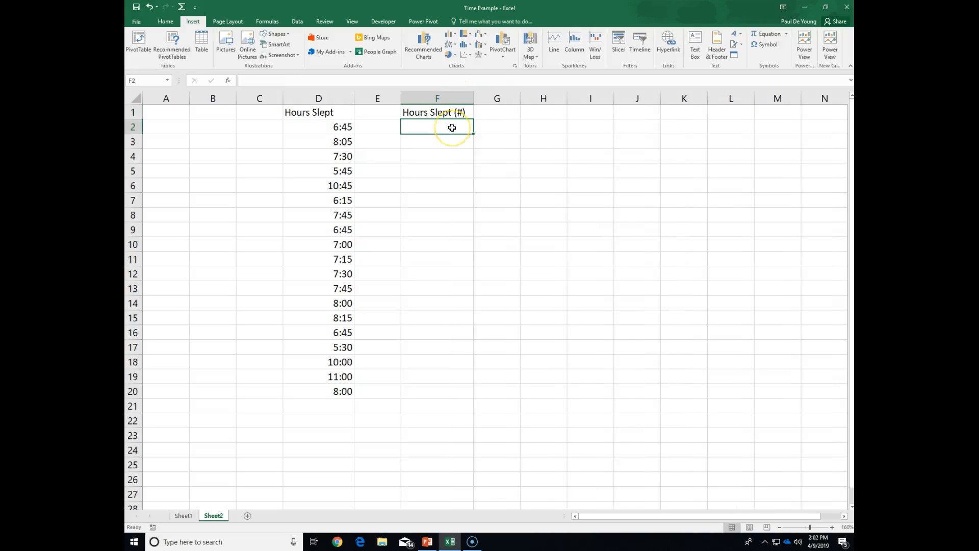
pyautogui.moveTo(451, 127)
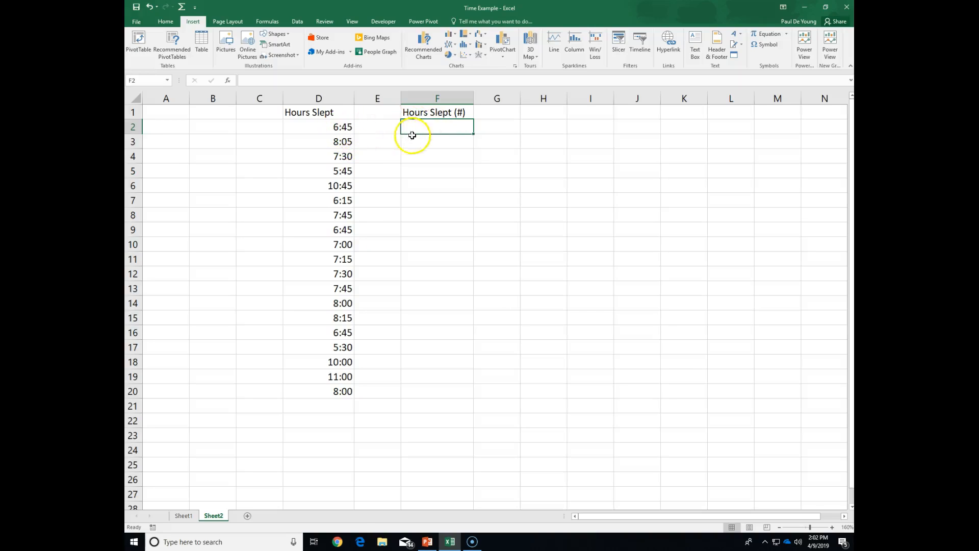
pyautogui.moveTo(442, 128)
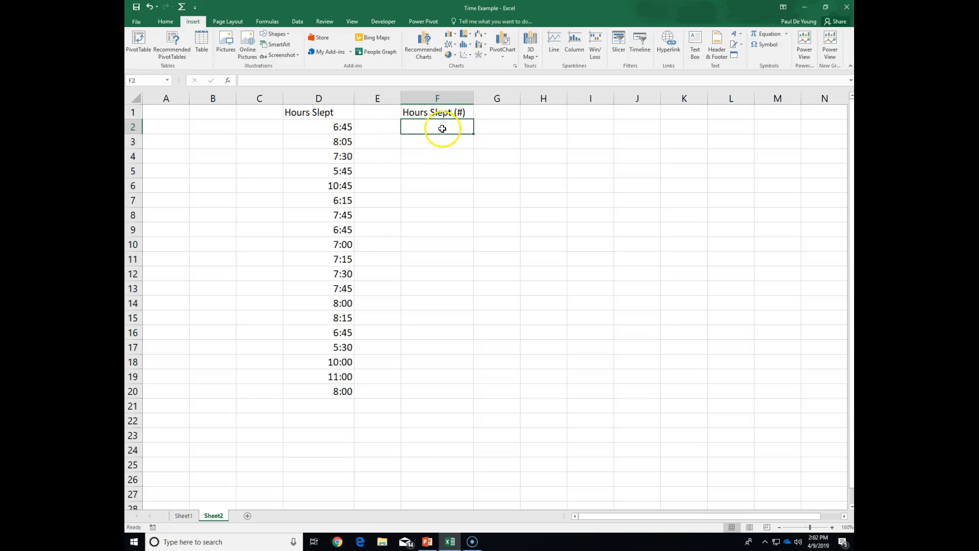
pyautogui.moveTo(442, 125)
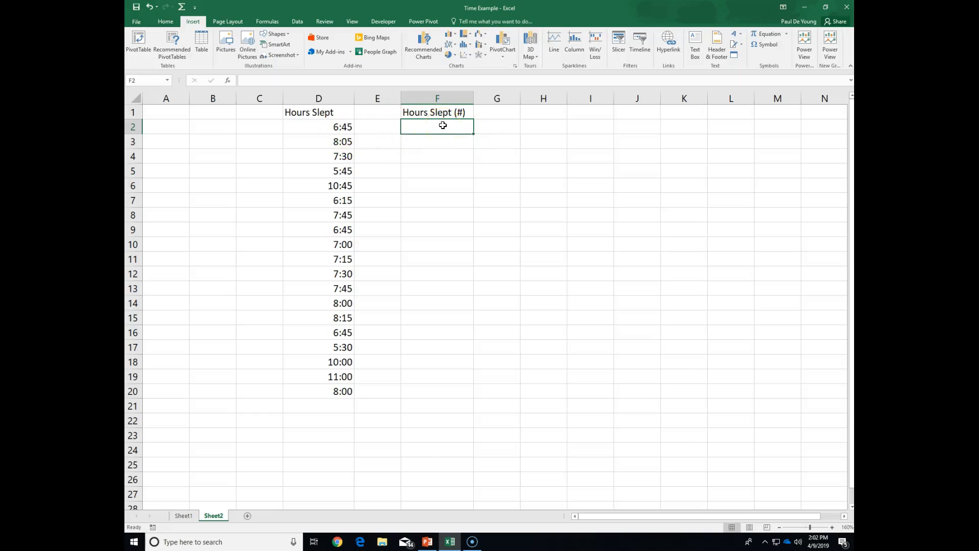
# Step: Enter =D2 in F2 so it shows the first sleep time, 6:45
pyautogui.write('=')
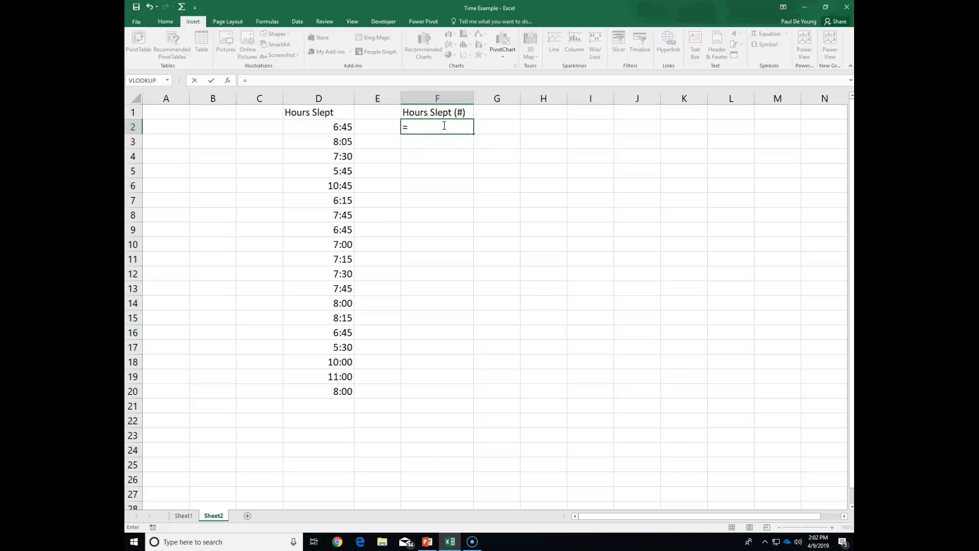
pyautogui.write('d2')
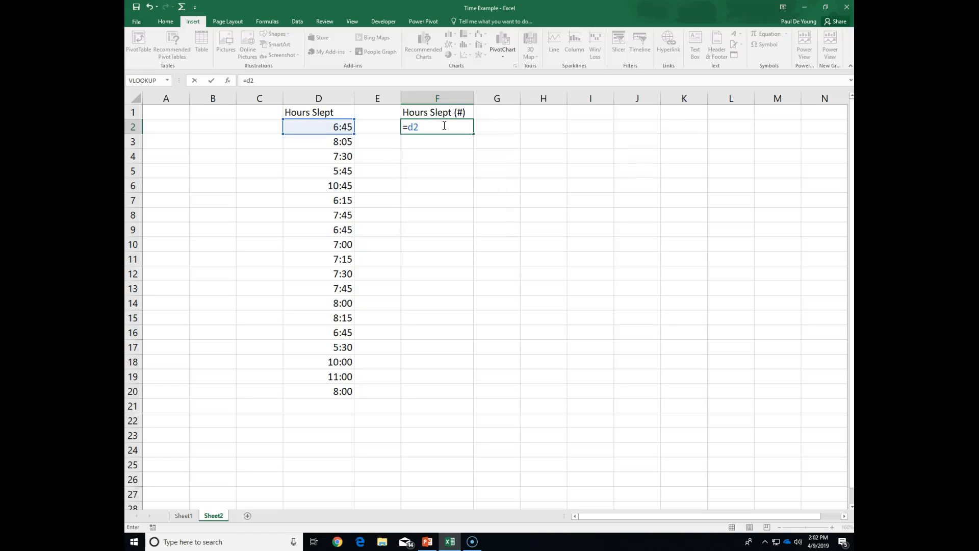
pyautogui.press('Return')
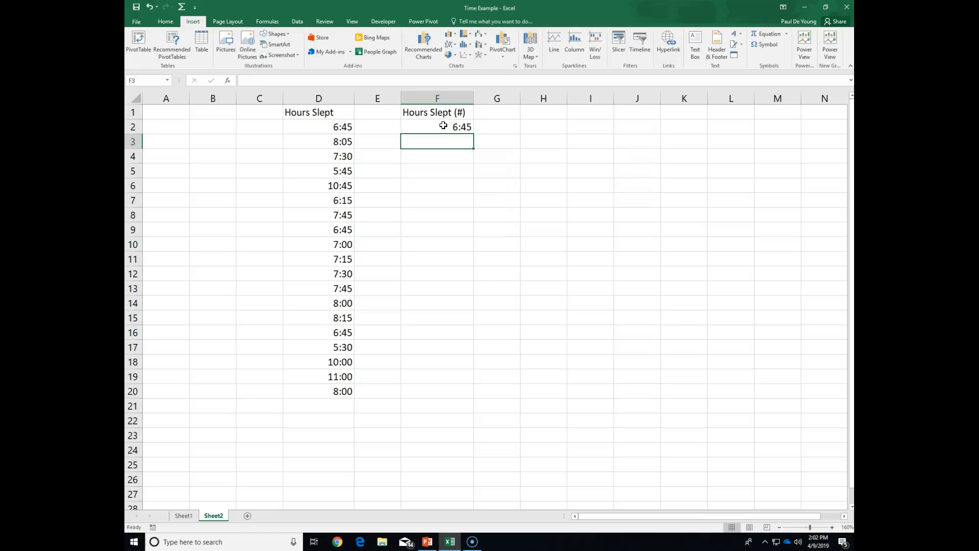
pyautogui.click(436, 126)
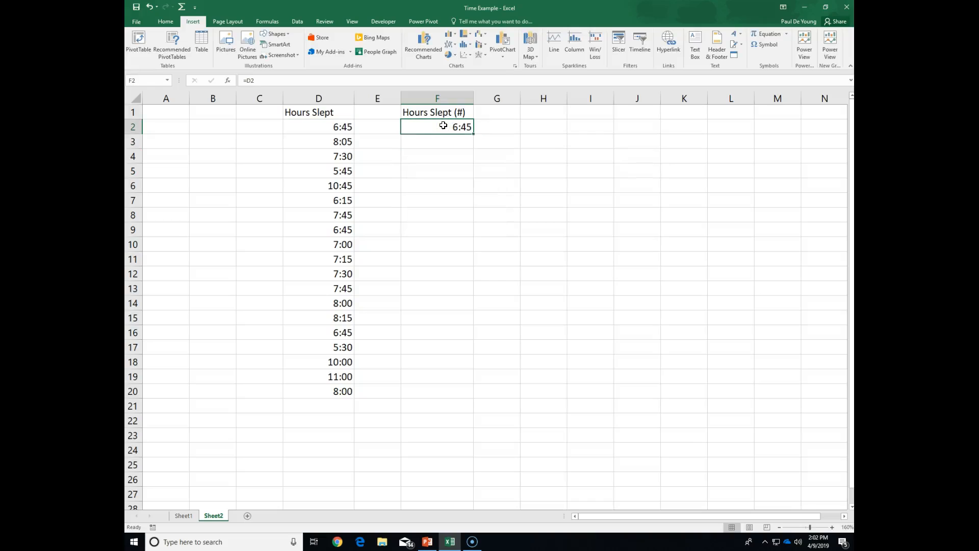
pyautogui.moveTo(156, 9)
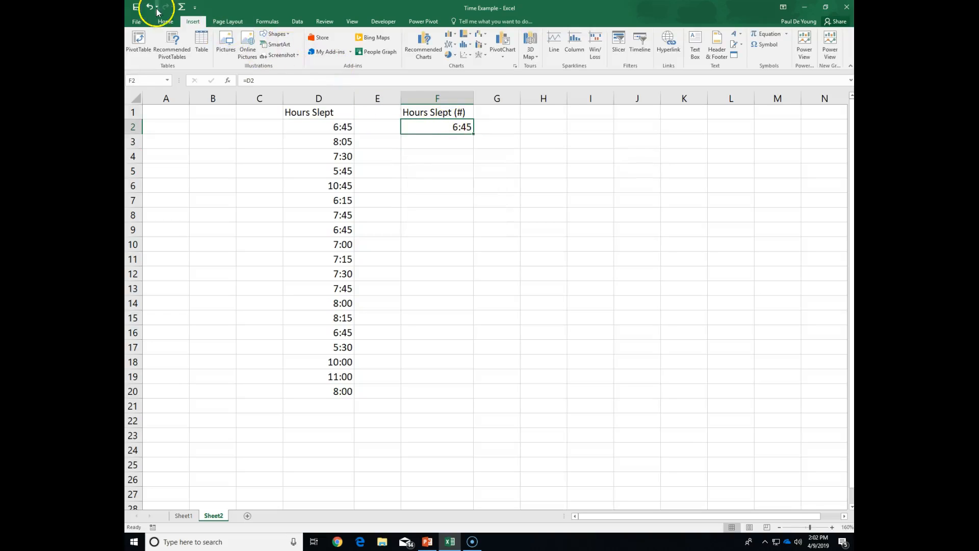
# Step: Apply the Number format to F2 via More Number Formats, displaying 0.28
pyautogui.click(165, 20)
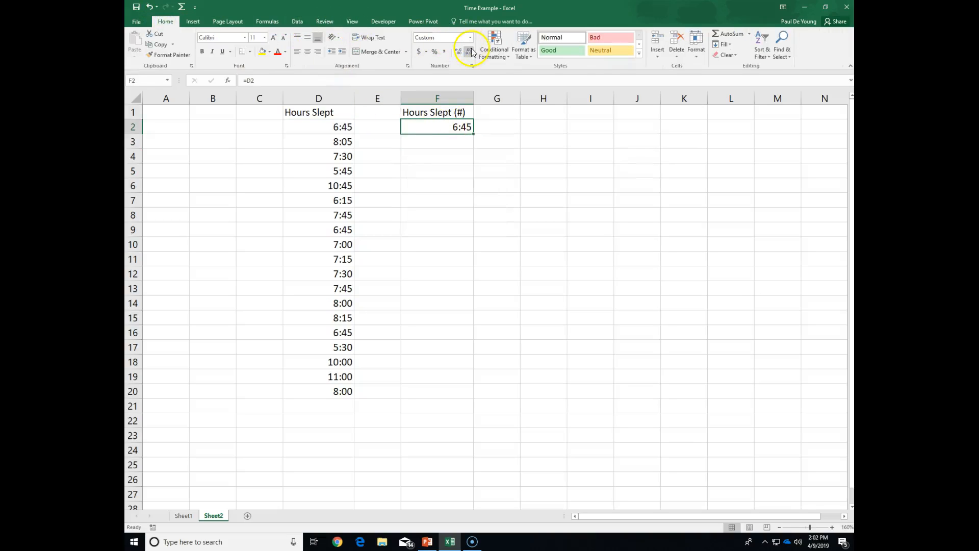
pyautogui.click(469, 37)
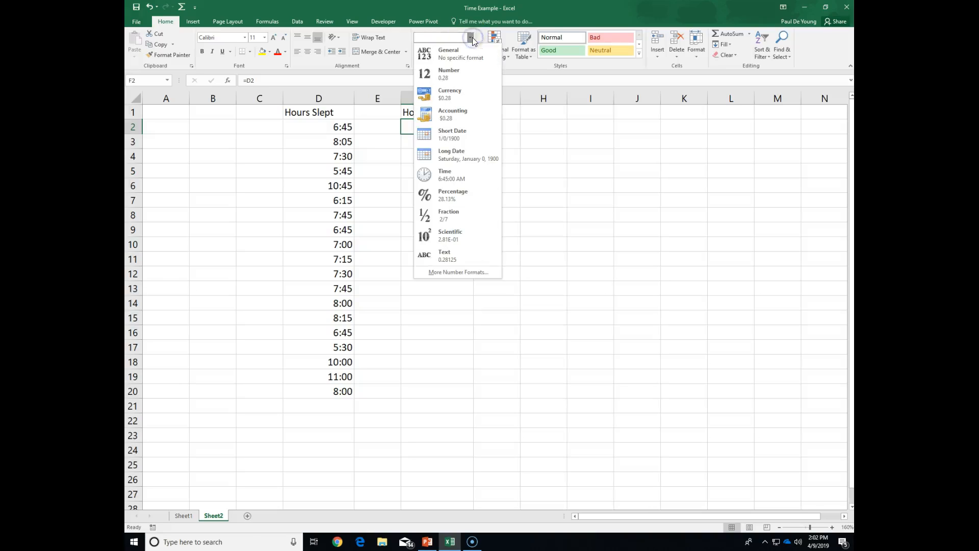
pyautogui.click(458, 271)
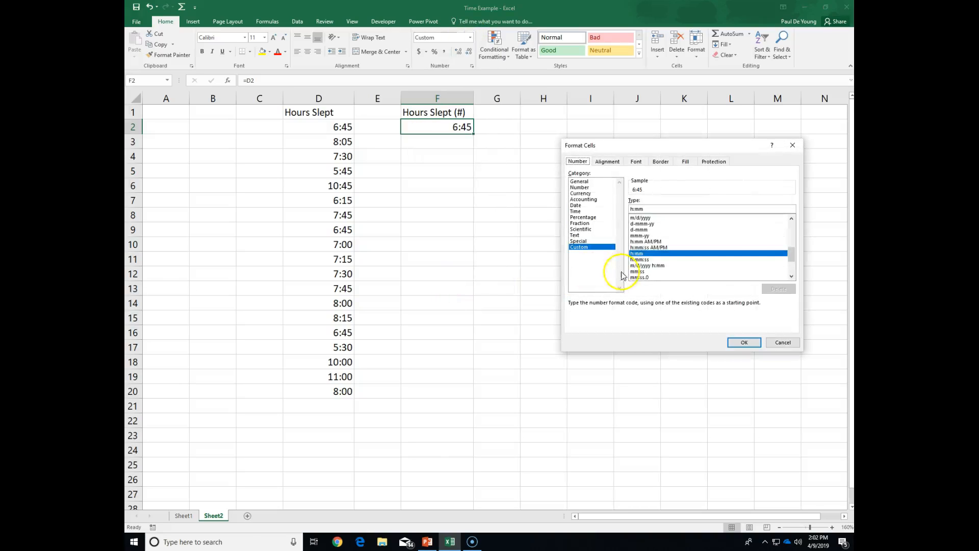
pyautogui.moveTo(703, 303)
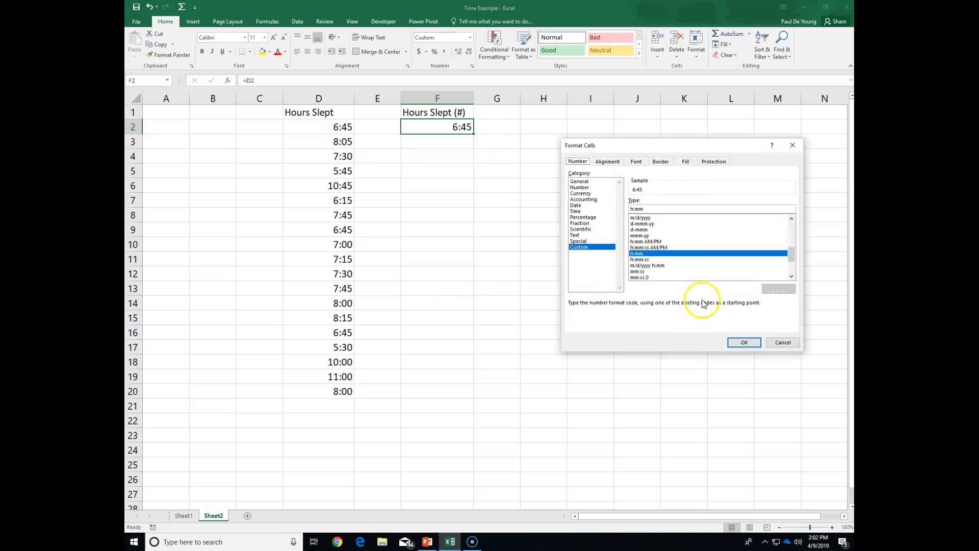
pyautogui.moveTo(571, 219)
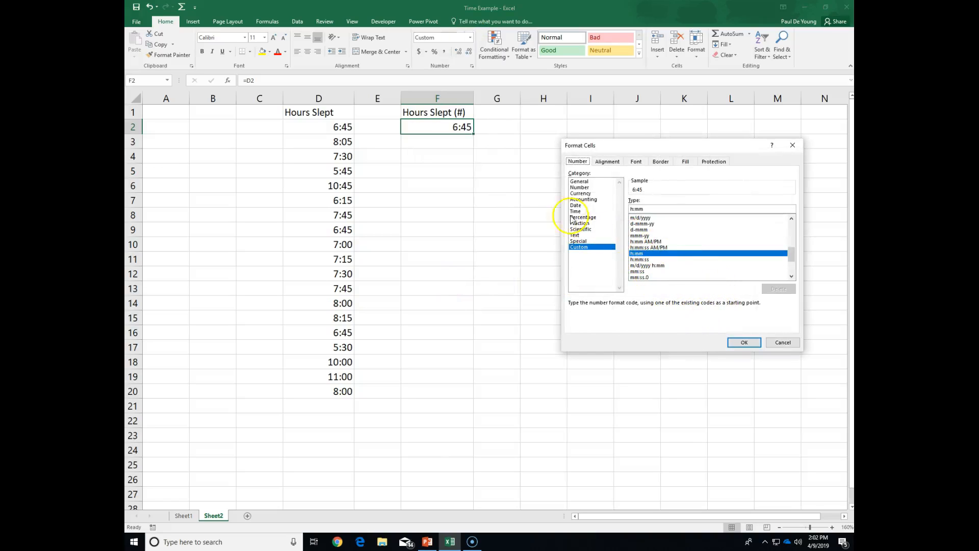
pyautogui.moveTo(592, 192)
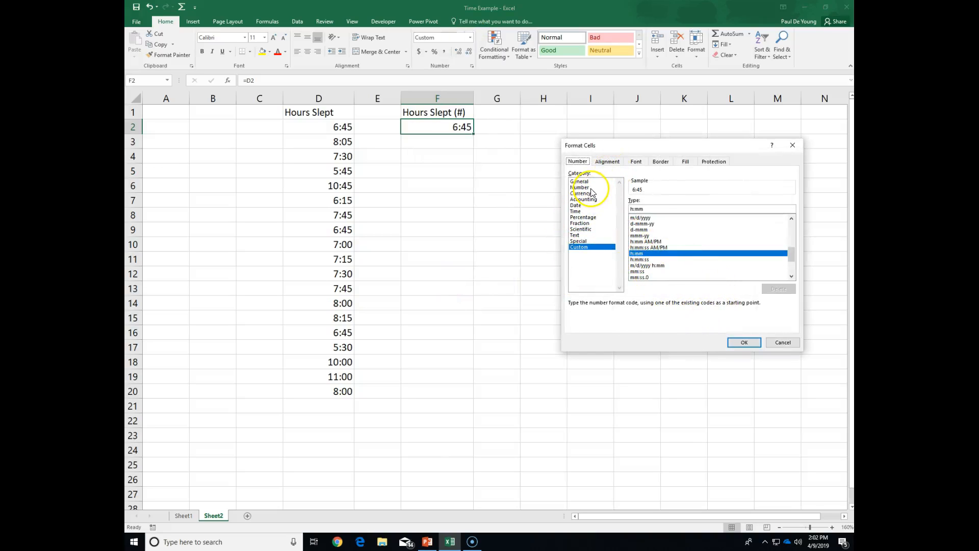
pyautogui.click(579, 187)
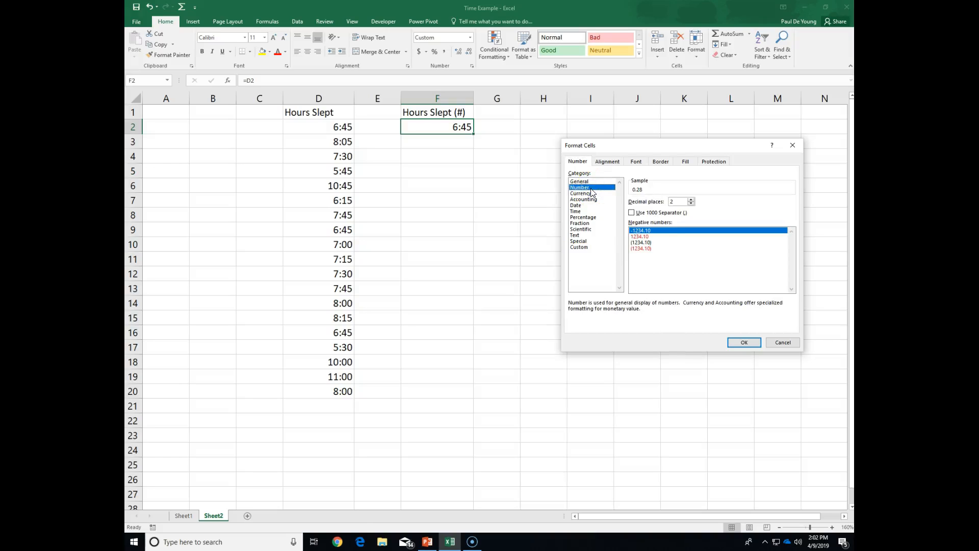
pyautogui.moveTo(637, 198)
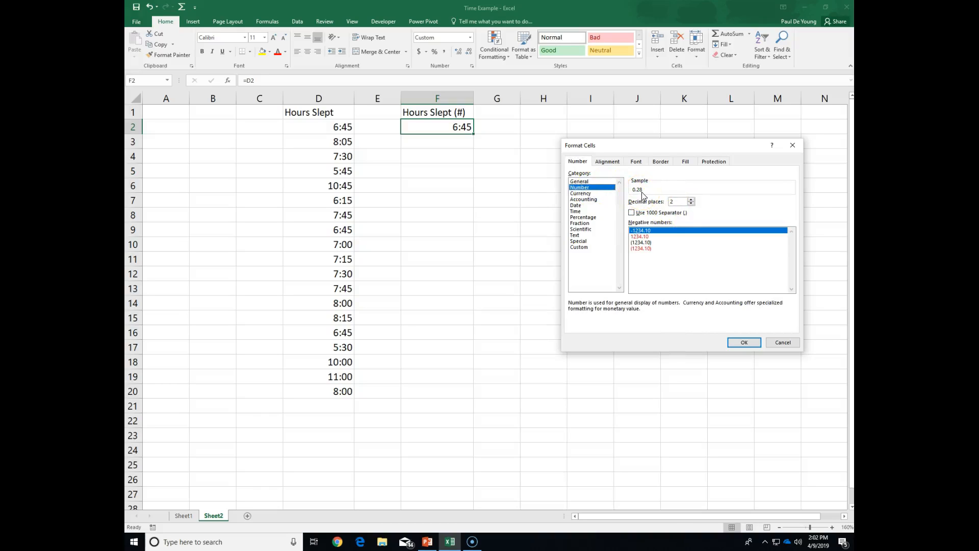
pyautogui.moveTo(743, 342)
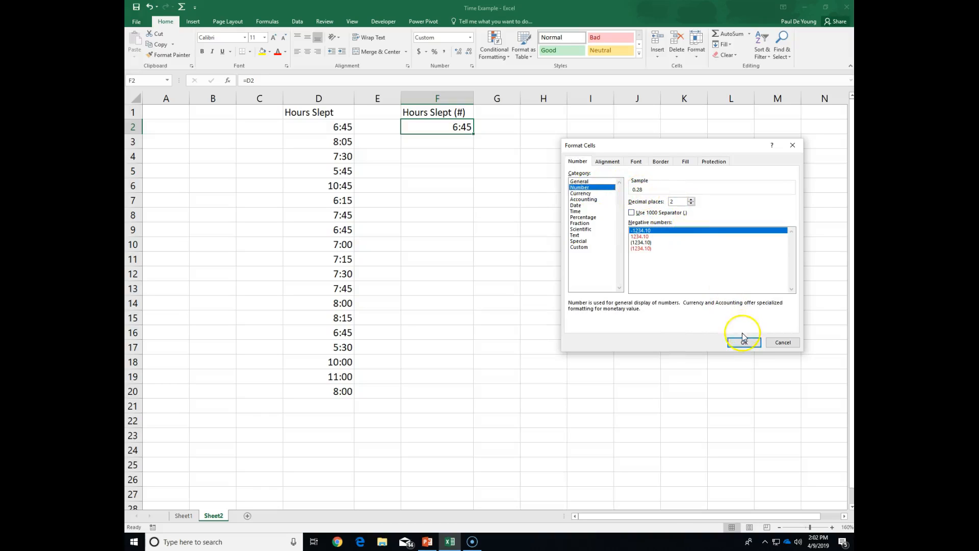
pyautogui.click(743, 342)
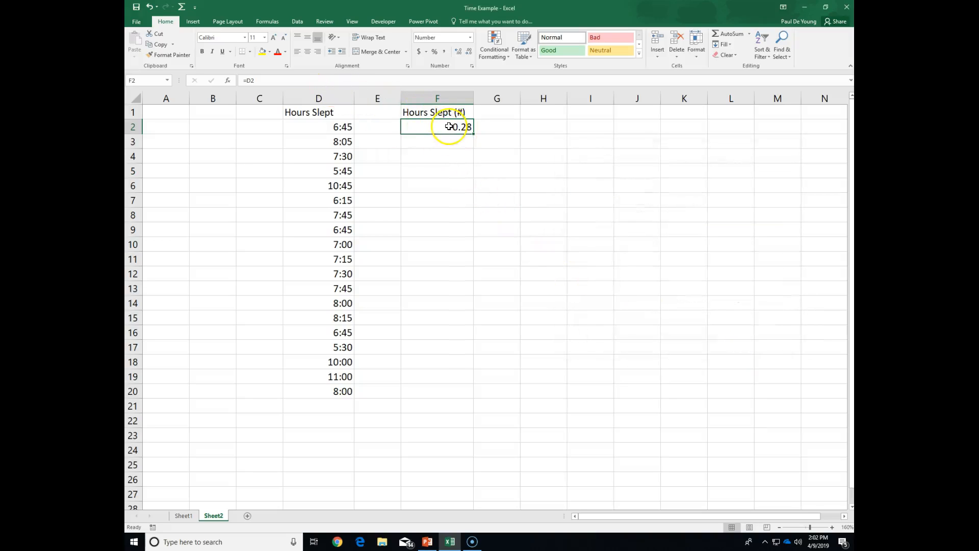
pyautogui.moveTo(448, 127)
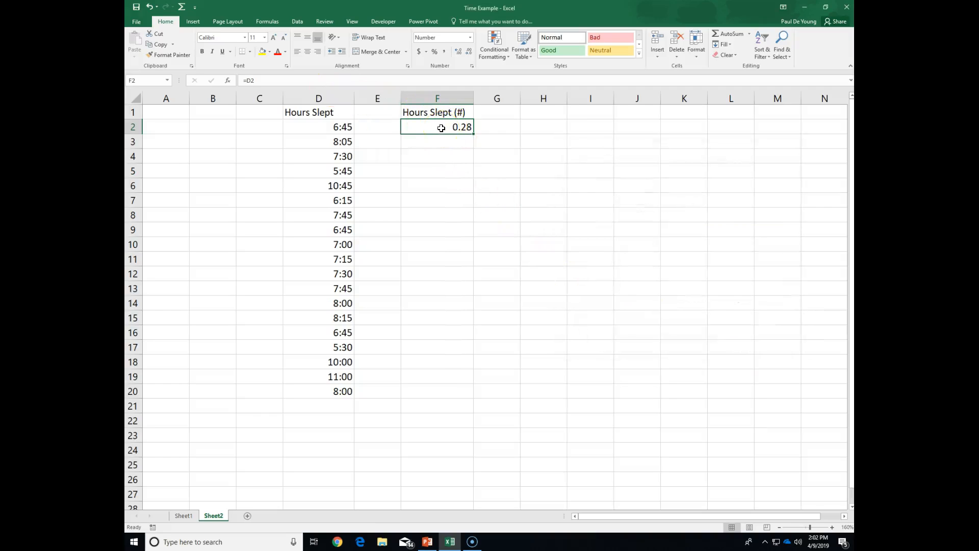
# Step: Change F2's formula to =D2*24, showing 6.75, and reselect F2 to fill down
pyautogui.doubleClick(437, 127)
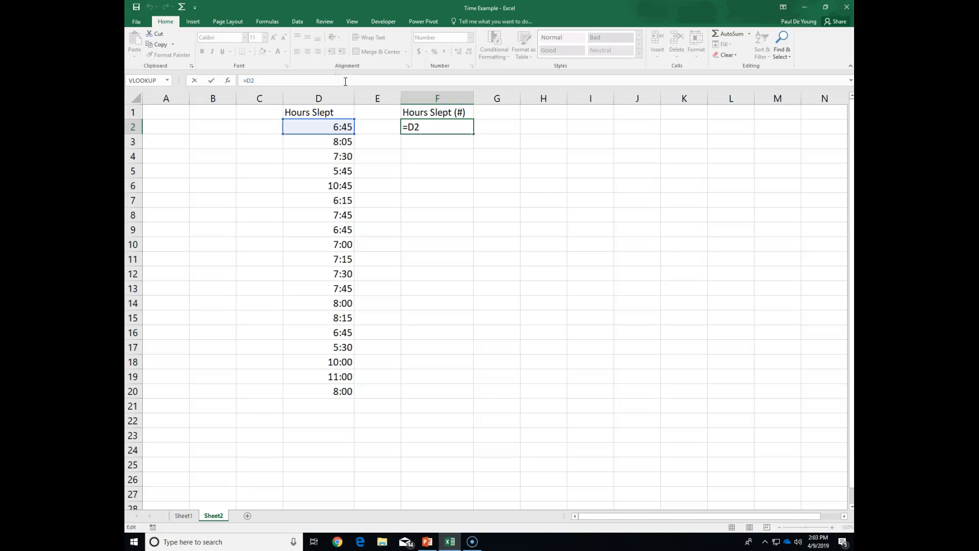
pyautogui.write('*')
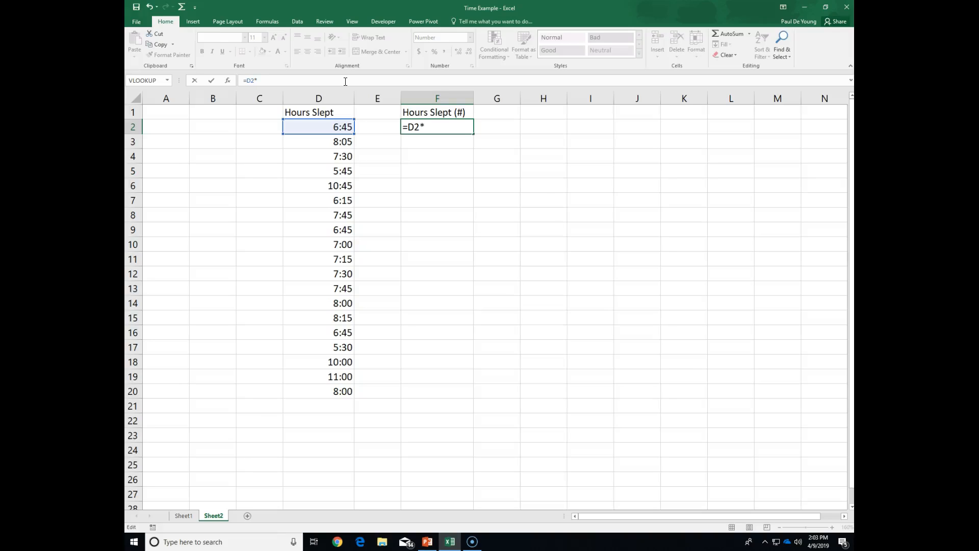
pyautogui.write('24')
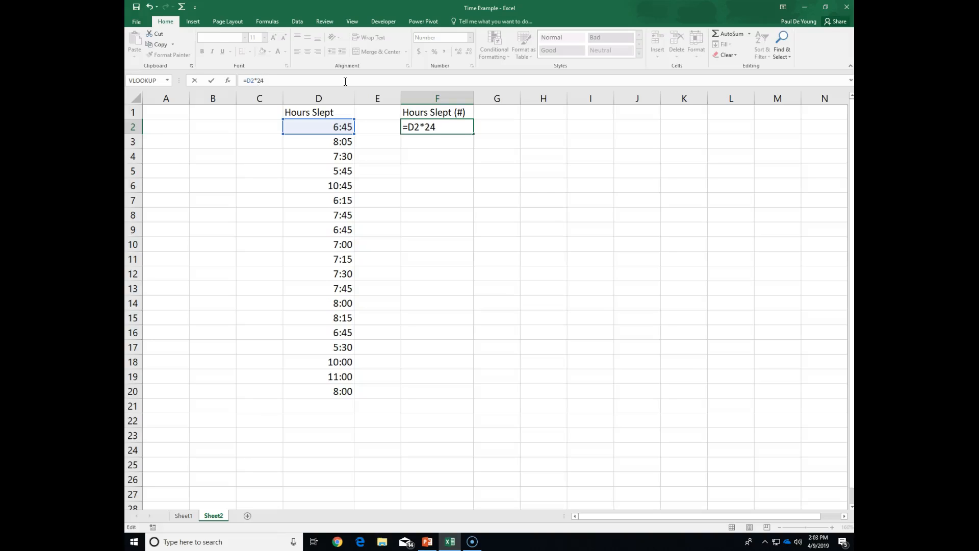
pyautogui.press('Return')
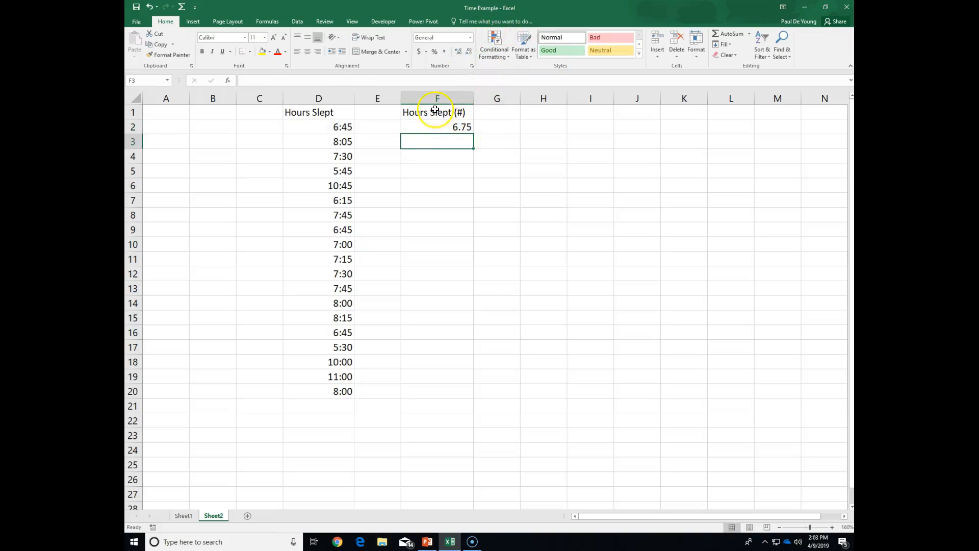
pyautogui.click(436, 127)
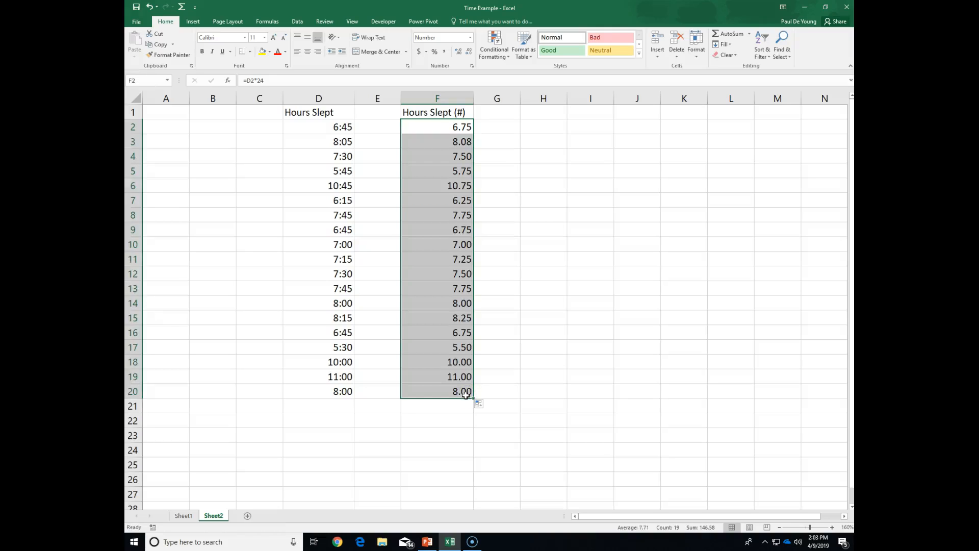
pyautogui.moveTo(454, 178)
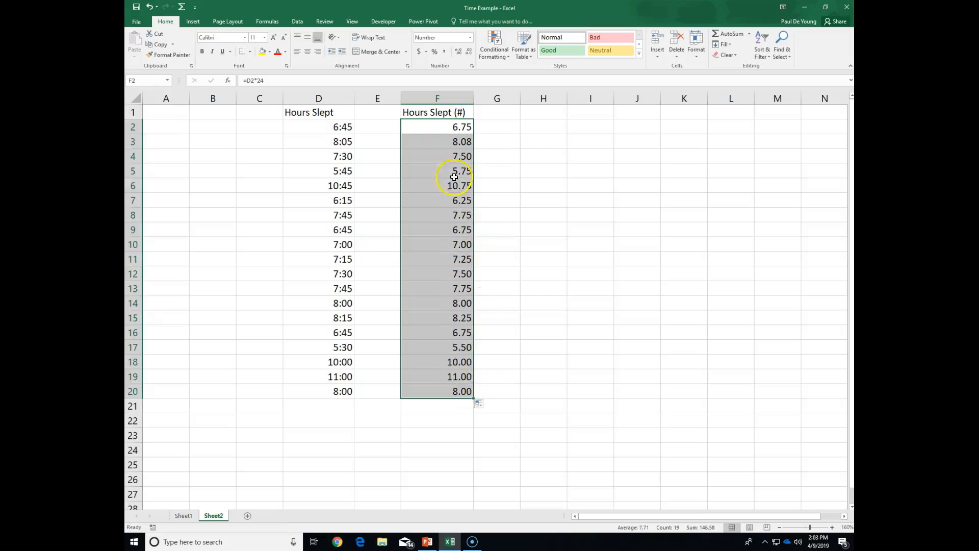
pyautogui.moveTo(325, 113)
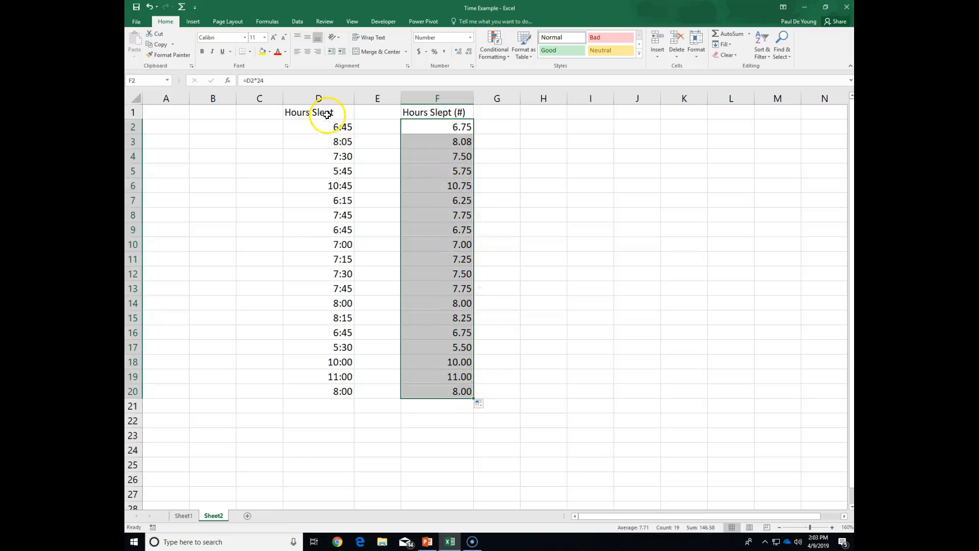
# Step: Delete D2's 6:45 time, then restore it so F2 reads 6.75
pyautogui.click(318, 127)
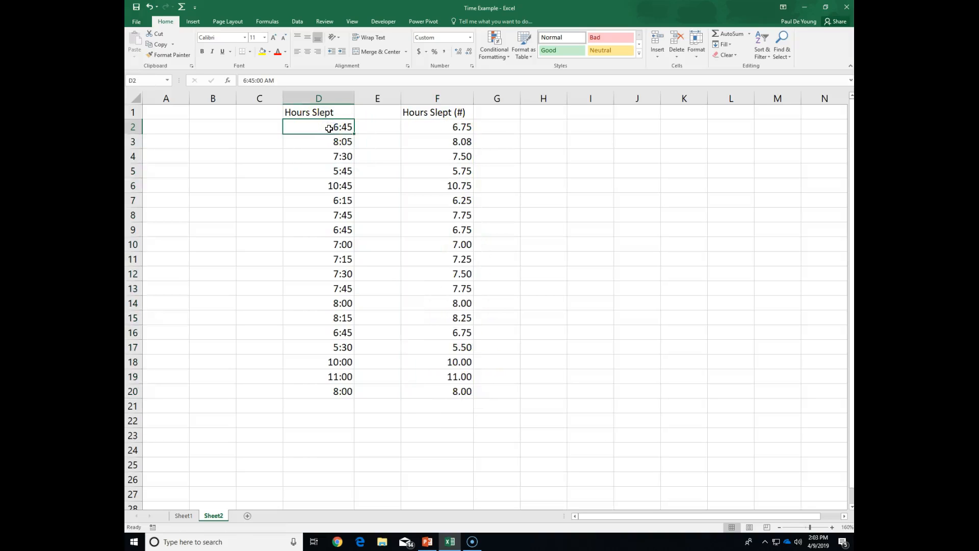
pyautogui.press('Delete')
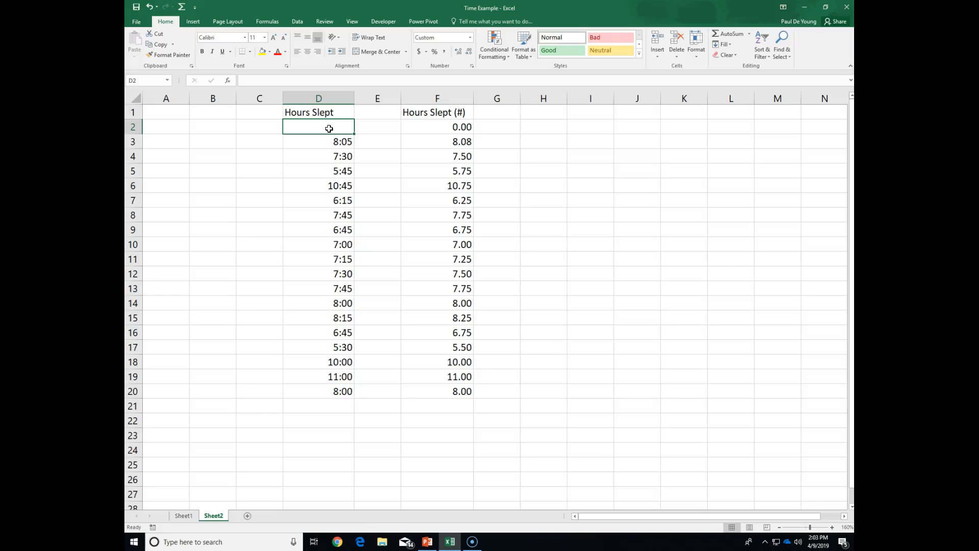
pyautogui.moveTo(442, 217)
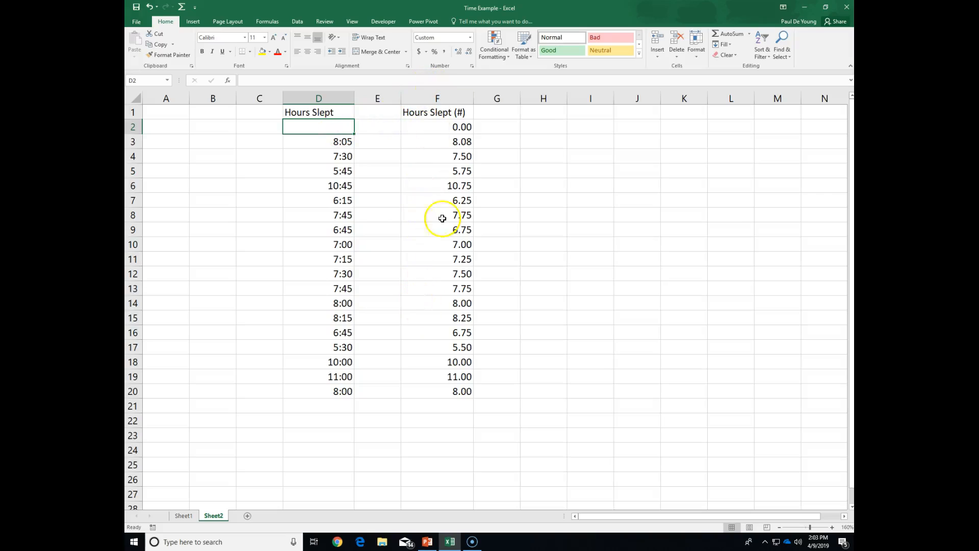
pyautogui.moveTo(437, 343)
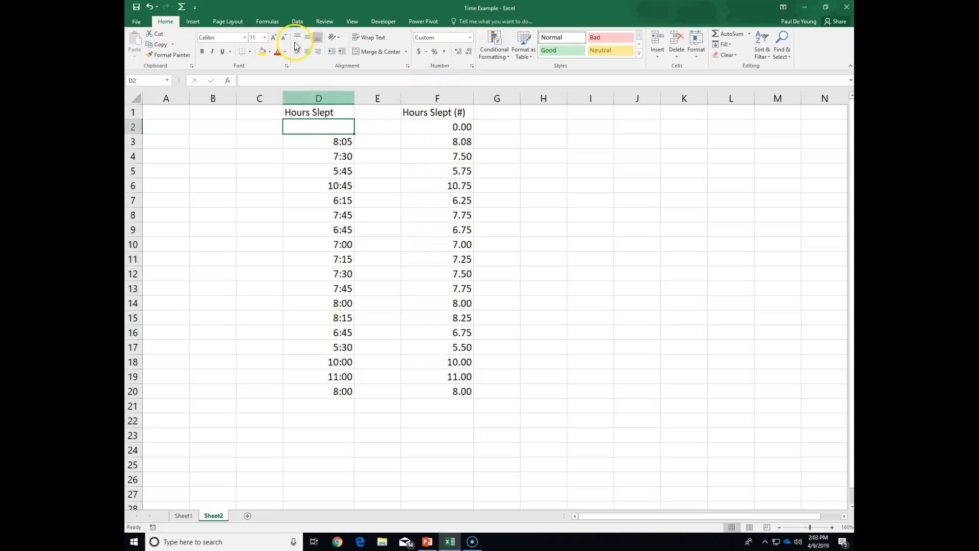
pyautogui.click(377, 200)
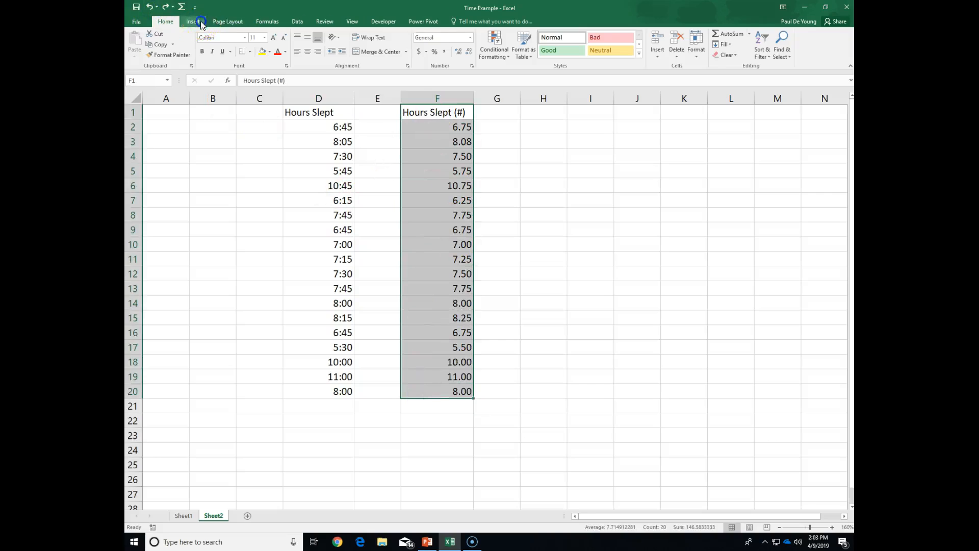
# Step: Insert the recommended Line chart for the Hours Slept (#) data
pyautogui.click(193, 22)
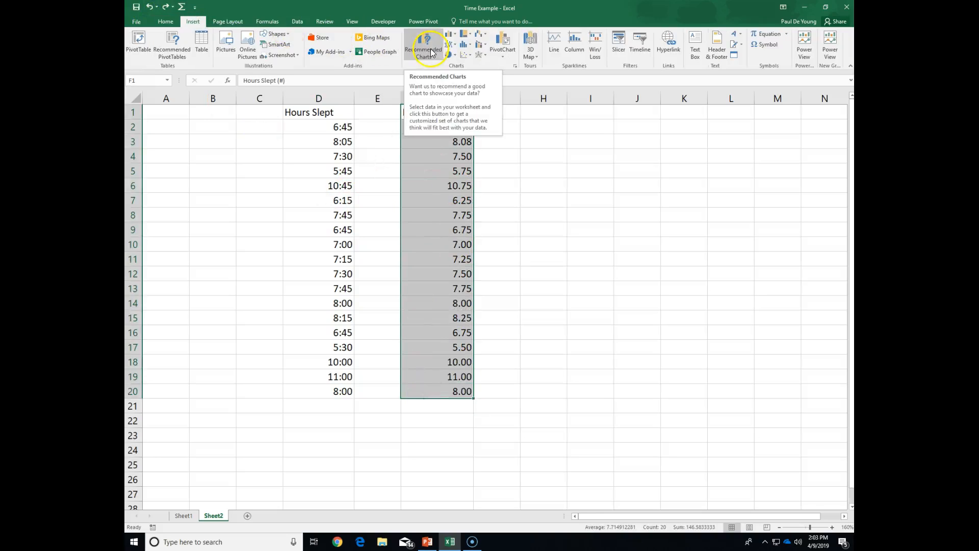
pyautogui.click(423, 47)
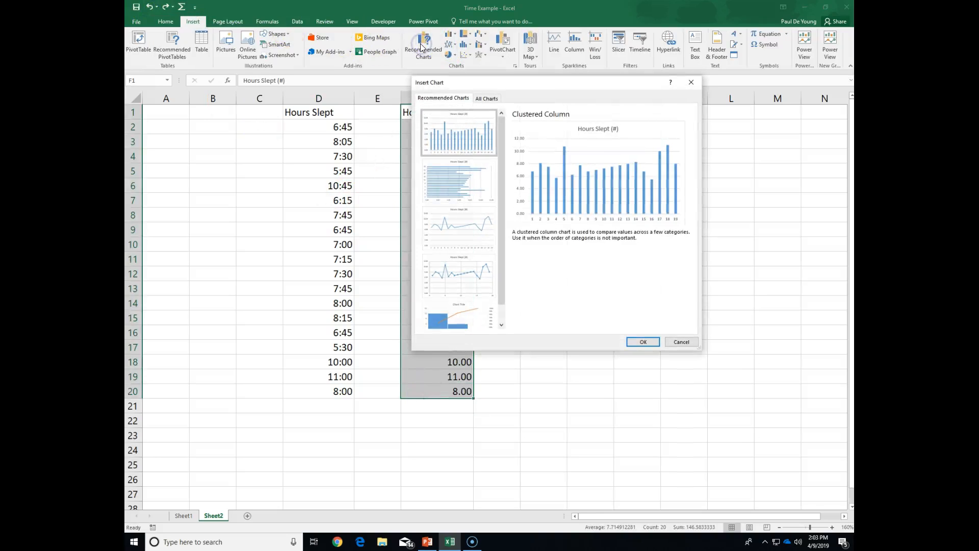
pyautogui.moveTo(462, 236)
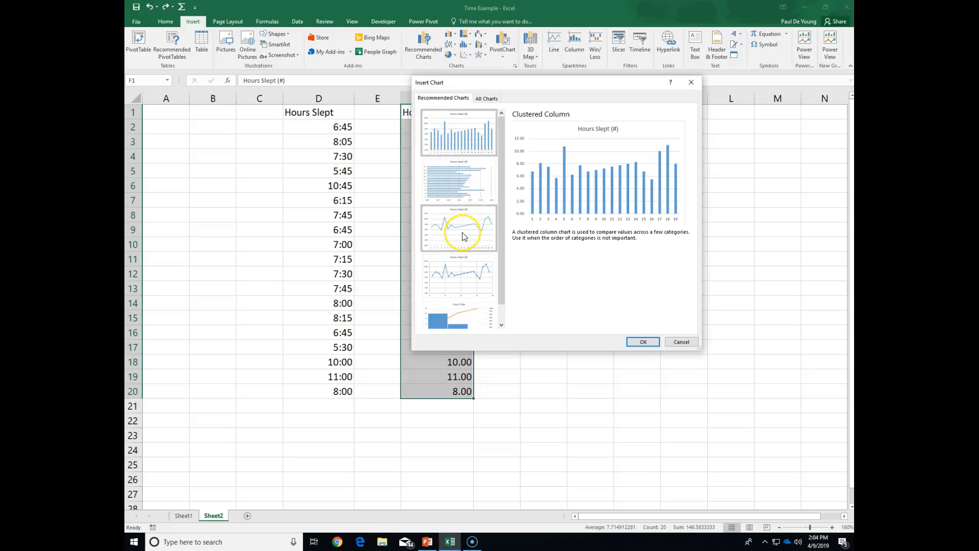
pyautogui.click(459, 229)
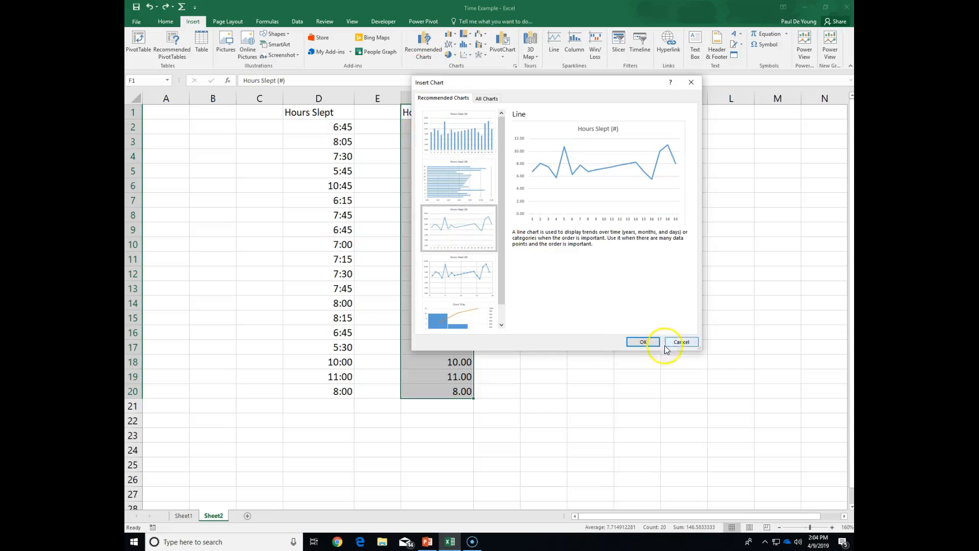
pyautogui.click(643, 341)
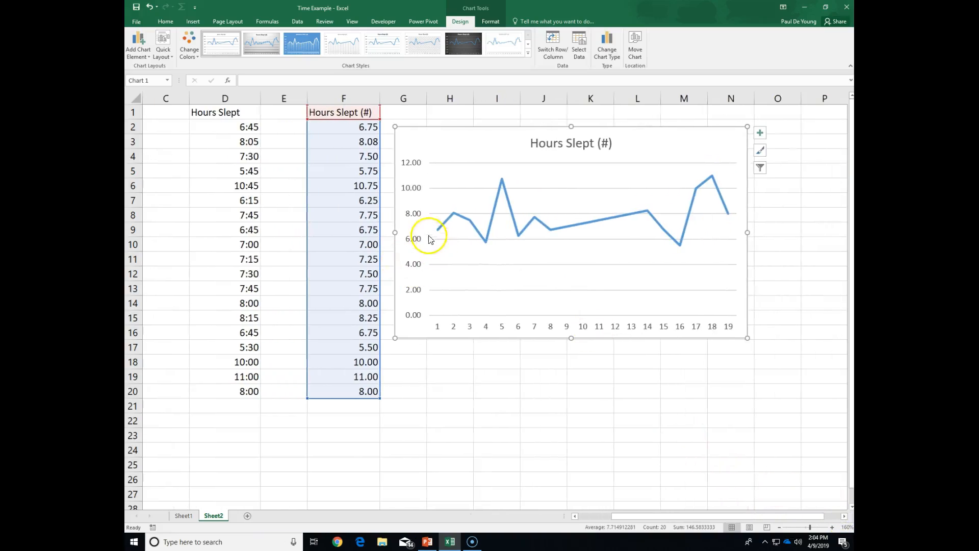
# Step: Select the Hours Slept (#) data line in the chart
pyautogui.click(496, 220)
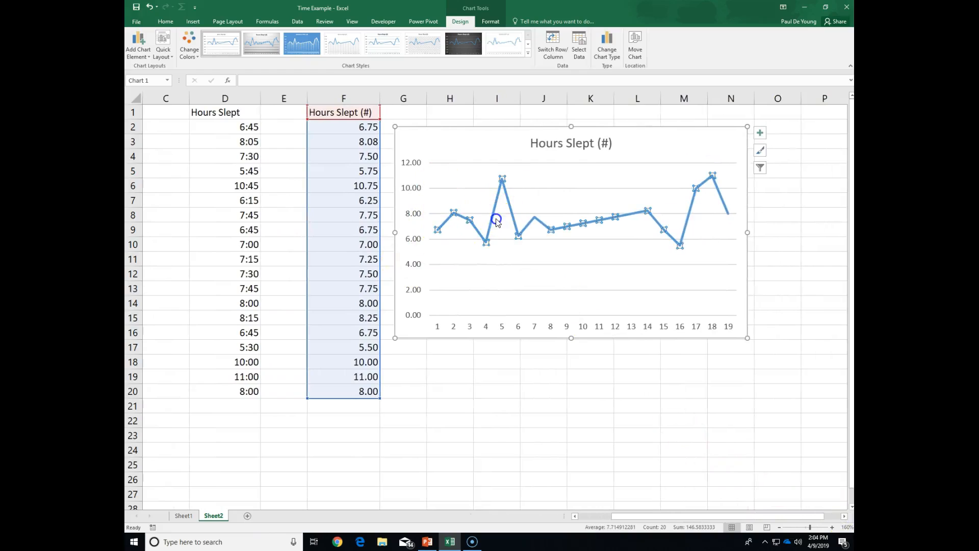
pyautogui.click(590, 223)
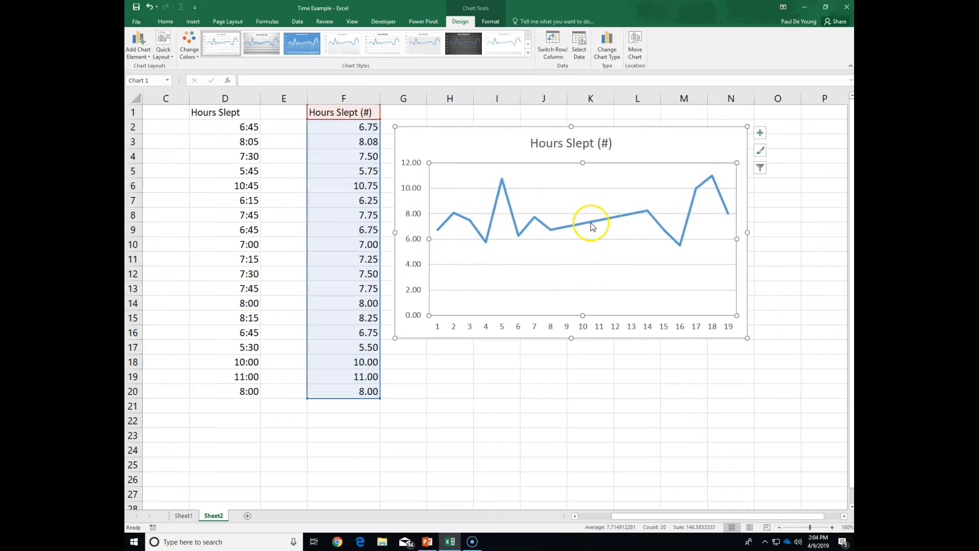
pyautogui.click(590, 225)
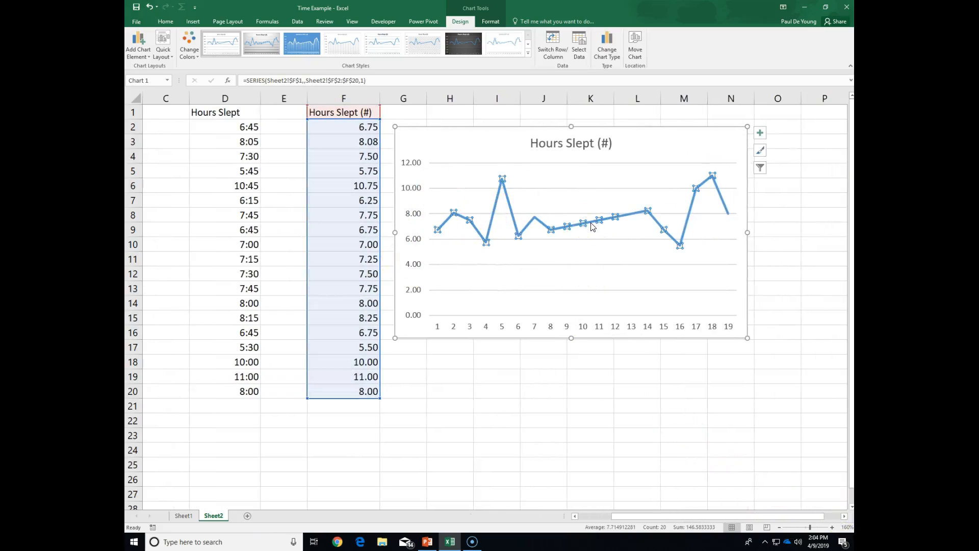
# Step: Turn on built-in markers for the Hours Slept (#) series, then select cell E2
pyautogui.rightClick(632, 215)
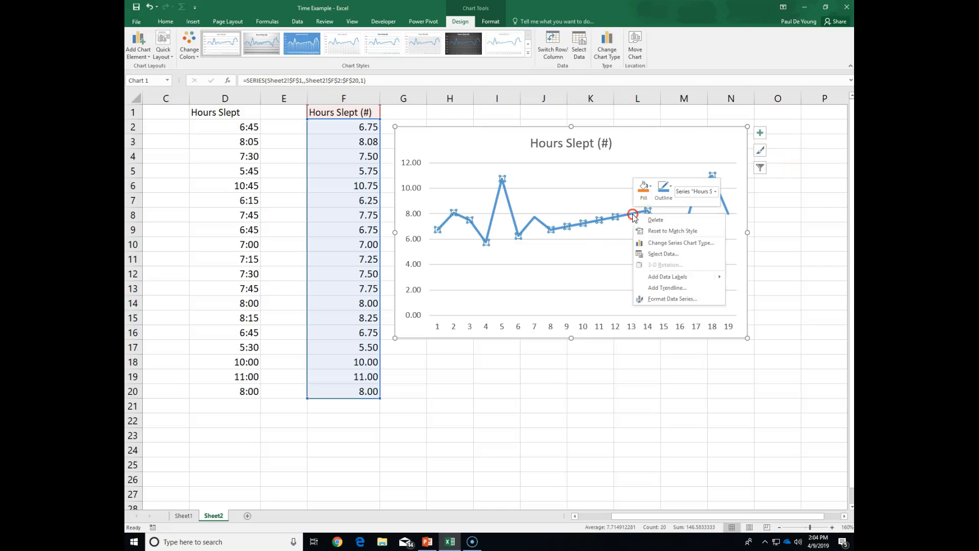
pyautogui.click(670, 298)
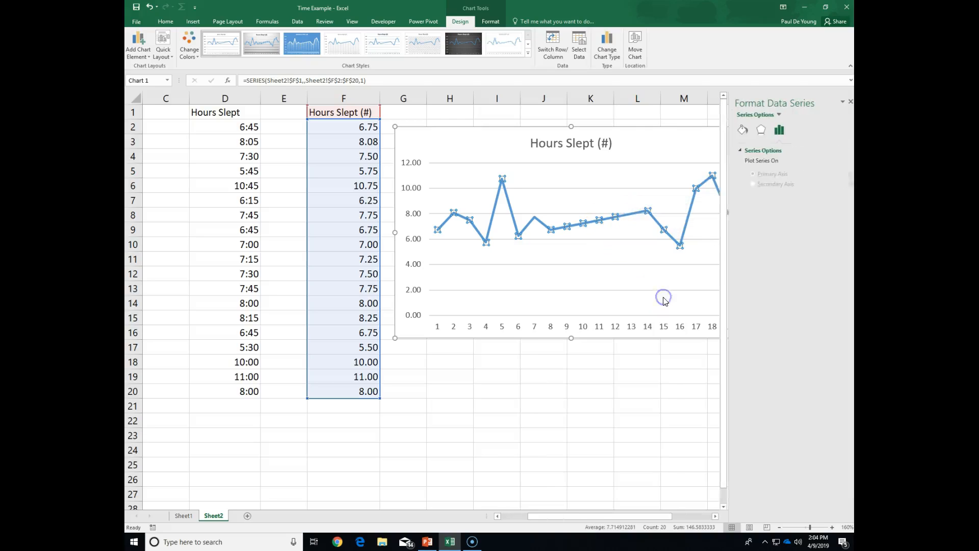
pyautogui.click(743, 130)
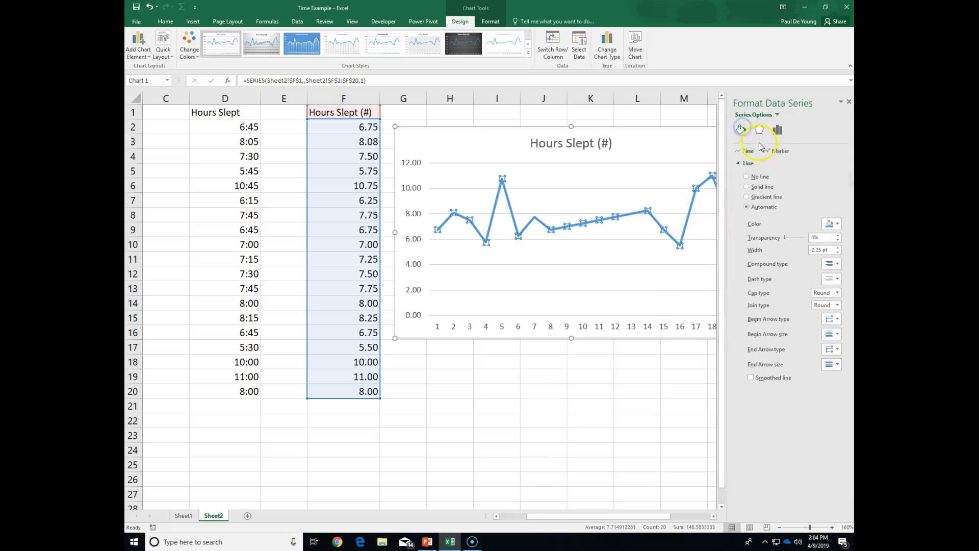
pyautogui.click(778, 151)
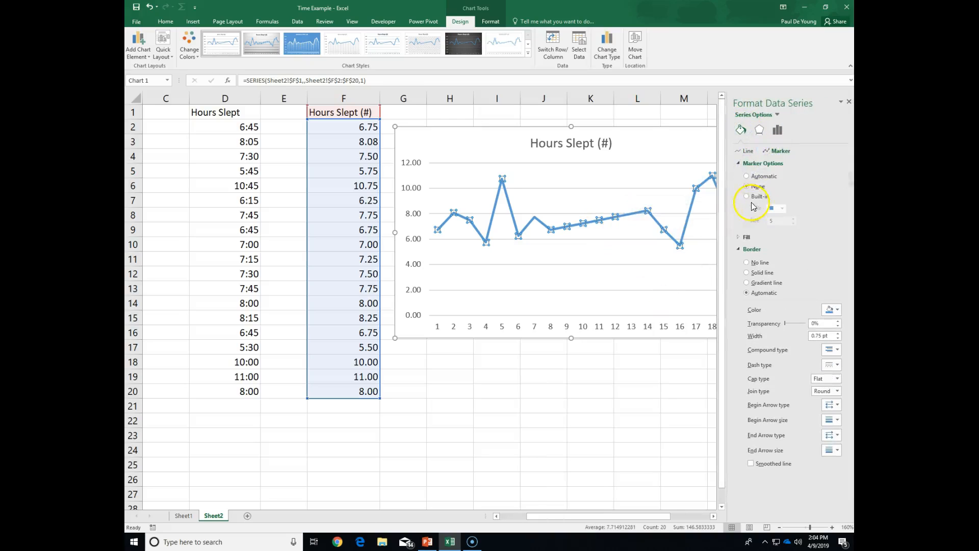
pyautogui.click(746, 196)
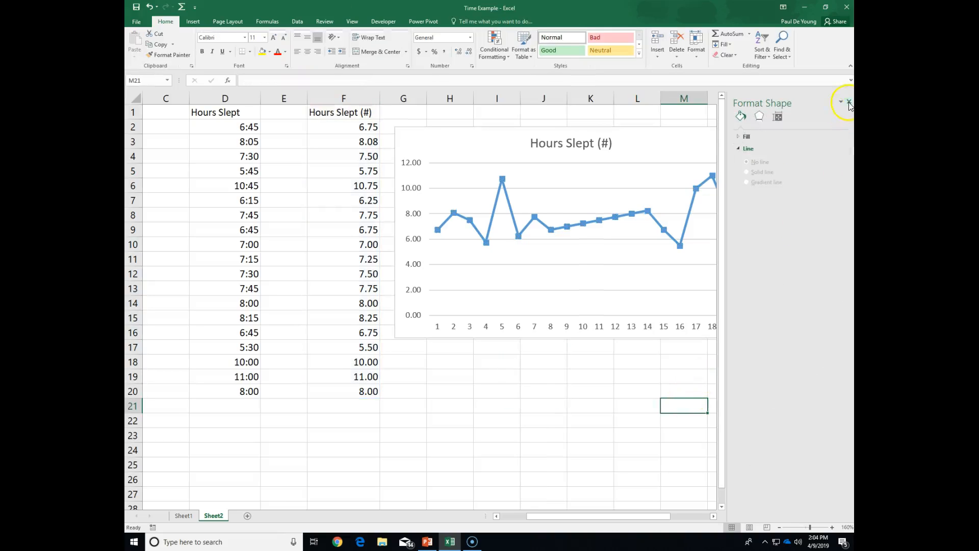
pyautogui.click(849, 102)
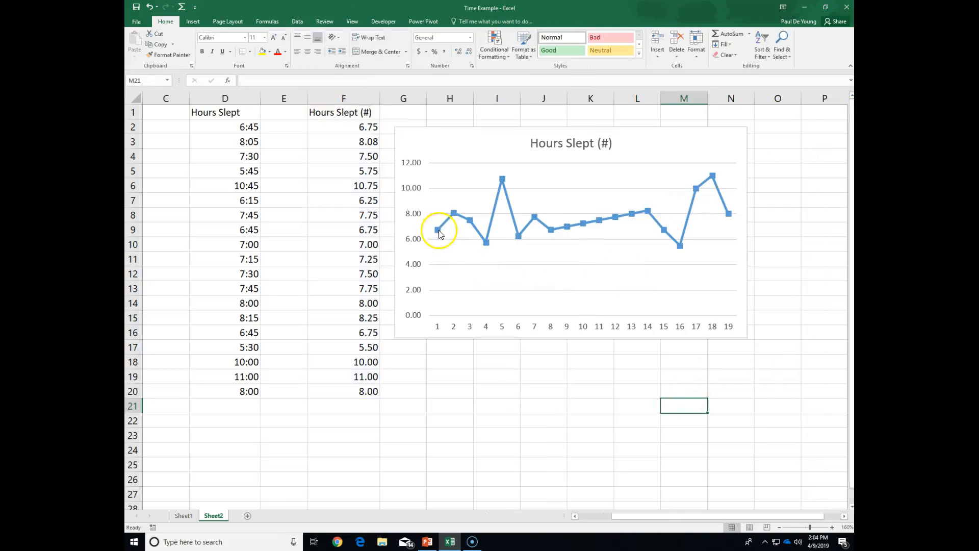
pyautogui.moveTo(150, 139)
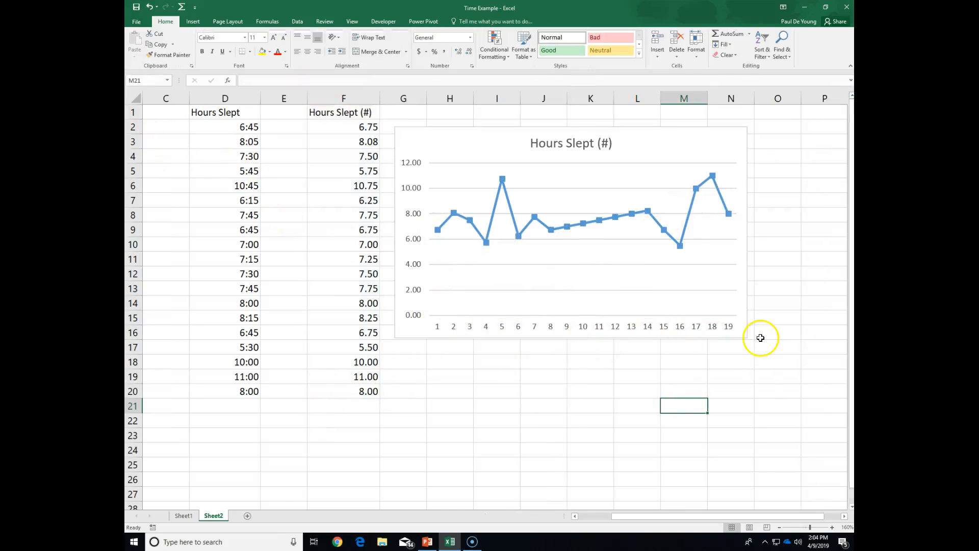
pyautogui.moveTo(456, 256)
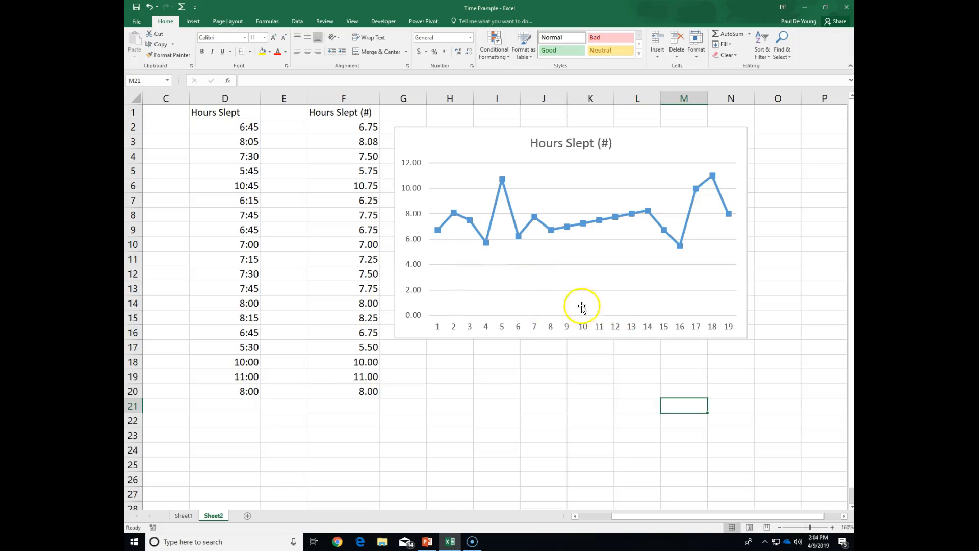
pyautogui.moveTo(553, 228)
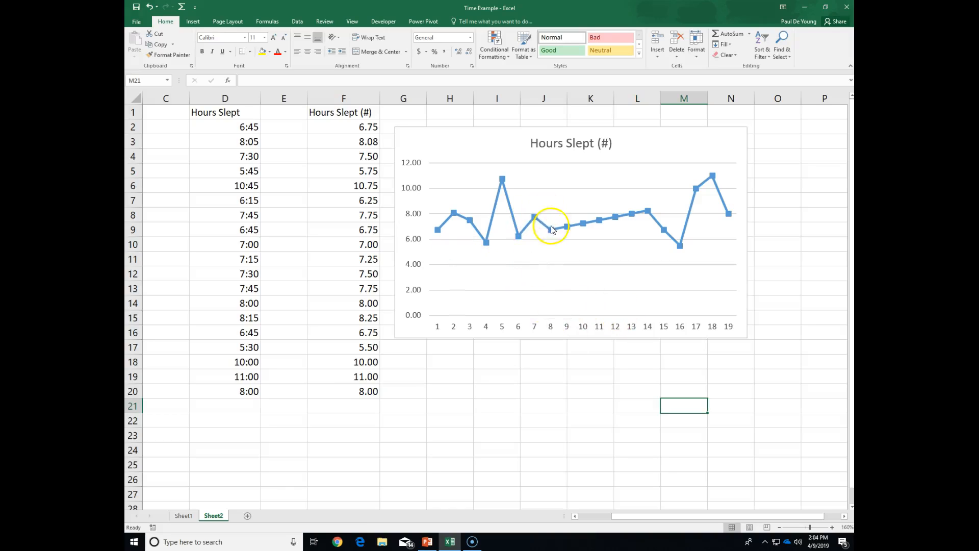
pyautogui.moveTo(592, 223)
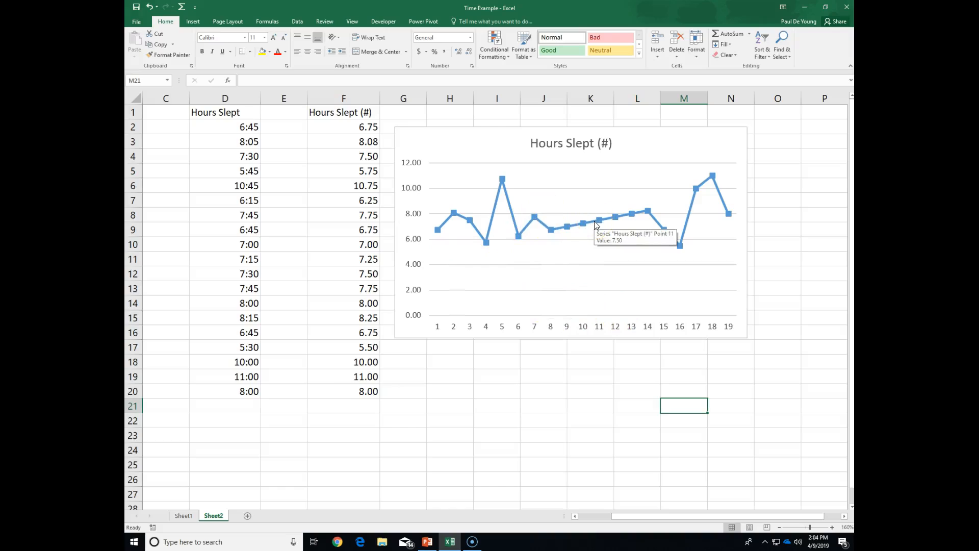
pyautogui.moveTo(531, 133)
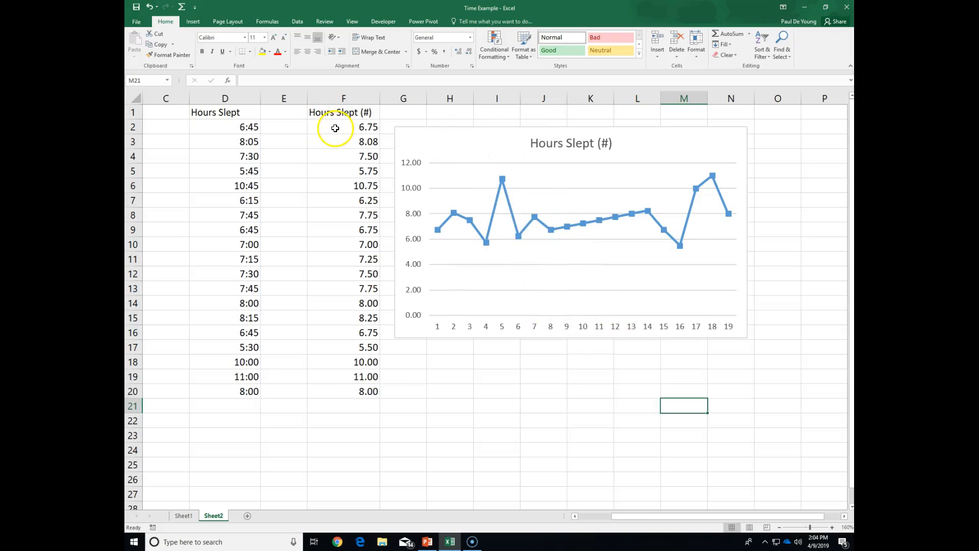
pyautogui.moveTo(398, 136)
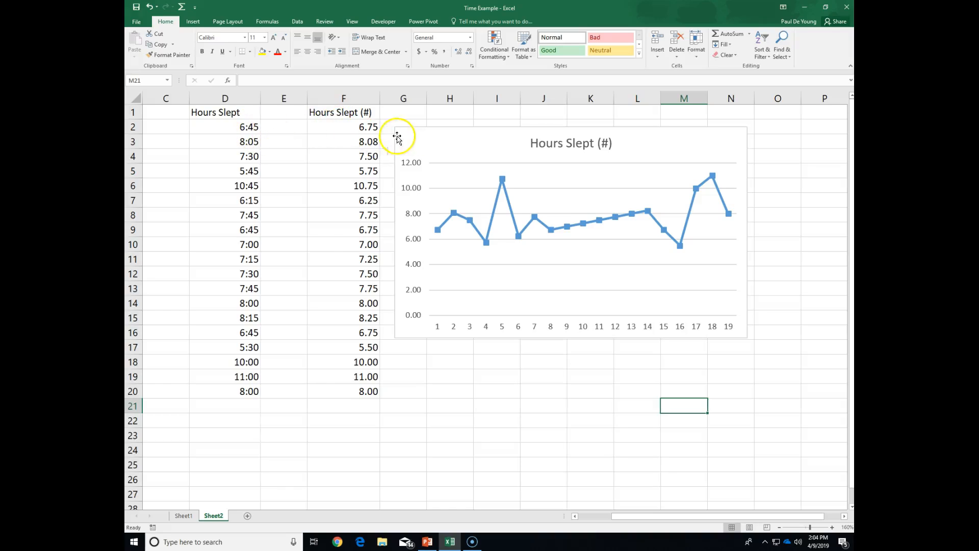
pyautogui.moveTo(338, 127)
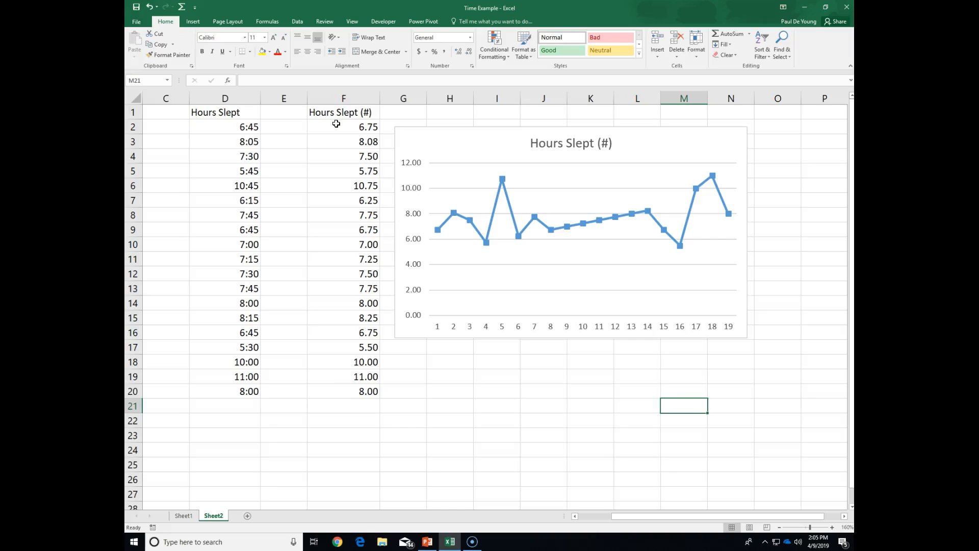
pyautogui.click(284, 127)
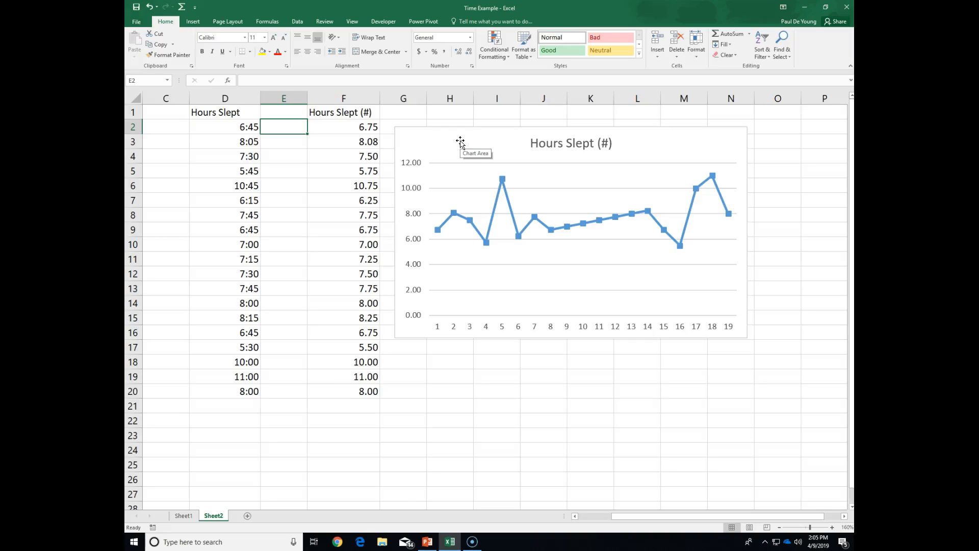
# Step: Enter trial values 45 and 55 in E2:E3 and =AVERAGE(E2:E3) in E4
pyautogui.write('45 min')
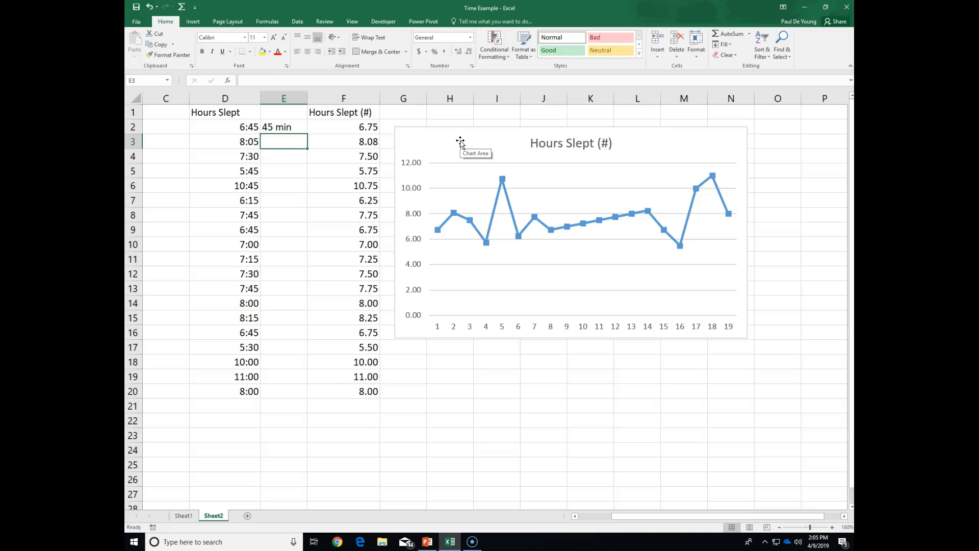
pyautogui.write('55 min')
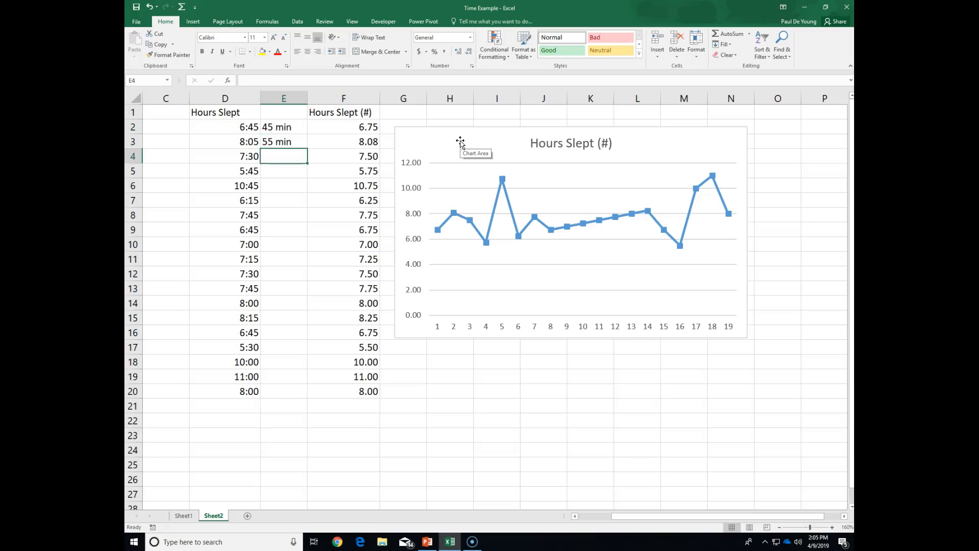
pyautogui.click(284, 127)
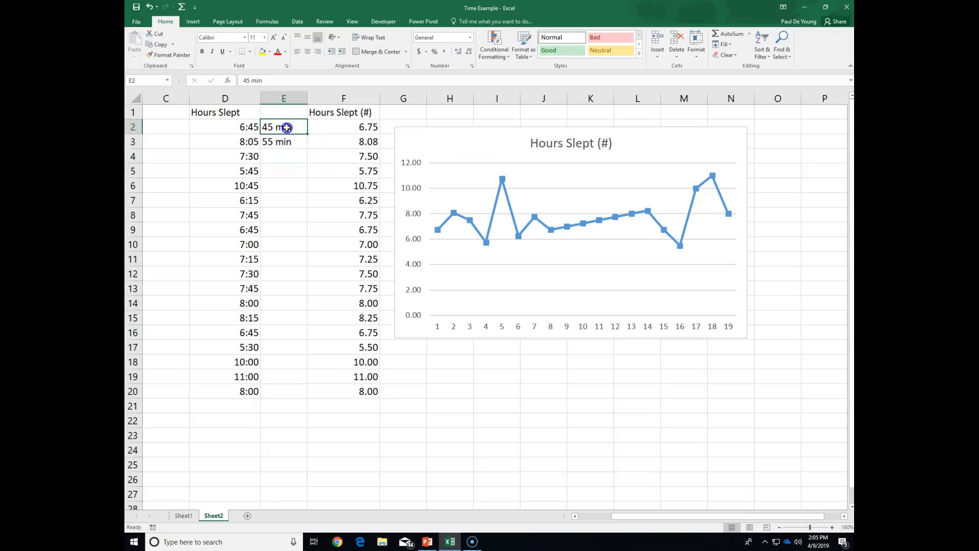
pyautogui.click(284, 155)
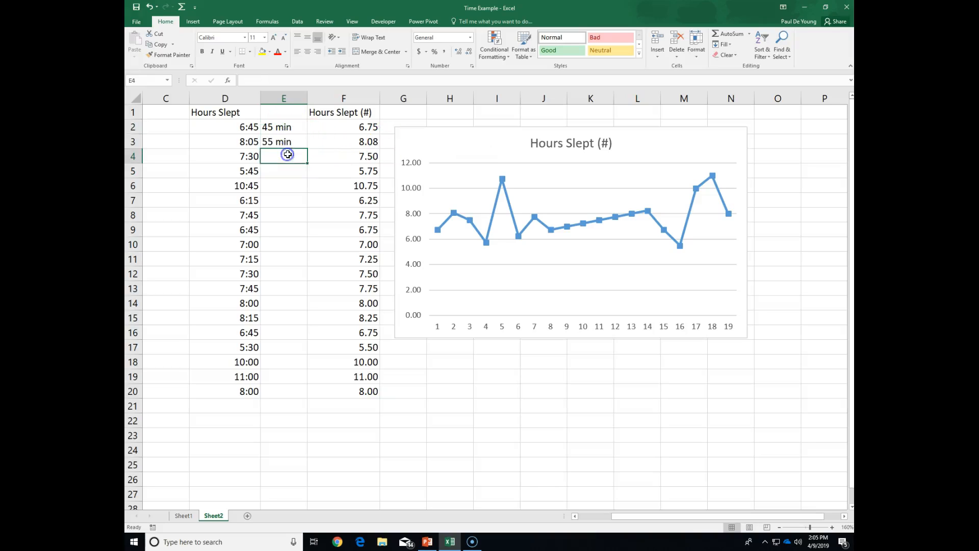
pyautogui.write('=')
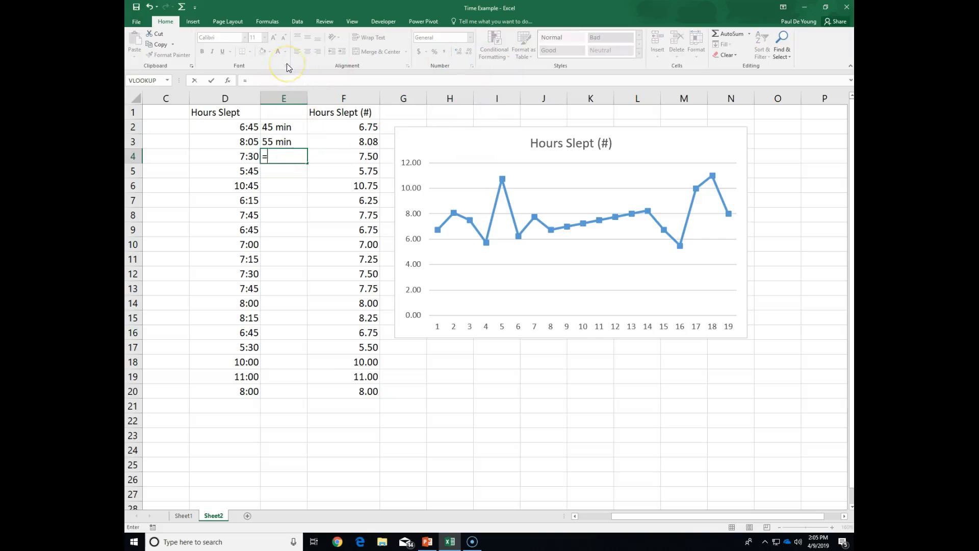
pyautogui.write('average(')
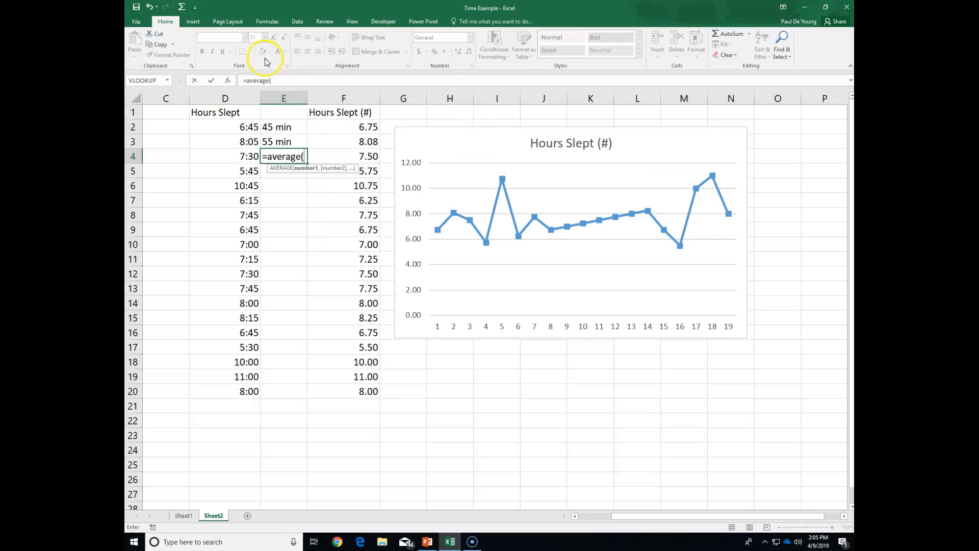
pyautogui.moveTo(283, 127); pyautogui.dragTo(284, 142)
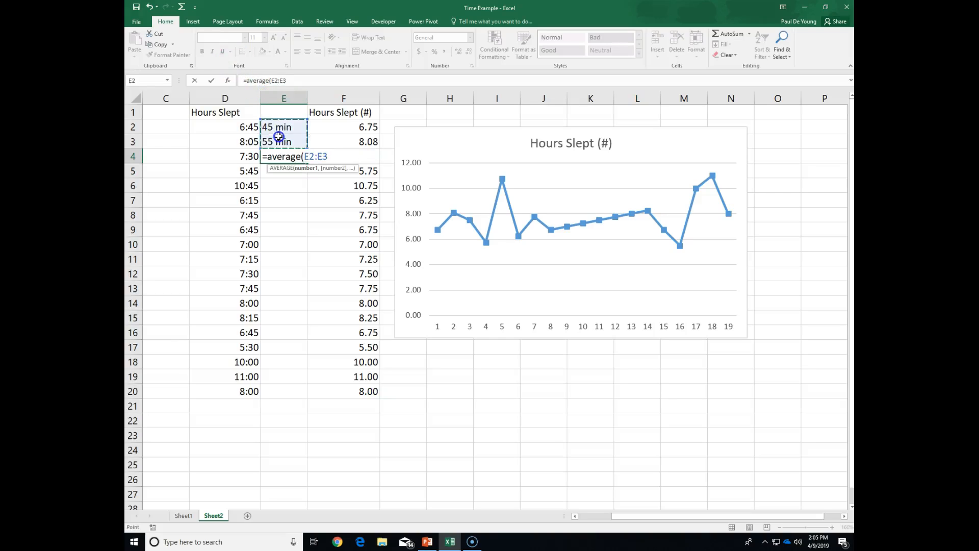
pyautogui.write(')')
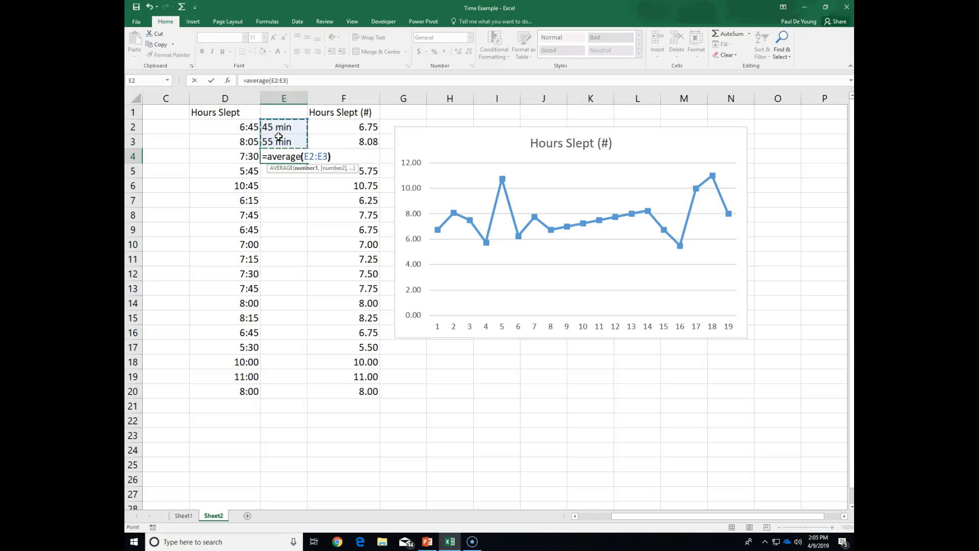
pyautogui.press('Return')
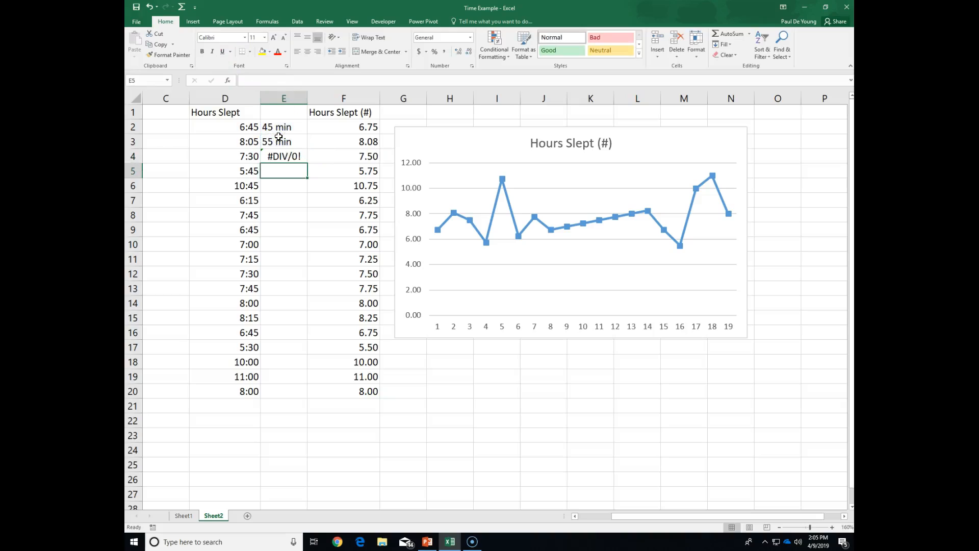
# Step: Check the #DIV/0! result in E4, then clear cells E2 to E4
pyautogui.click(284, 156)
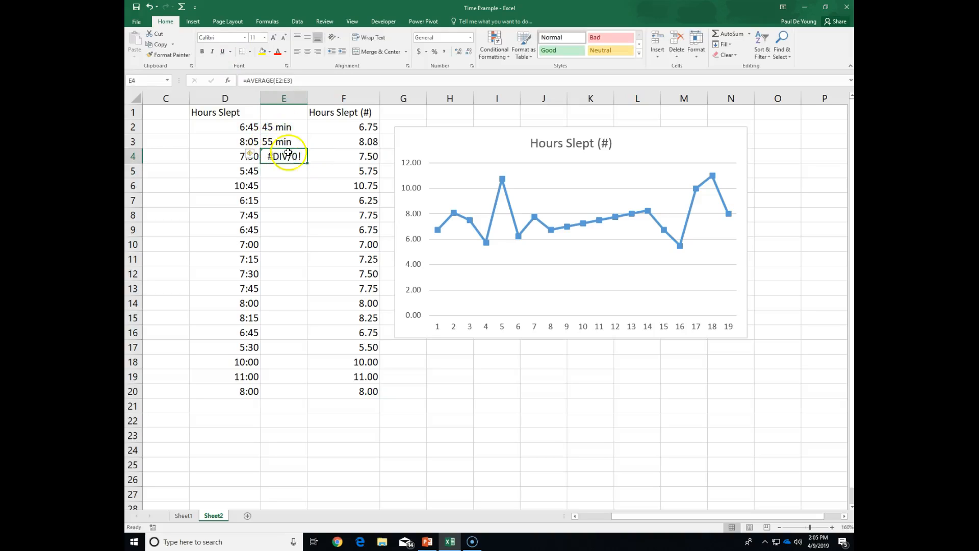
pyautogui.click(284, 127)
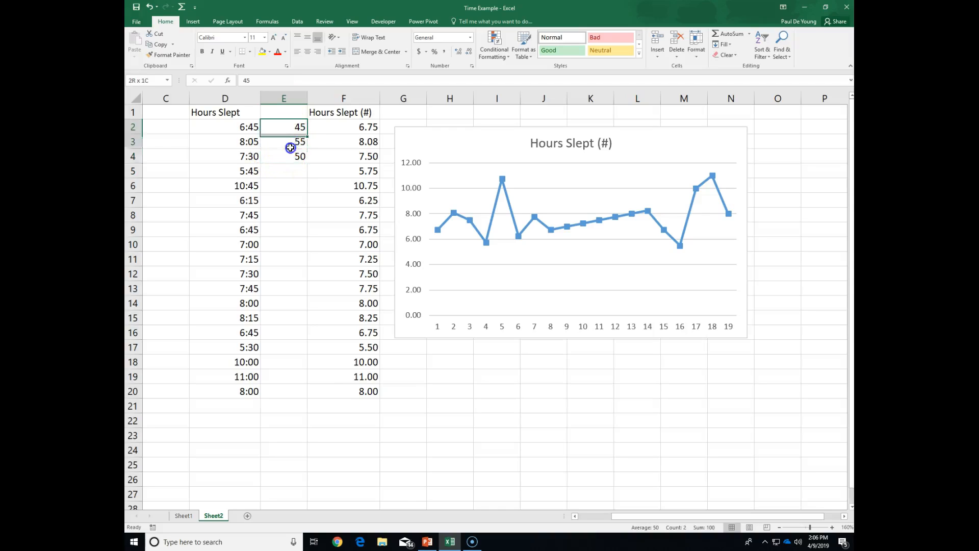
pyautogui.moveTo(283, 127); pyautogui.dragTo(283, 156)
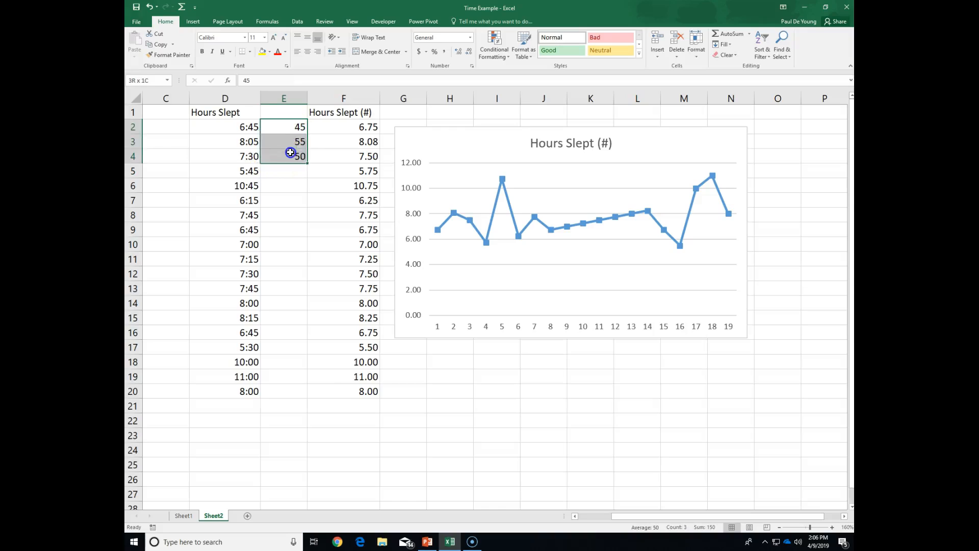
pyautogui.press('Delete')
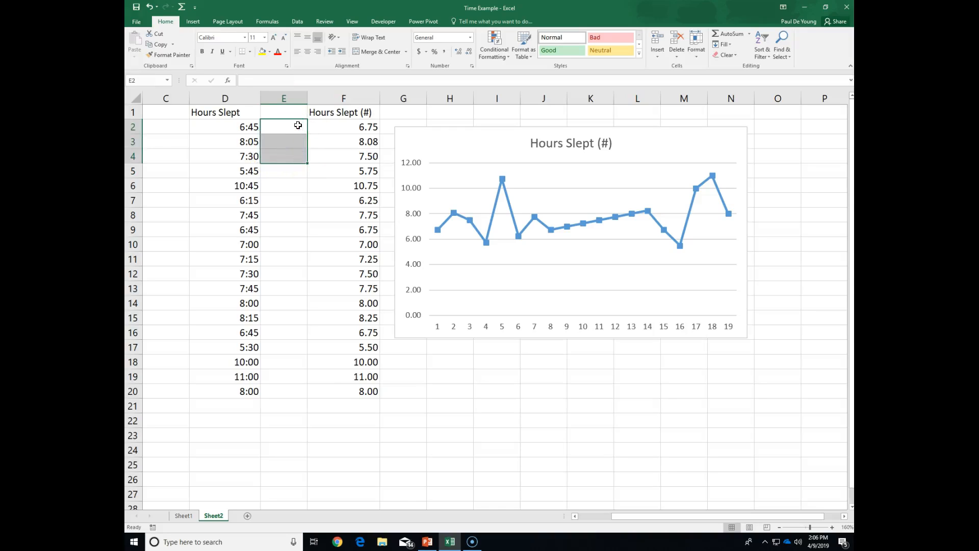
pyautogui.click(343, 127)
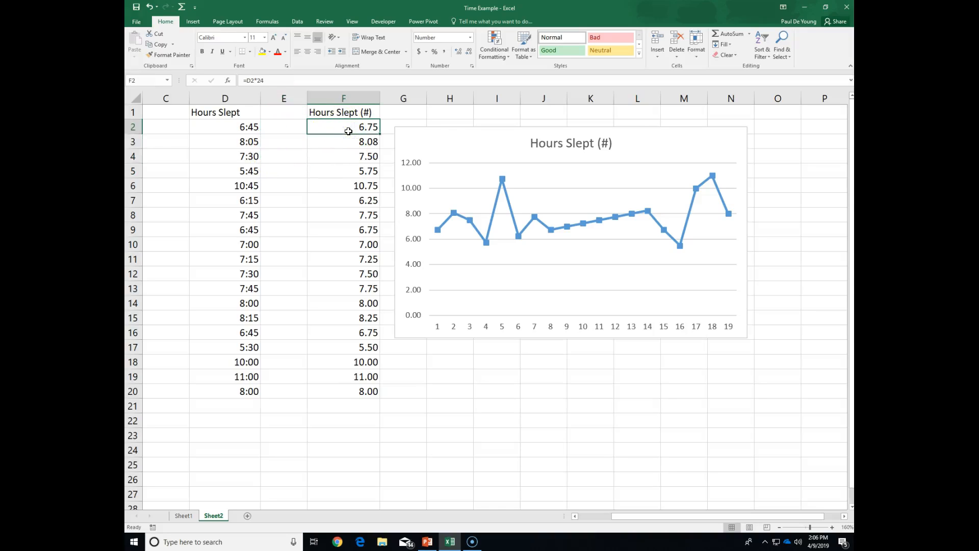
pyautogui.moveTo(486, 240)
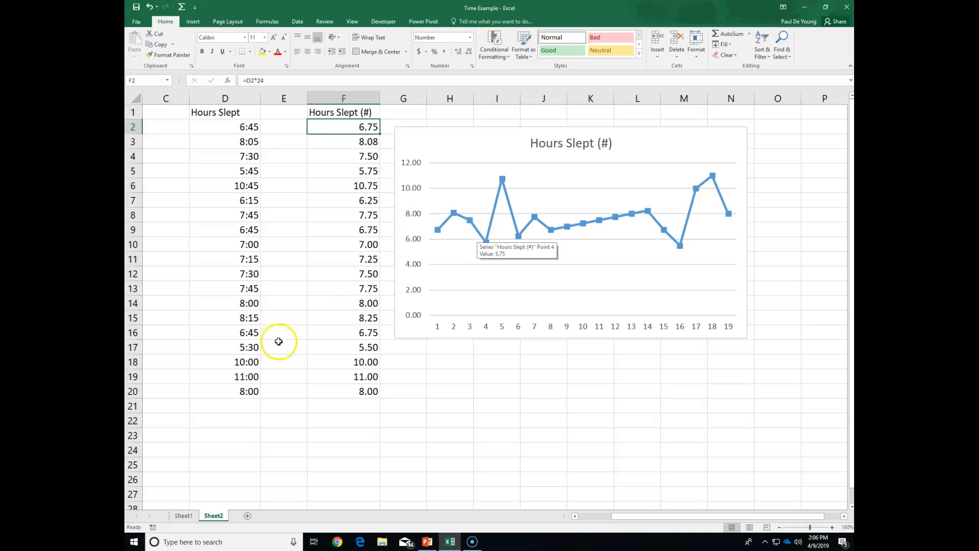
pyautogui.click(428, 541)
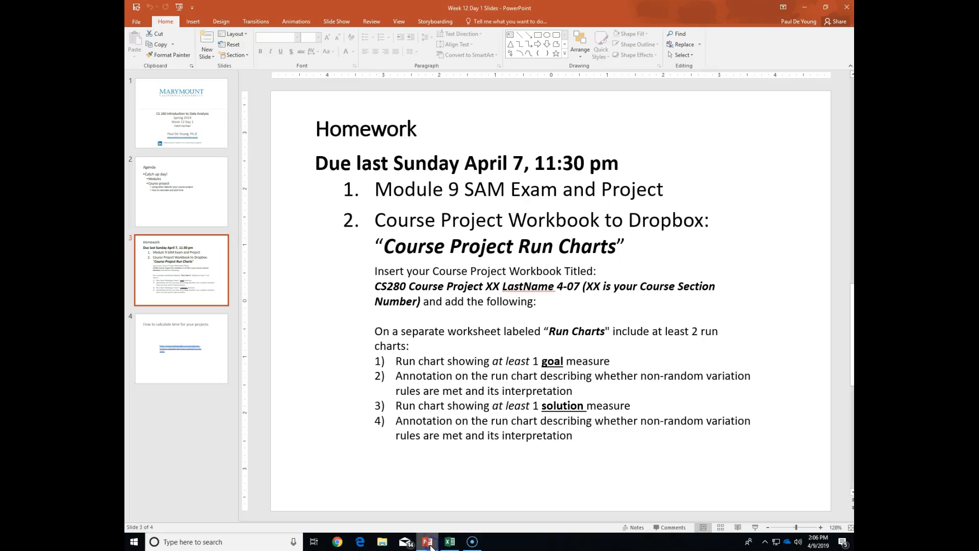
pyautogui.click(449, 542)
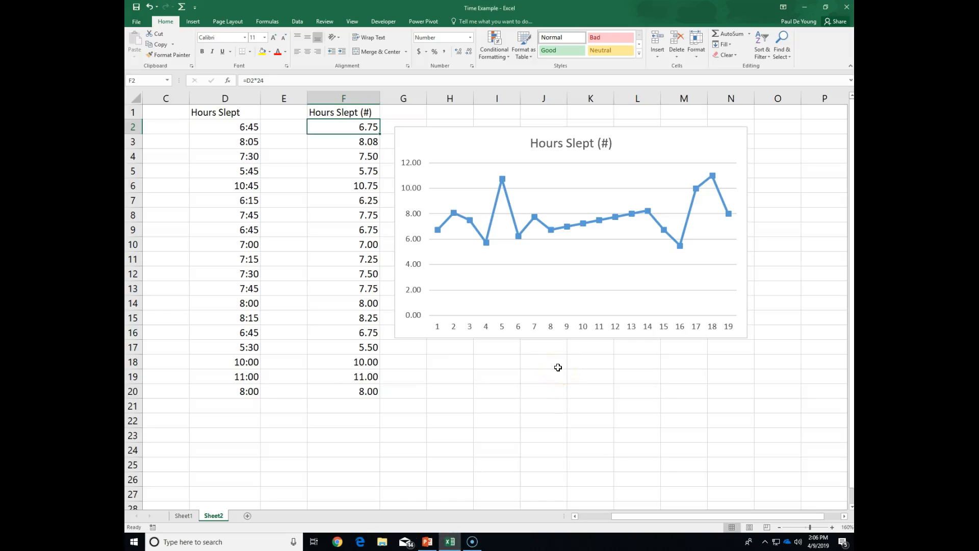
pyautogui.moveTo(340, 125)
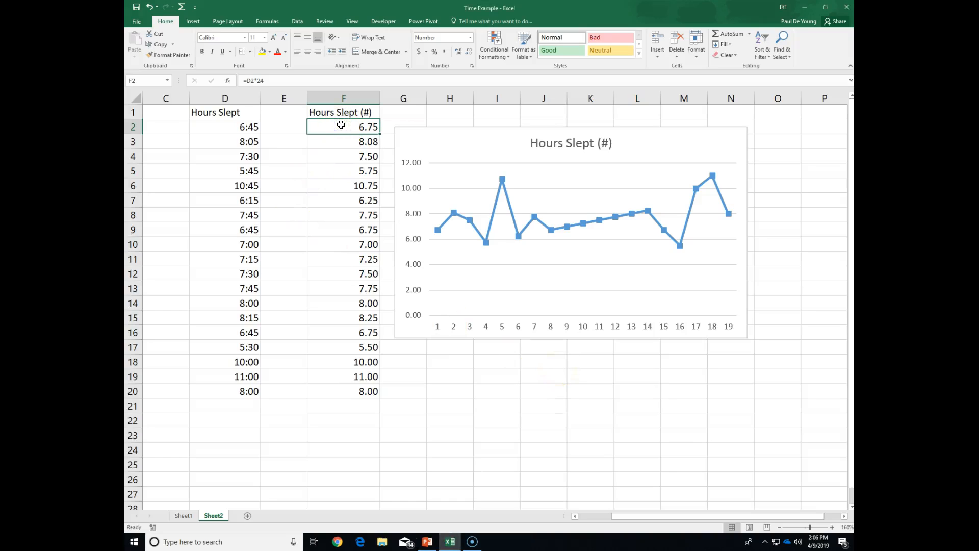
pyautogui.moveTo(273, 98)
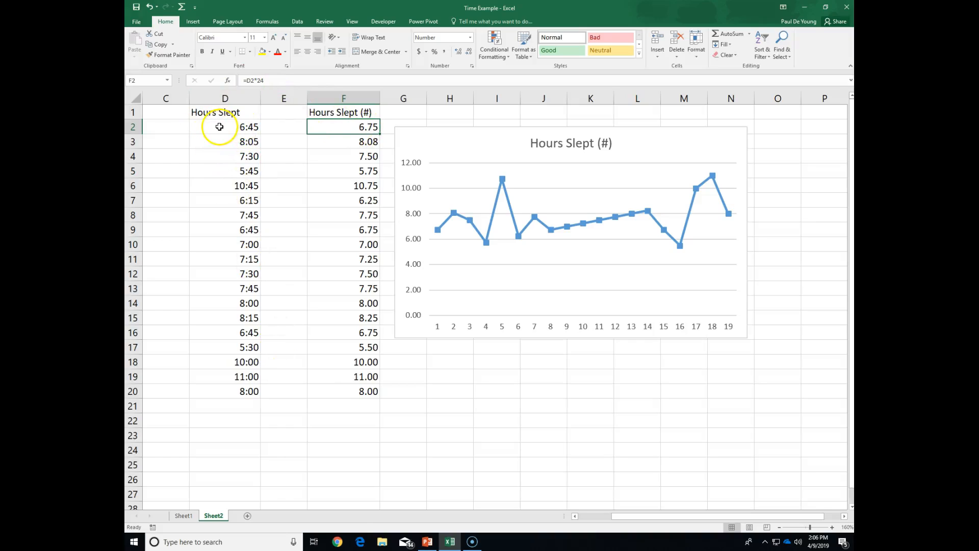
pyautogui.moveTo(348, 128)
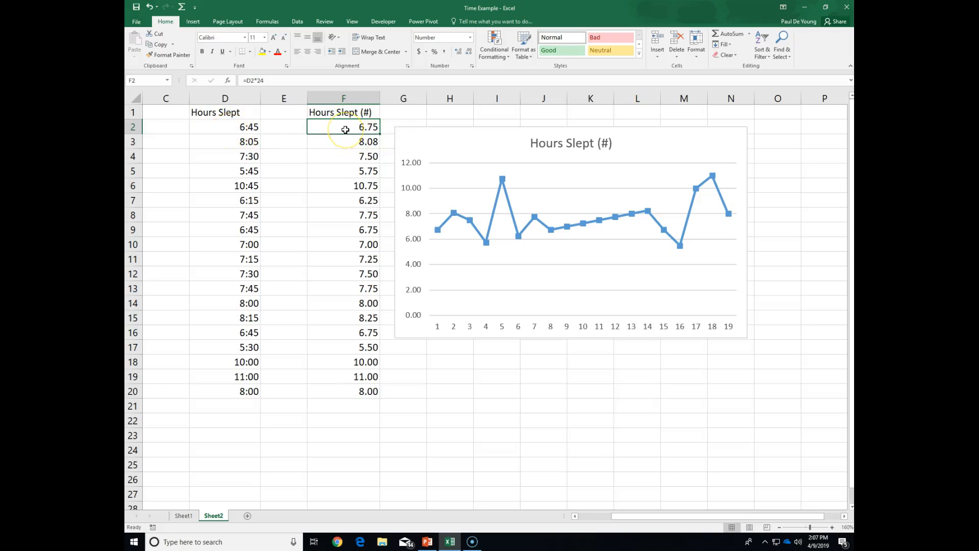
pyautogui.moveTo(254, 81)
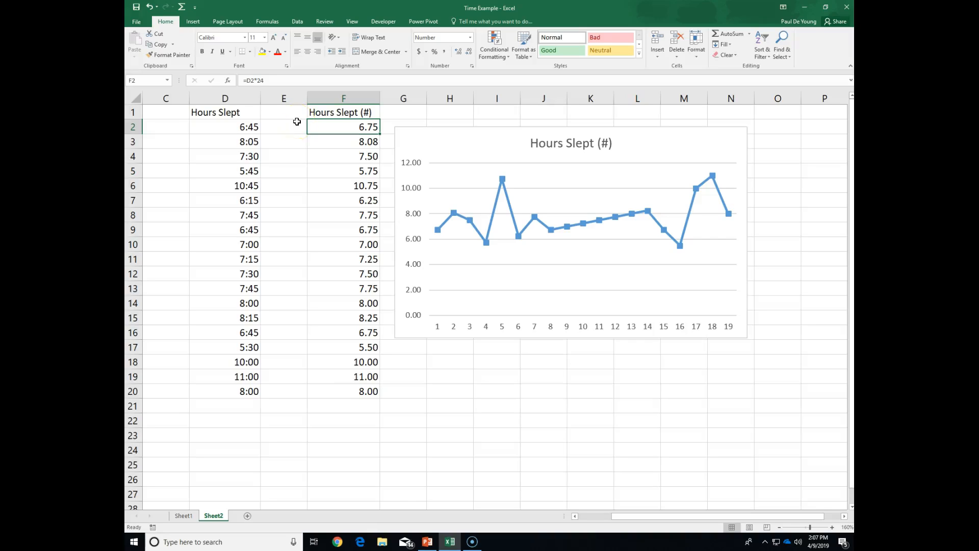
pyautogui.moveTo(341, 154)
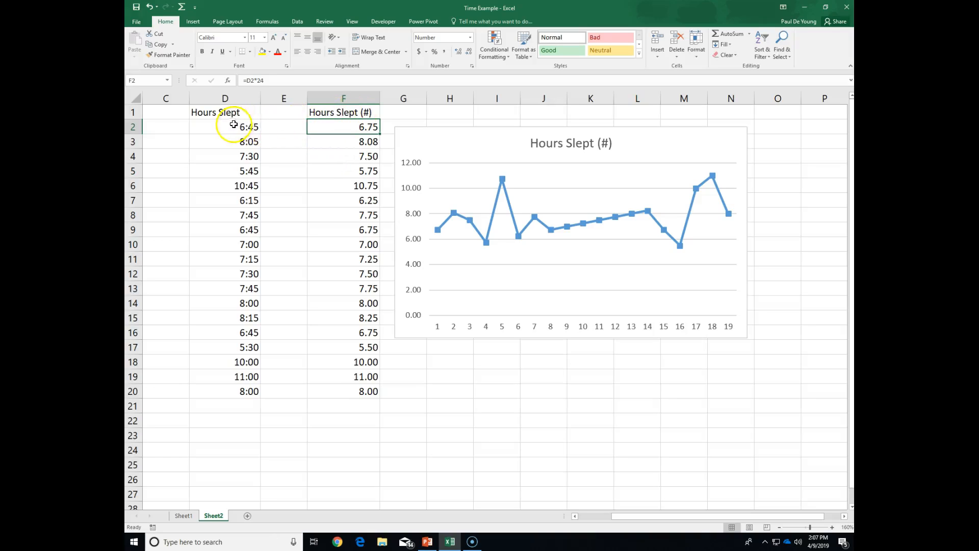
pyautogui.click(225, 126)
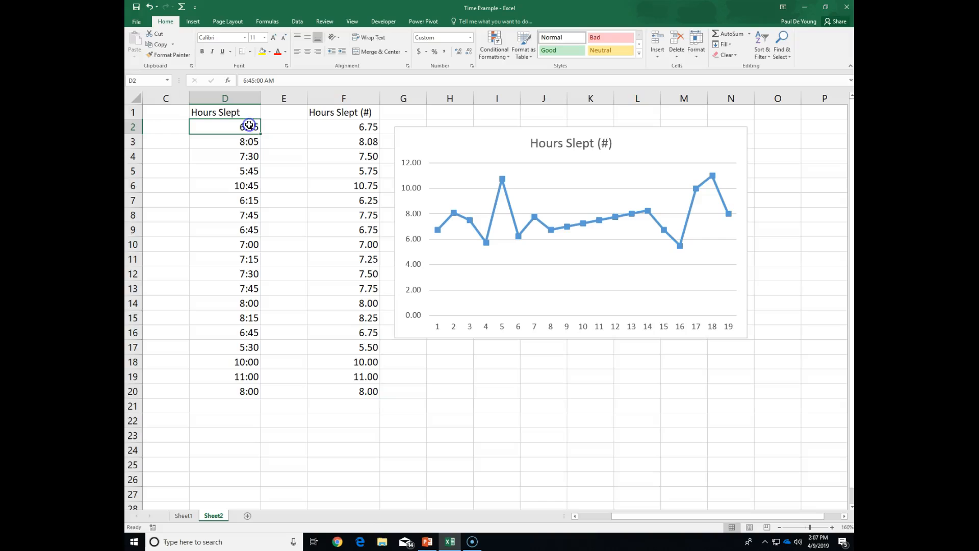
pyautogui.click(343, 127)
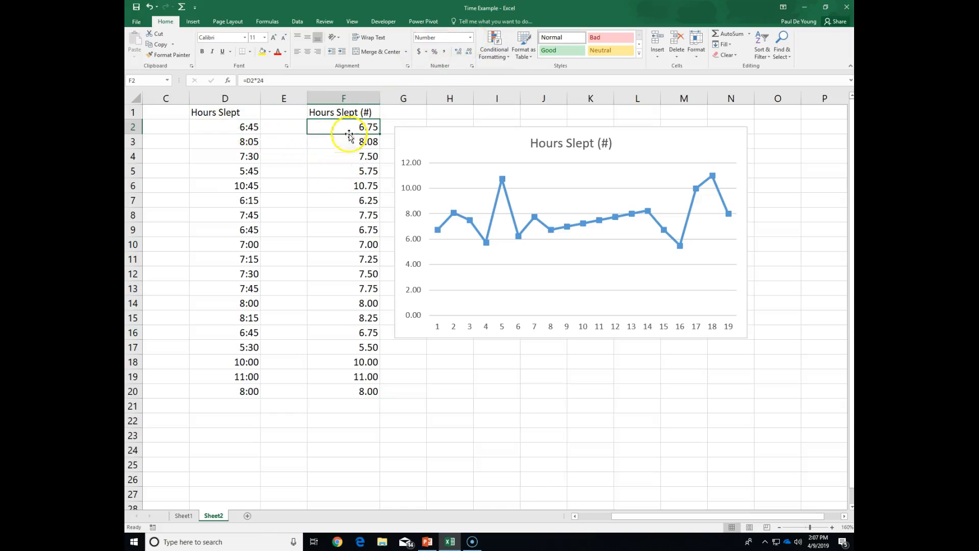
pyautogui.moveTo(358, 304)
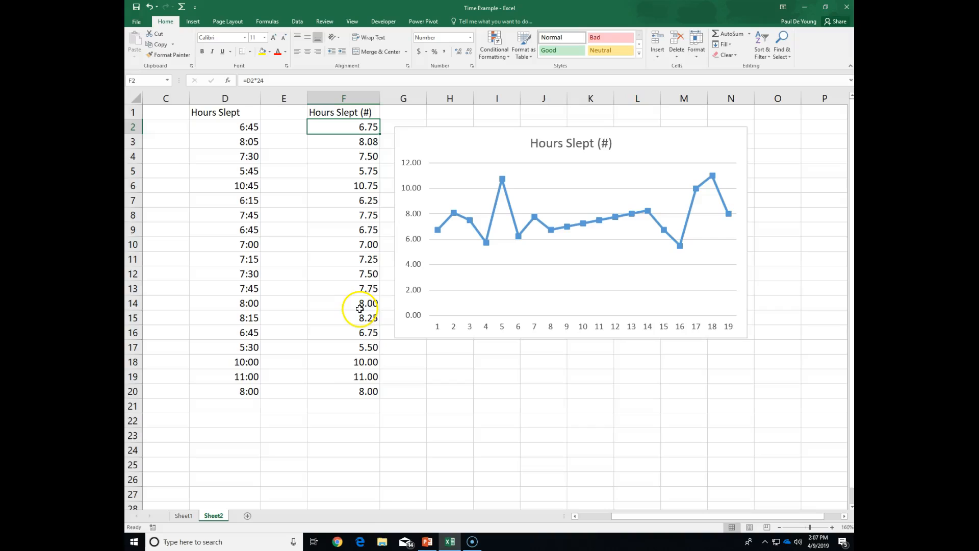
pyautogui.moveTo(361, 310)
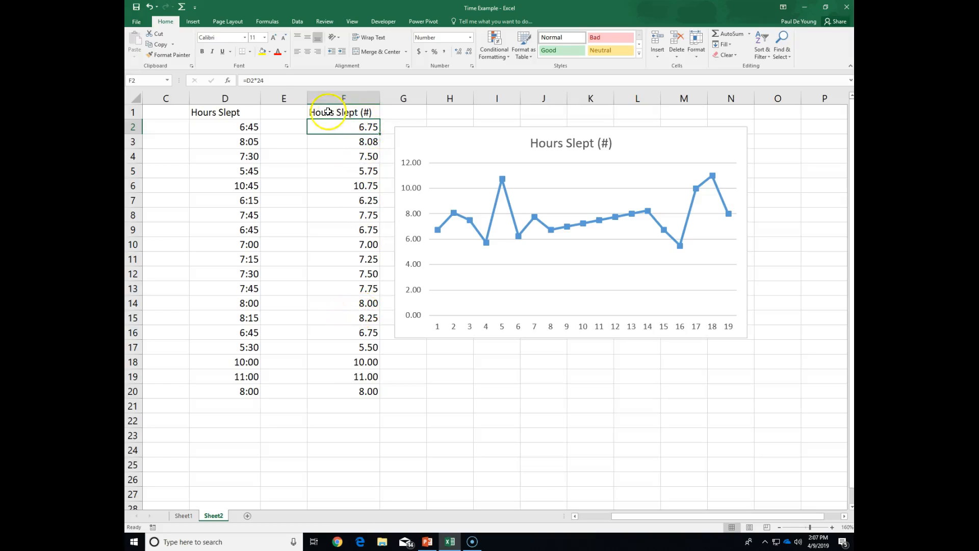
pyautogui.click(343, 111)
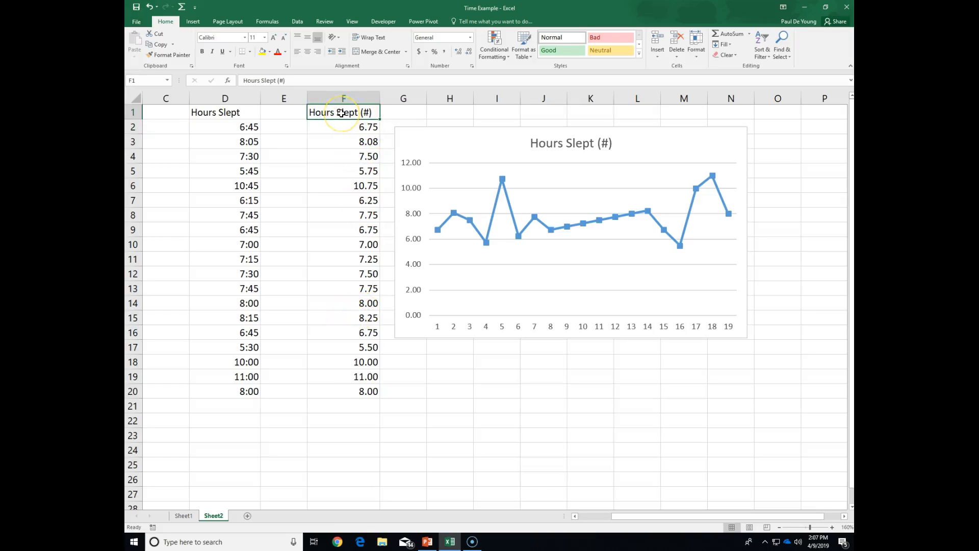
# Step: Rename F1 to Minutes Slept (#) and extend F2's formula to =D2*24*60
pyautogui.doubleClick(342, 112)
pyautogui.write('Min')
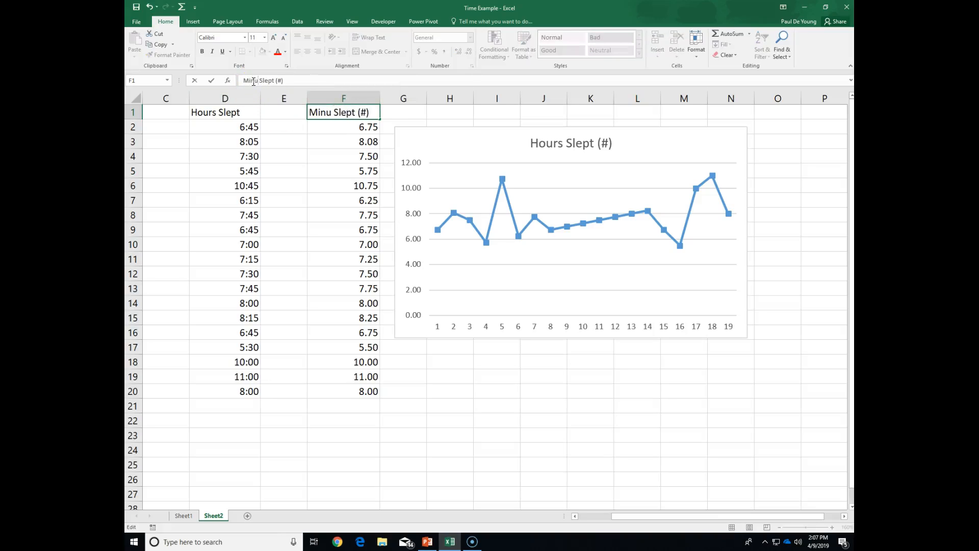
pyautogui.write('tes')
pyautogui.press('Return')
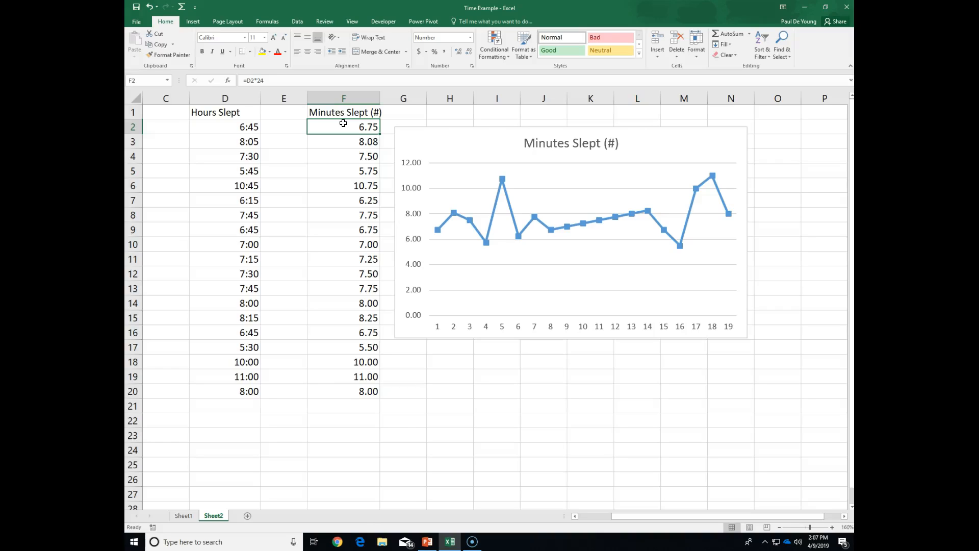
pyautogui.doubleClick(343, 127)
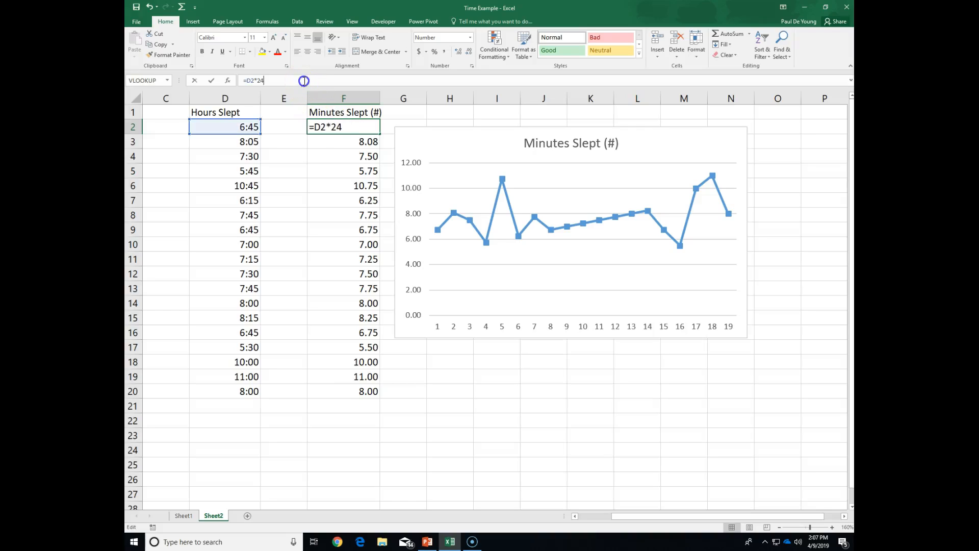
pyautogui.write('*')
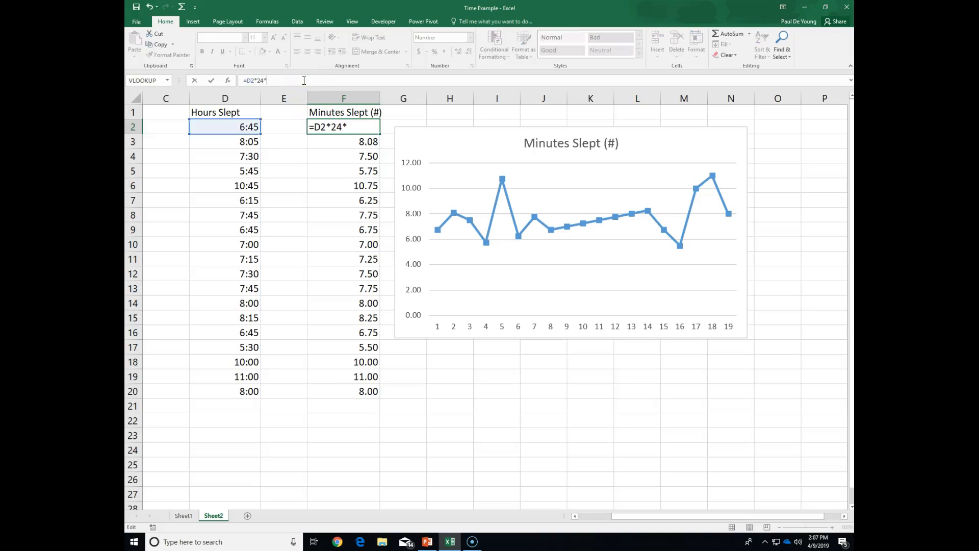
pyautogui.write('60')
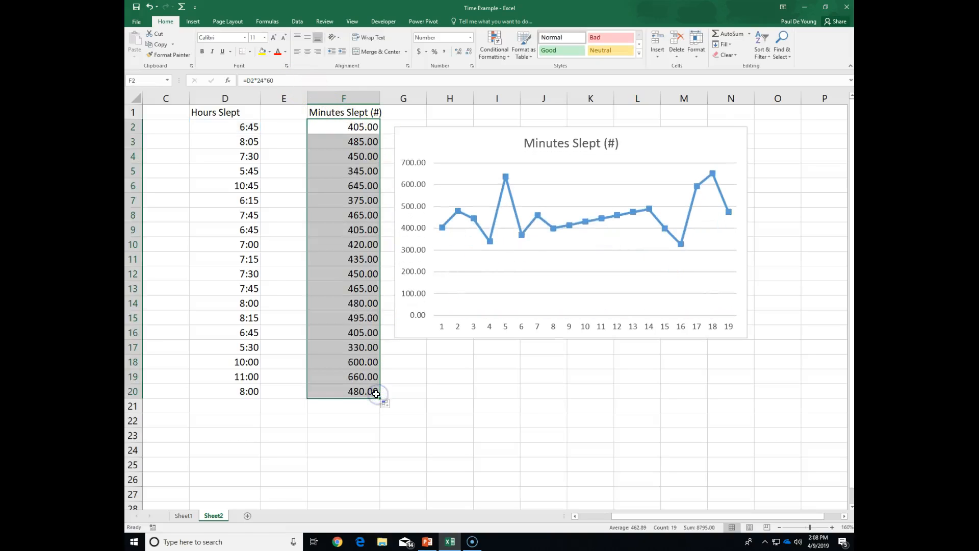
pyautogui.moveTo(430, 238)
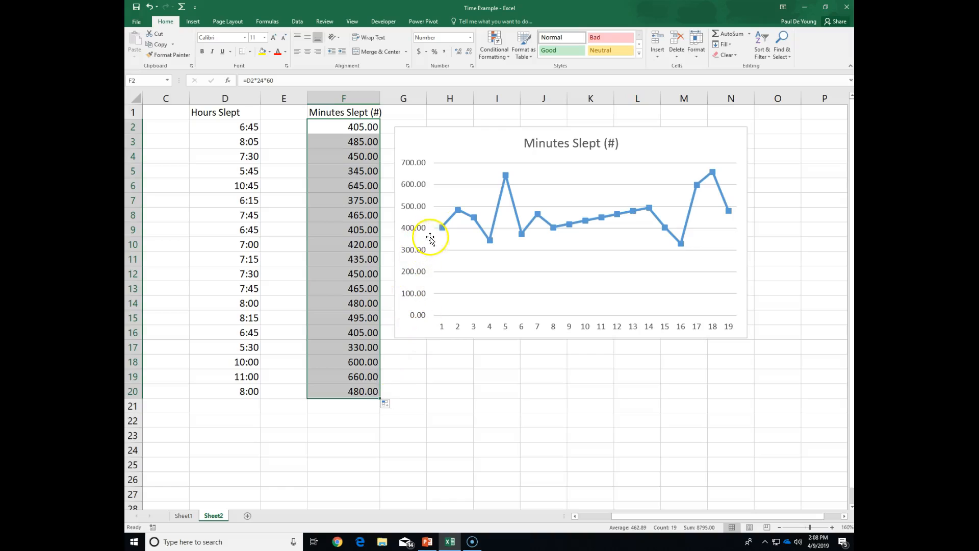
pyautogui.moveTo(511, 178)
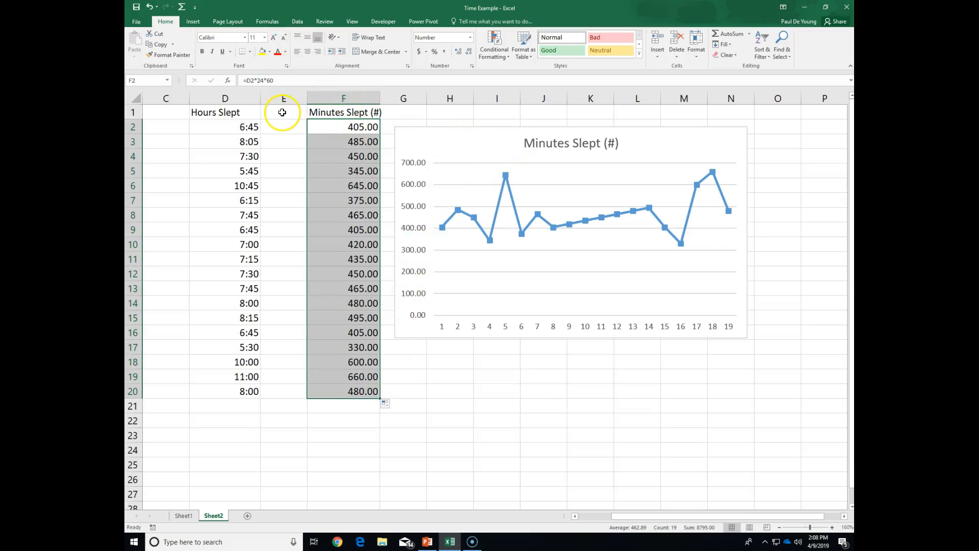
pyautogui.moveTo(306, 104)
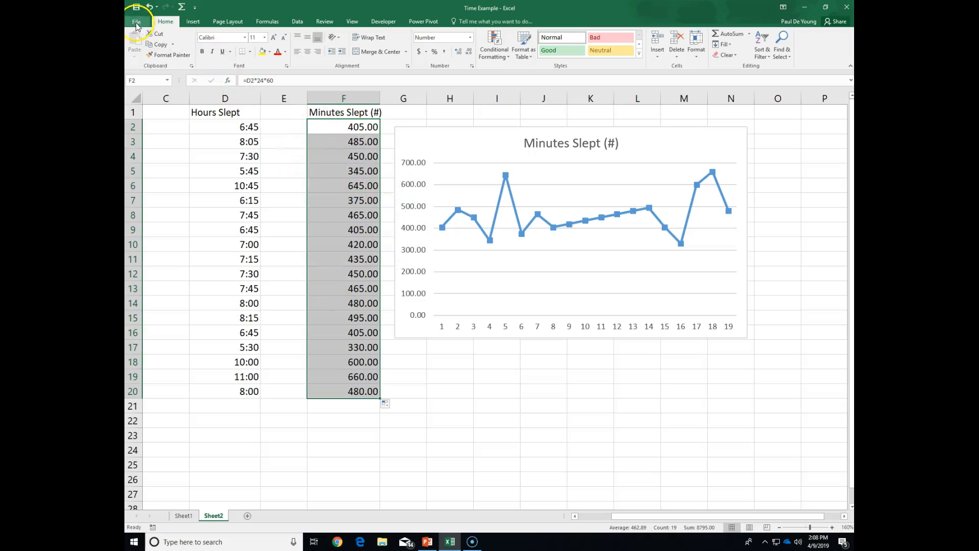
pyautogui.moveTo(388, 441)
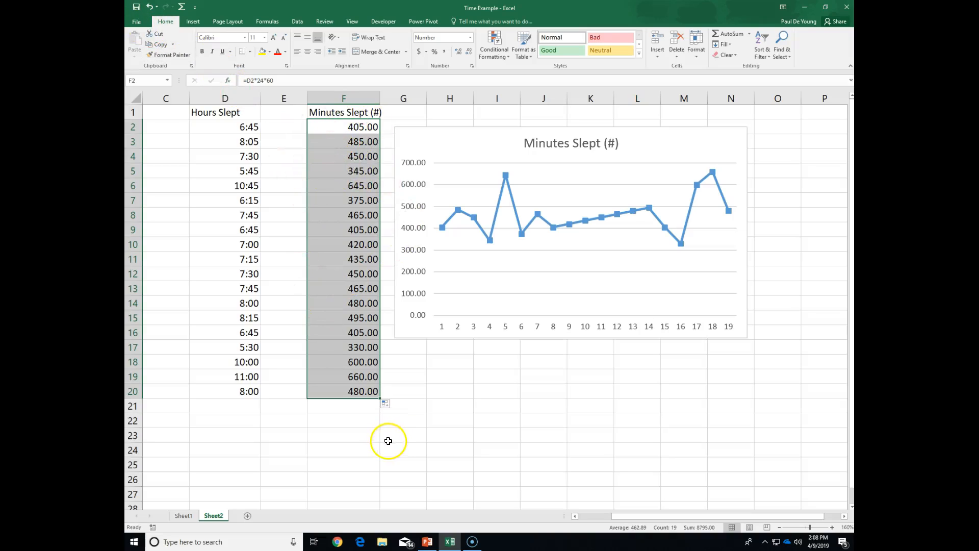
pyautogui.moveTo(145, 469)
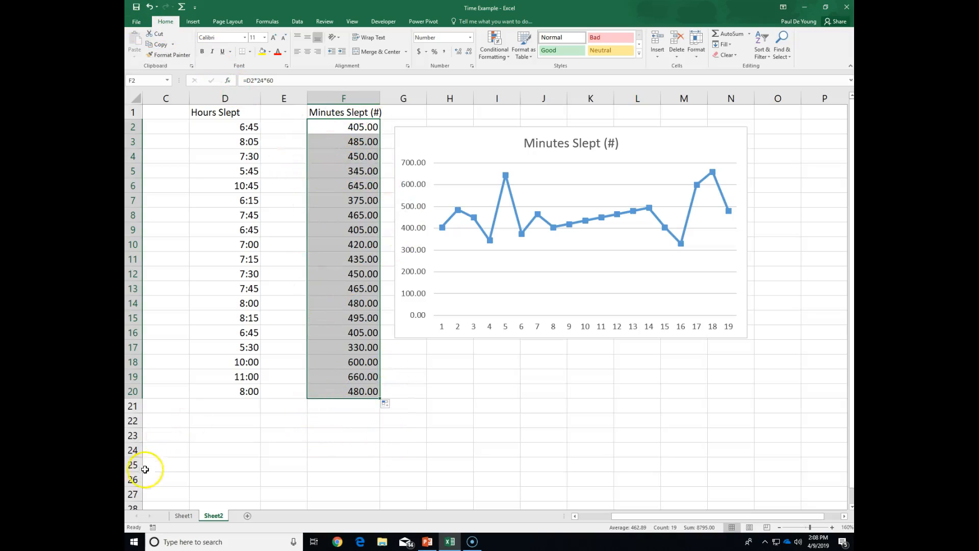